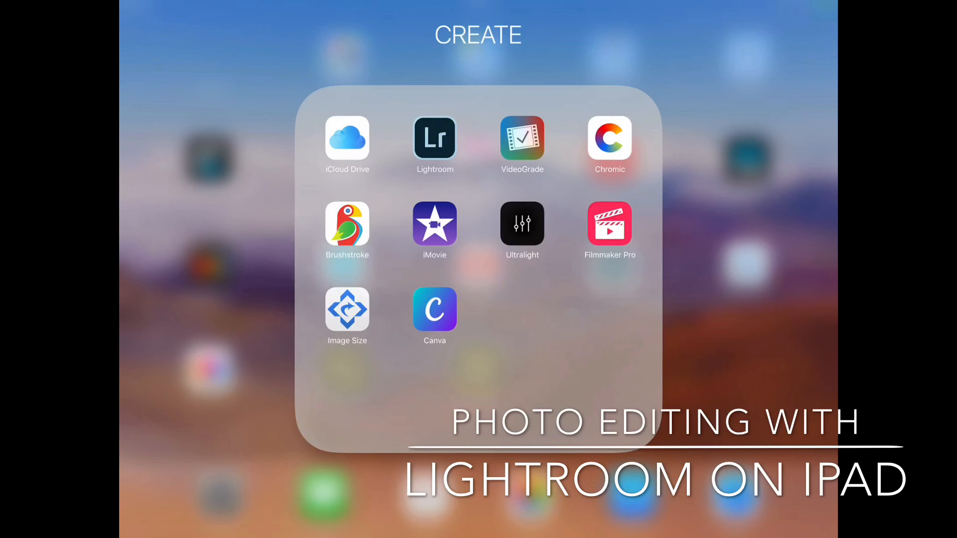
Launch Lightroom and show the full Camera Roll grid of photos available for import.
left_click(435, 138)
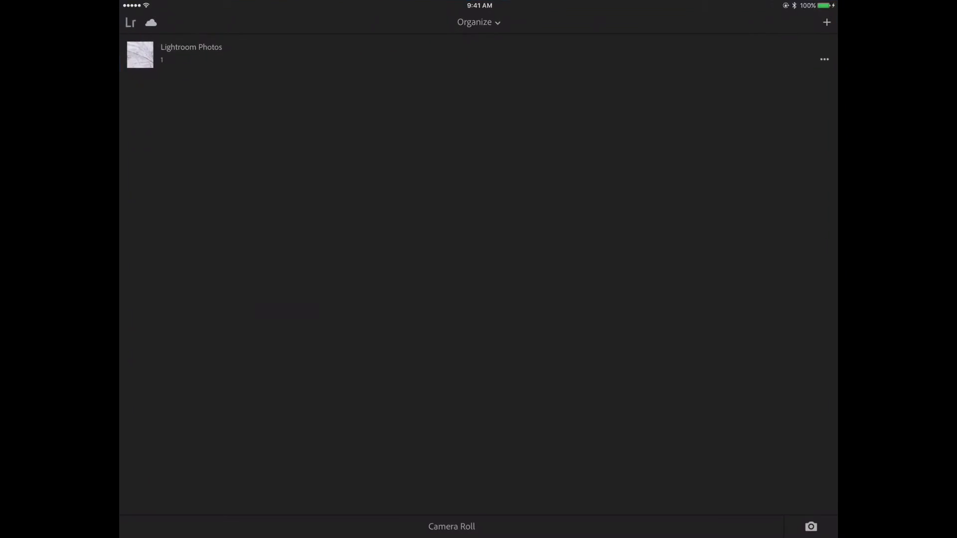
left_click(811, 526)
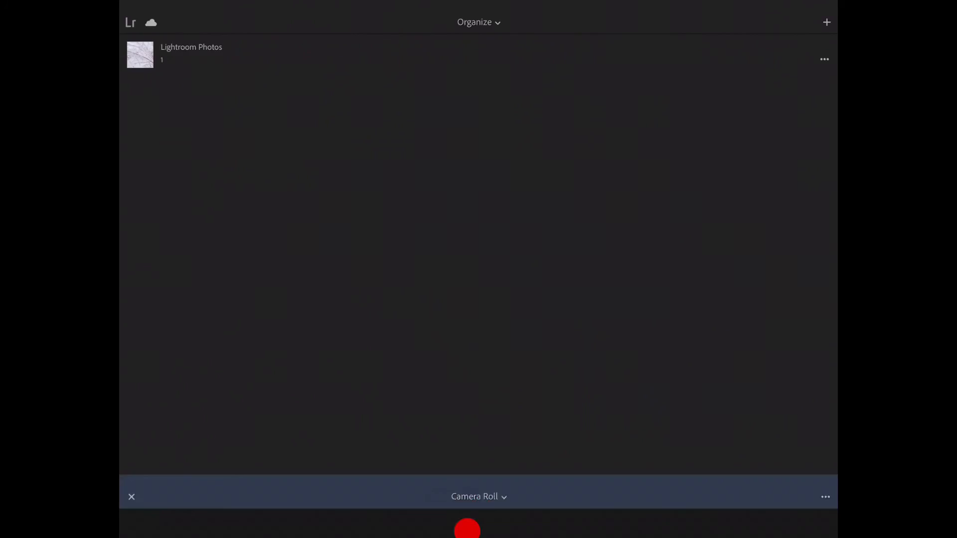
left_click(479, 496)
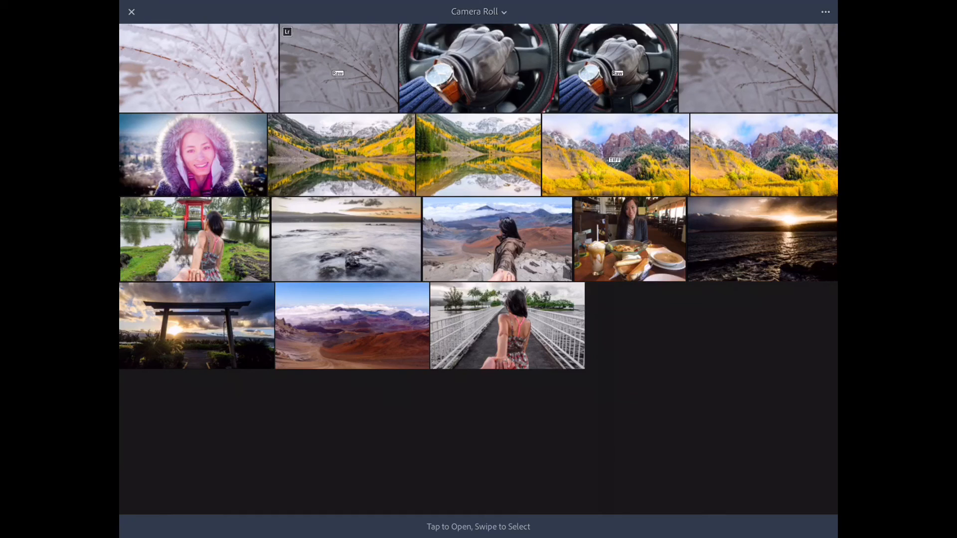
Open the gloved-hand steering-wheel photo and crop it to a 4×3 aspect ratio.
left_click(477, 68)
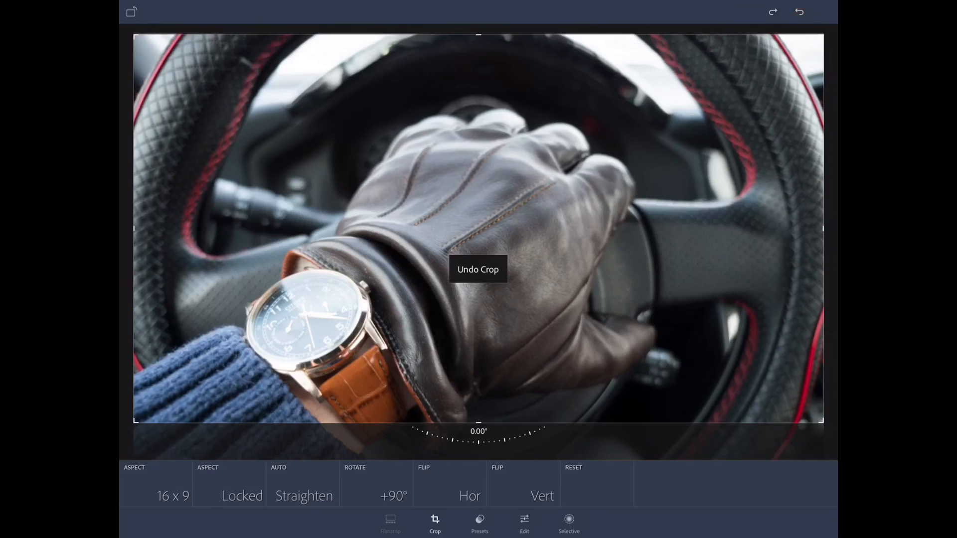
left_click(169, 495)
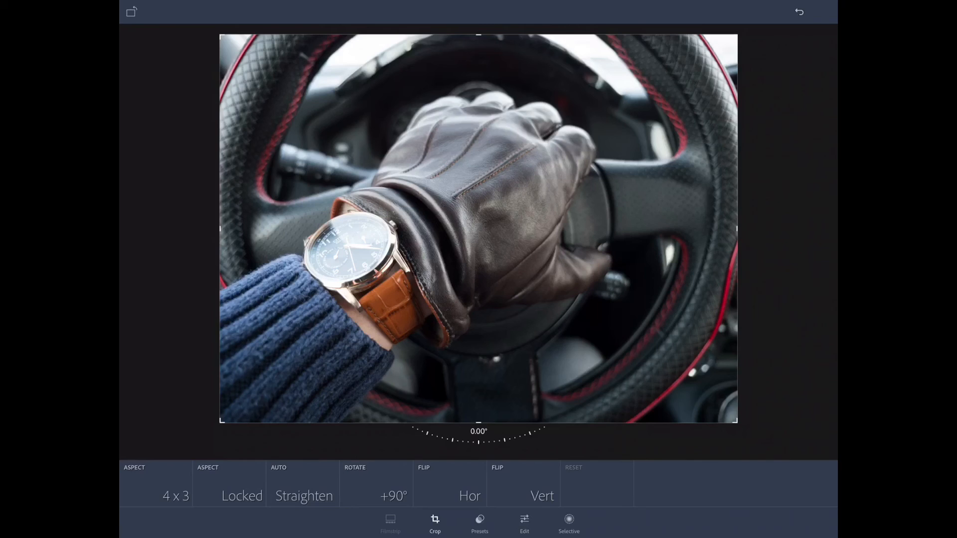
Browse Effect, B&W and Color presets, trying the Punch 3 and Low Contrast looks.
left_click(480, 532)
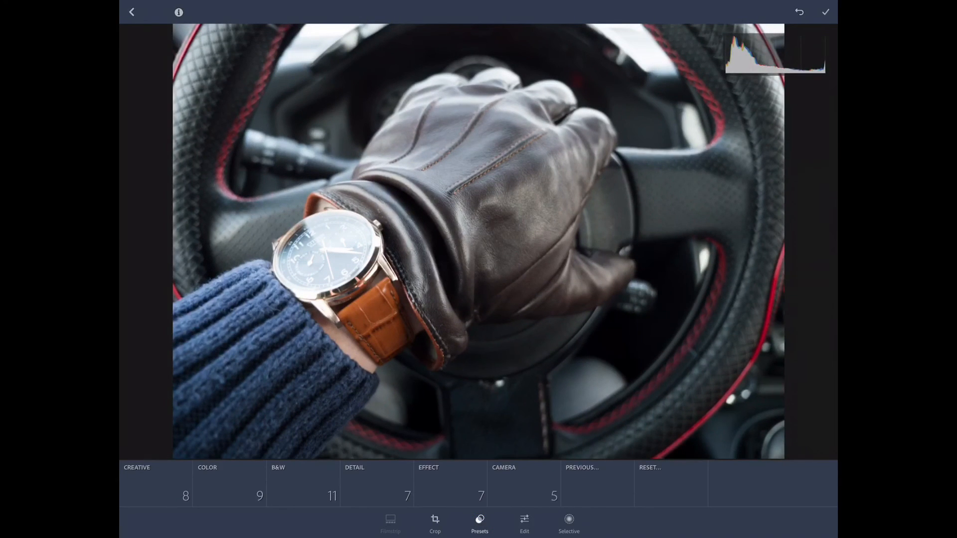
left_click(423, 469)
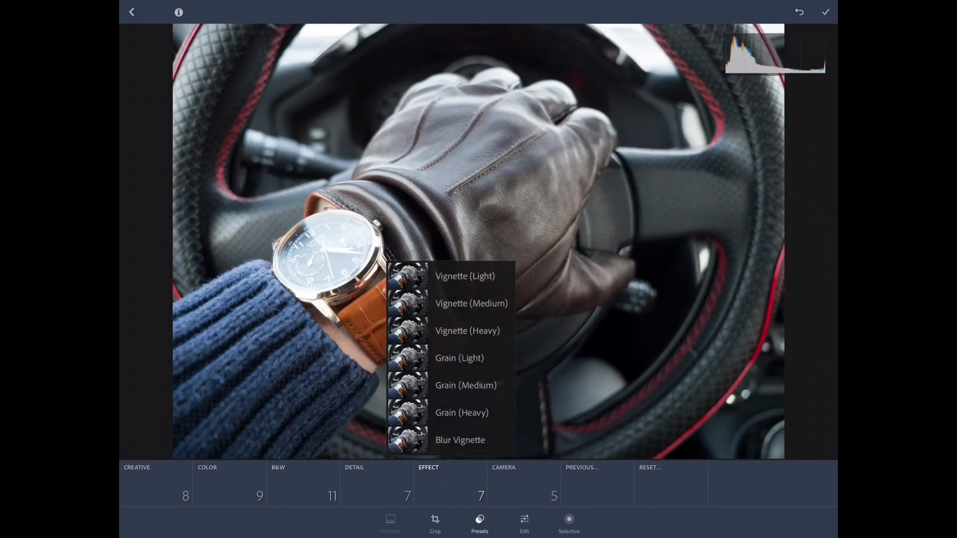
left_click(277, 484)
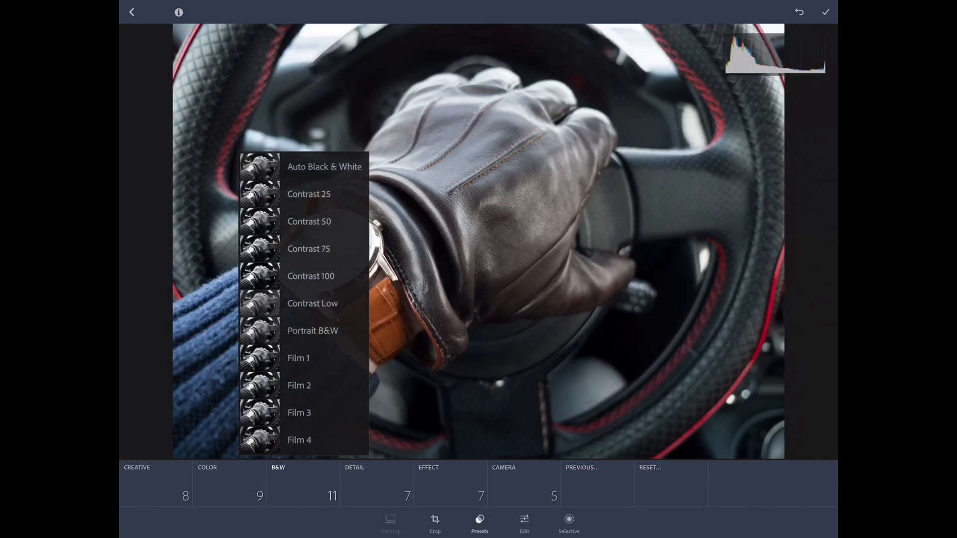
left_click(208, 483)
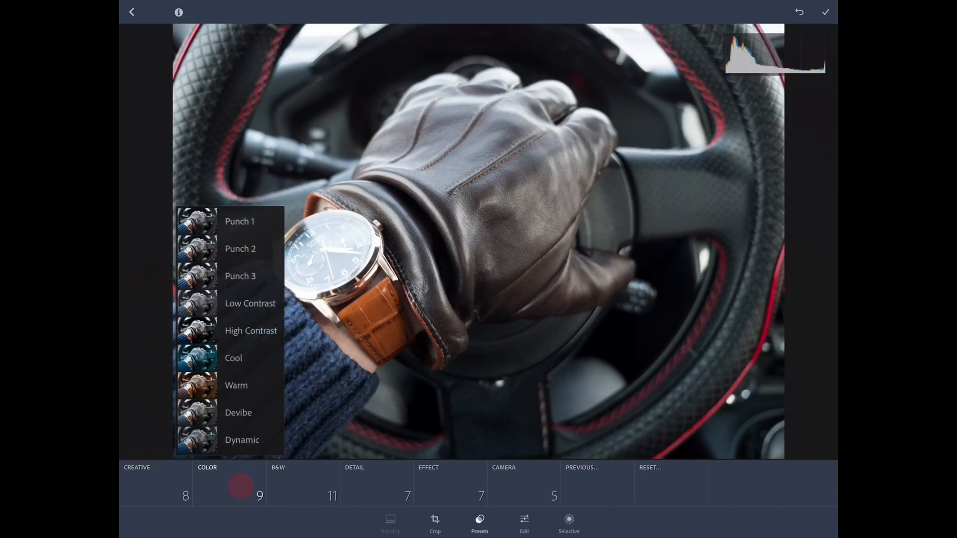
left_click(239, 276)
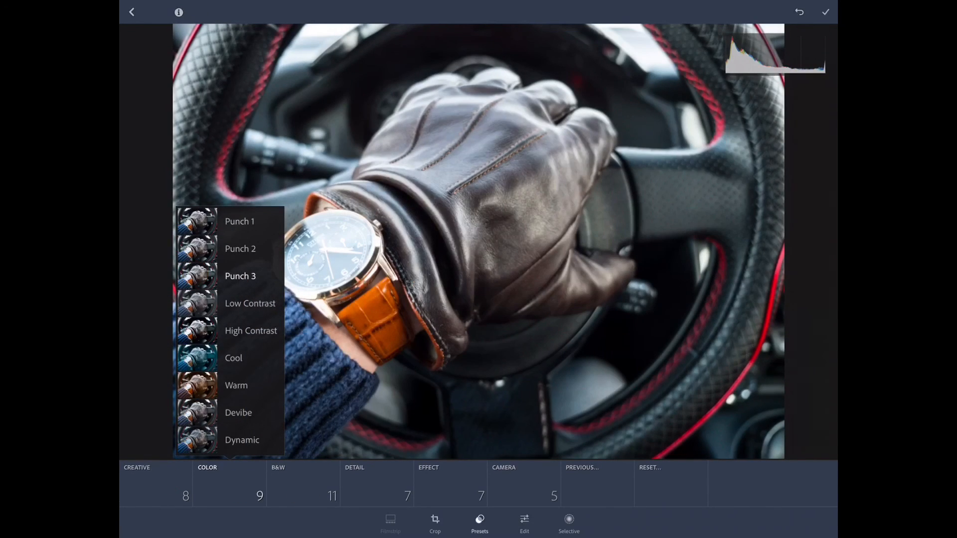
left_click(251, 304)
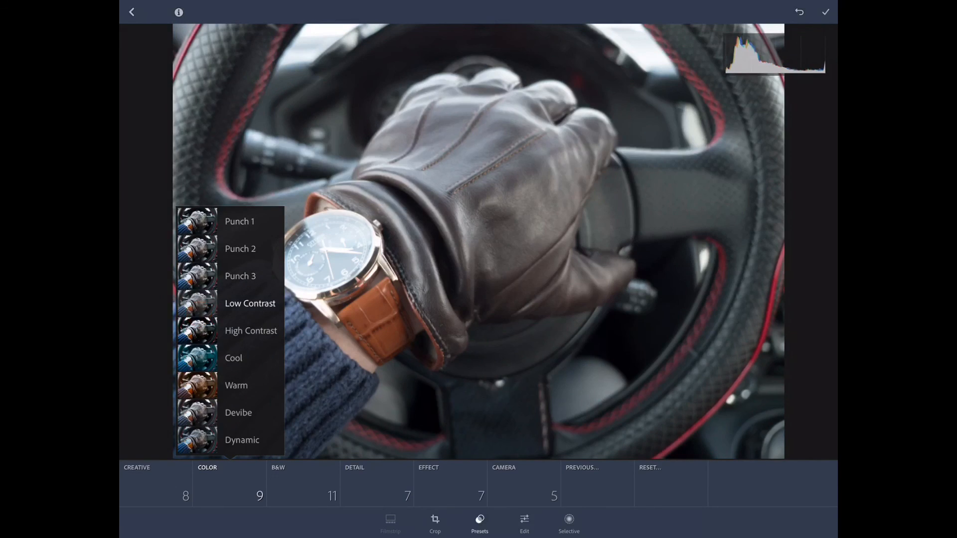
left_click(240, 276)
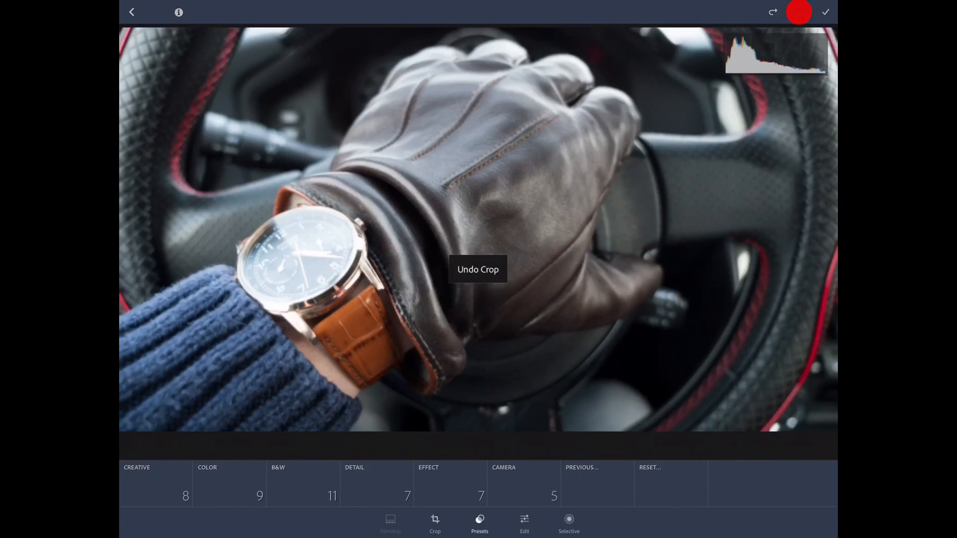
Reapply the 4×3 crop aspect and bring up the light and colour adjustments.
left_click(435, 530)
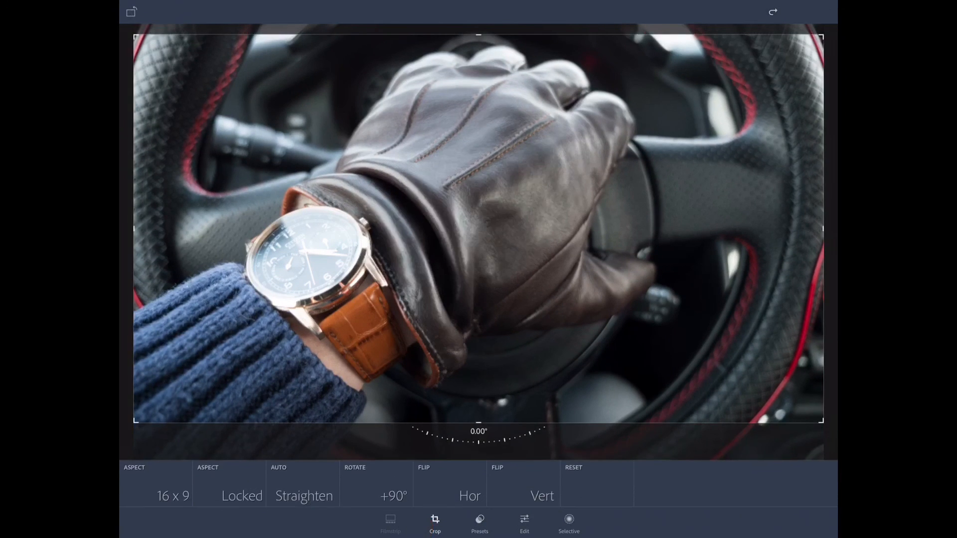
left_click(166, 496)
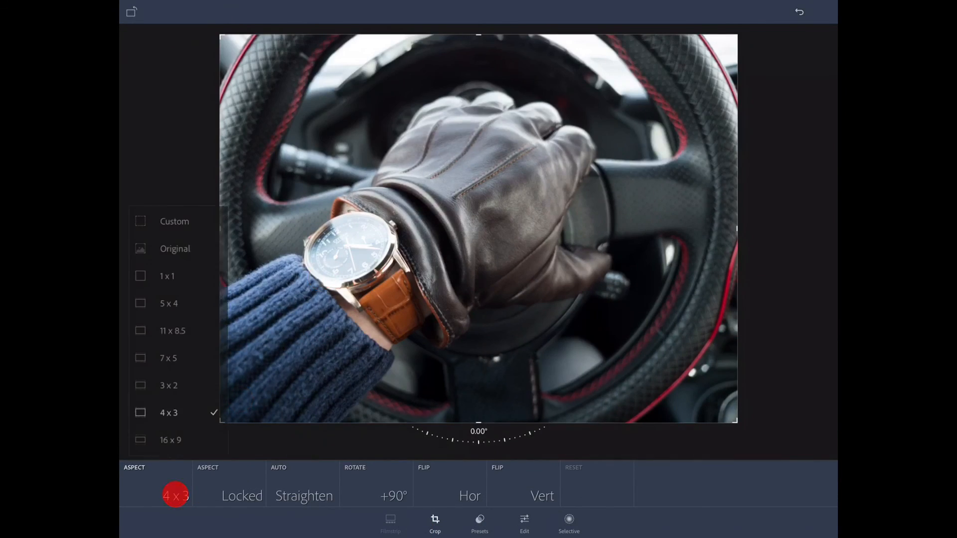
left_click(175, 496)
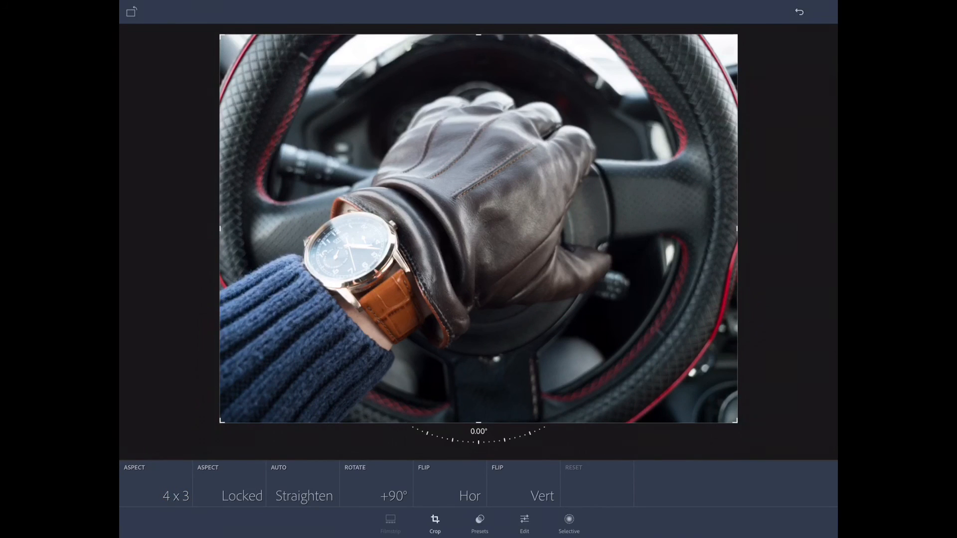
left_click(524, 523)
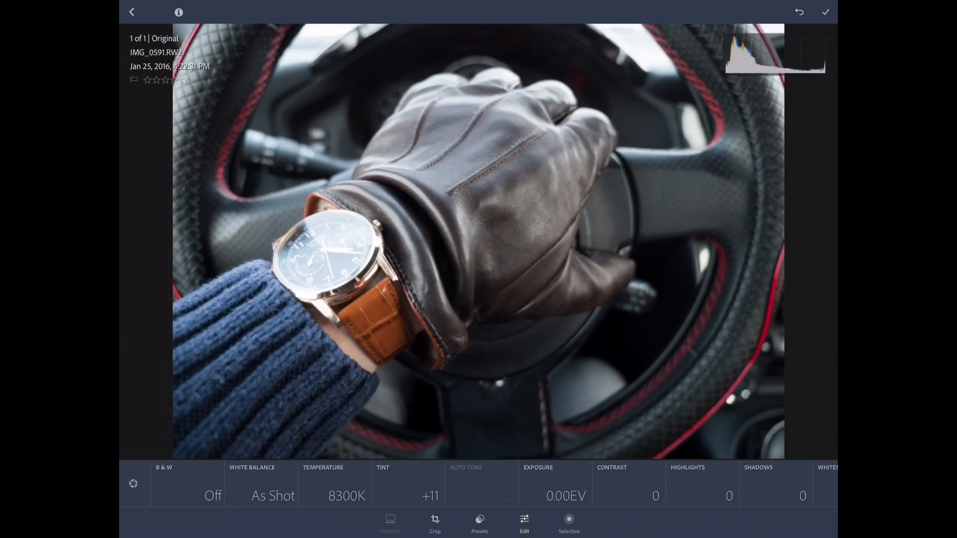
Try Auto and As Shot white balance, then cool the temperature to a custom 2643K blue.
left_click(272, 496)
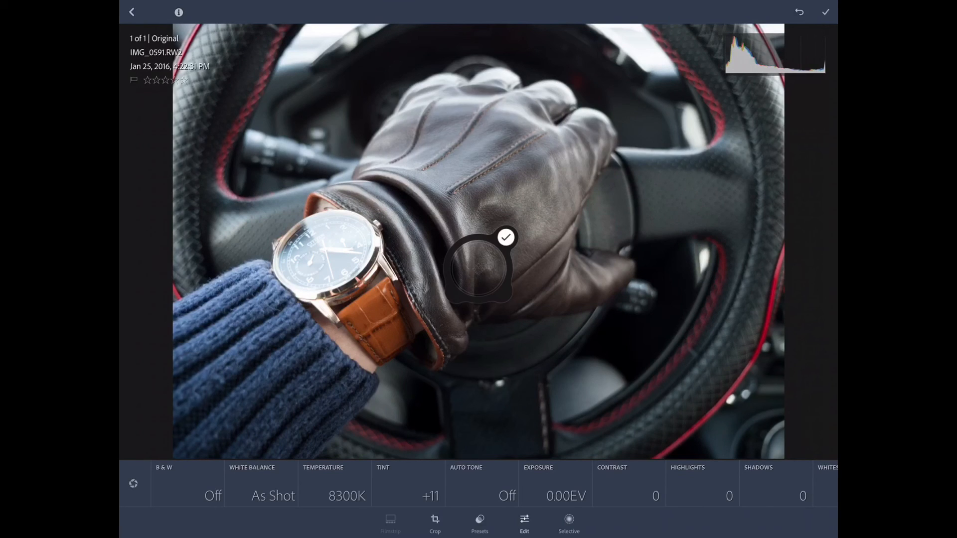
left_click(271, 497)
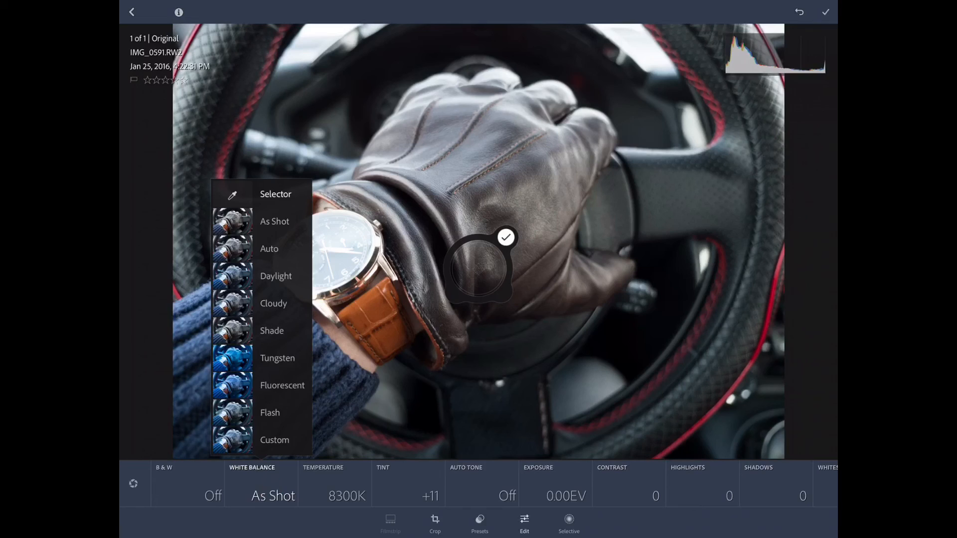
left_click(269, 249)
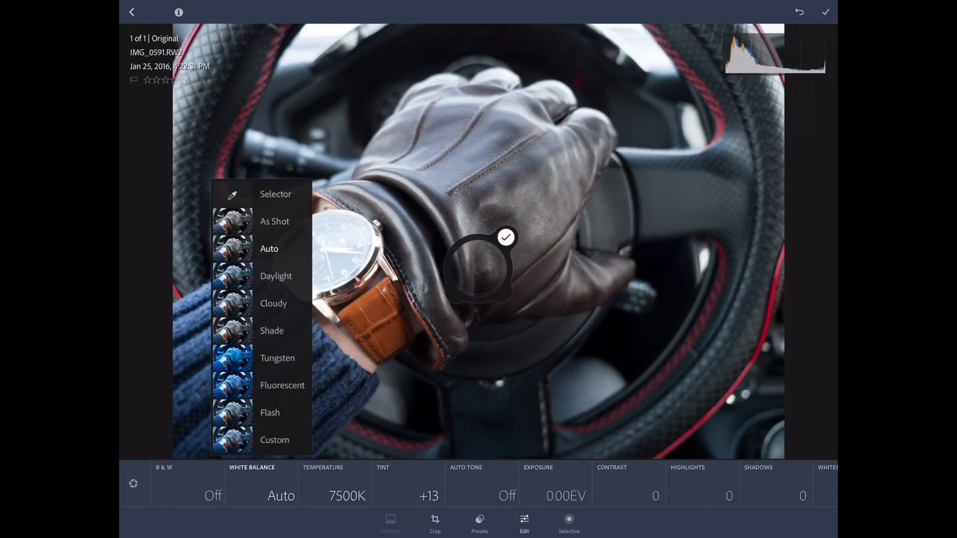
left_click(274, 221)
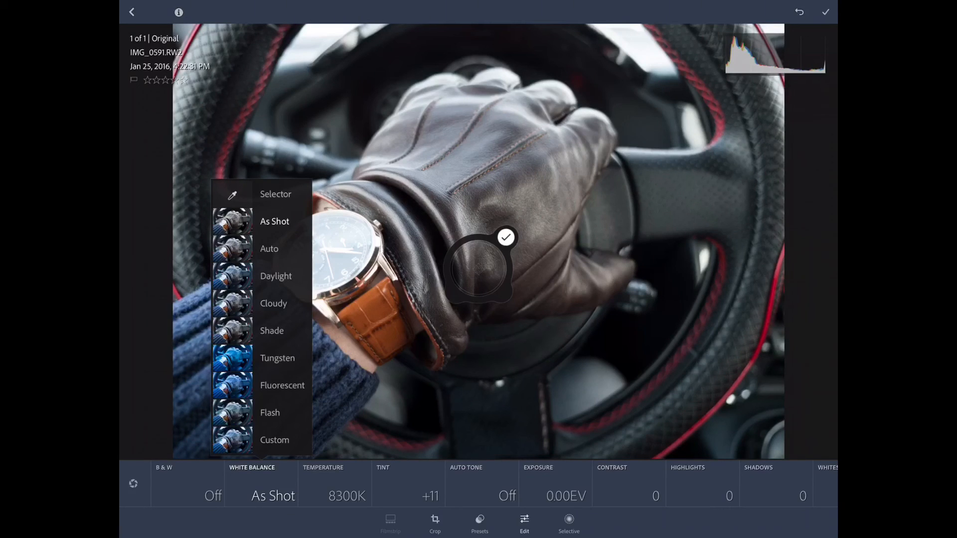
left_click(269, 249)
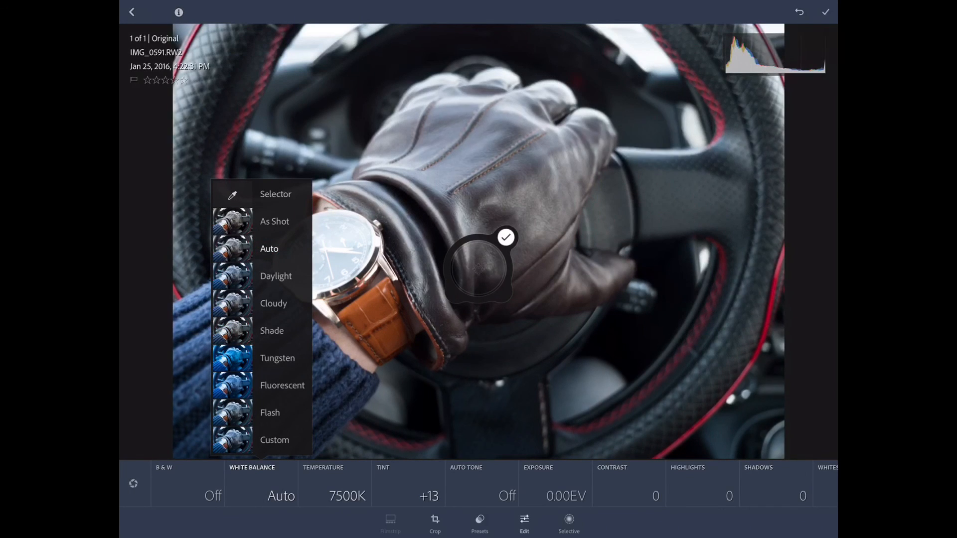
left_click(275, 277)
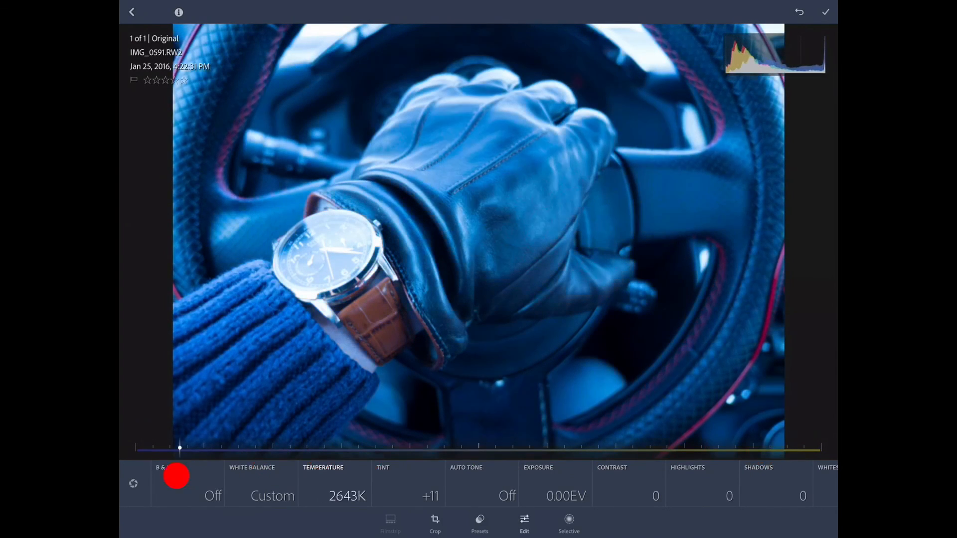
Bring temperature back to 8300K and settle the tint down at +11.
left_click_drag(179, 449, 197, 449)
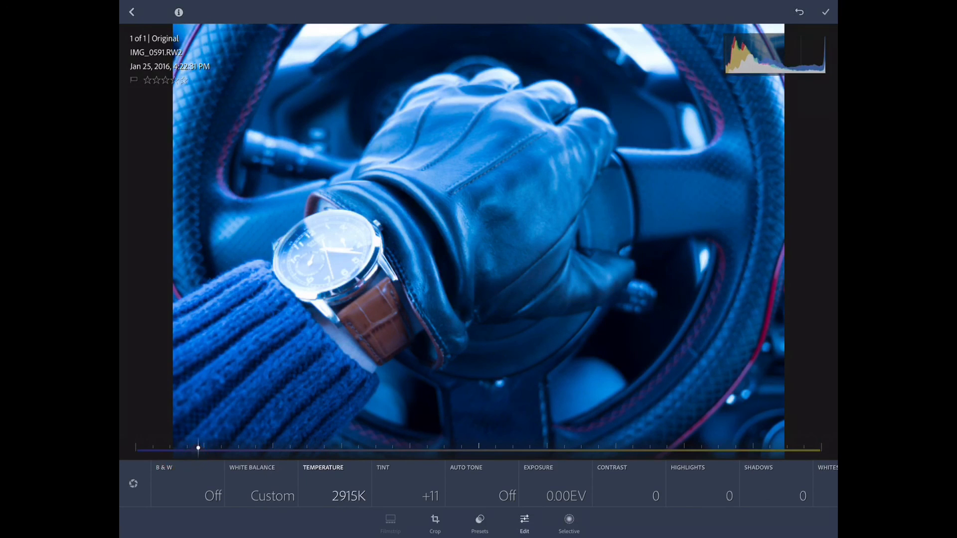
left_click_drag(197, 448, 512, 449)
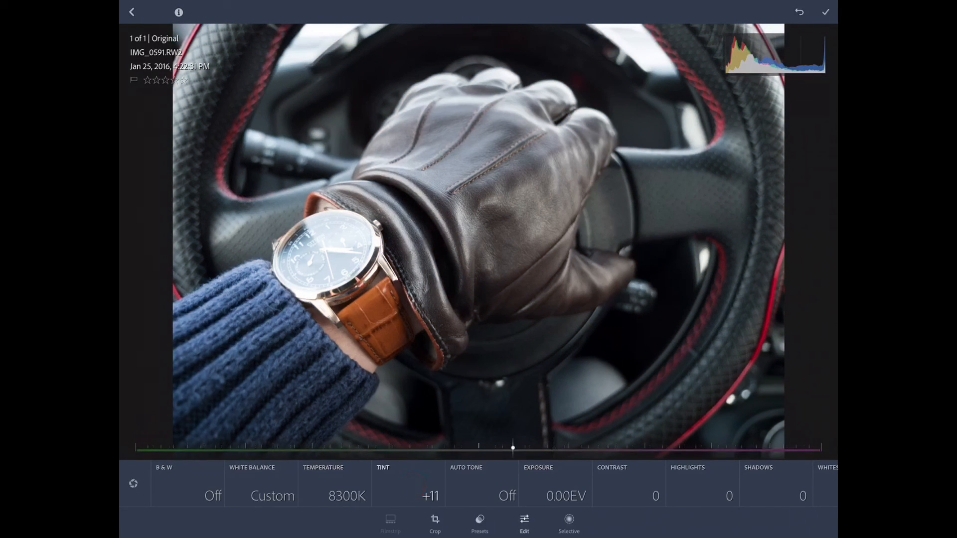
left_click_drag(512, 449, 772, 449)
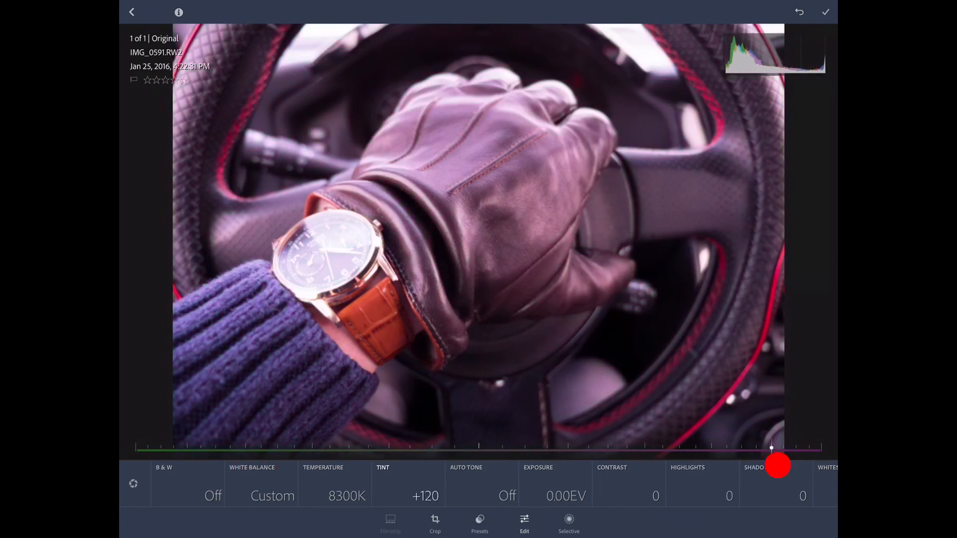
left_click_drag(780, 465, 546, 439)
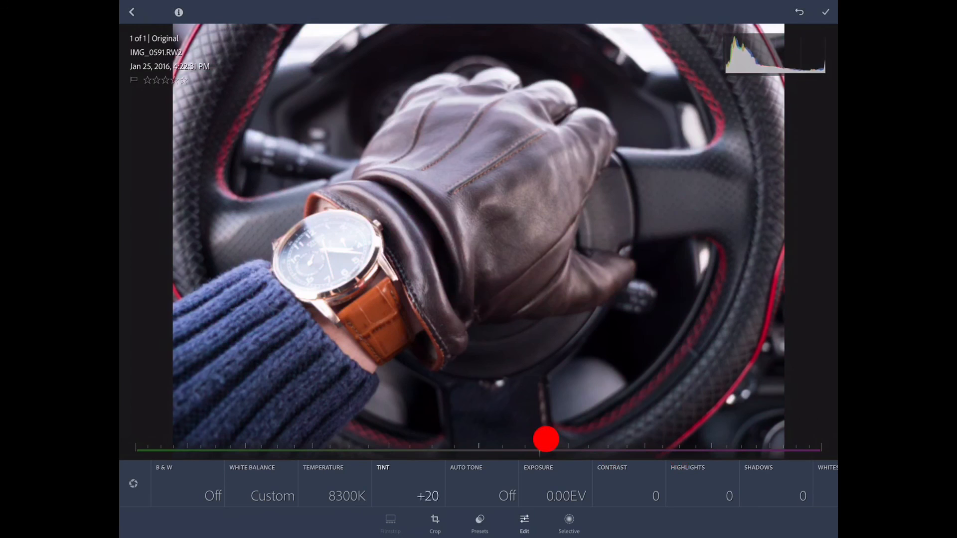
left_click_drag(545, 439, 562, 449)
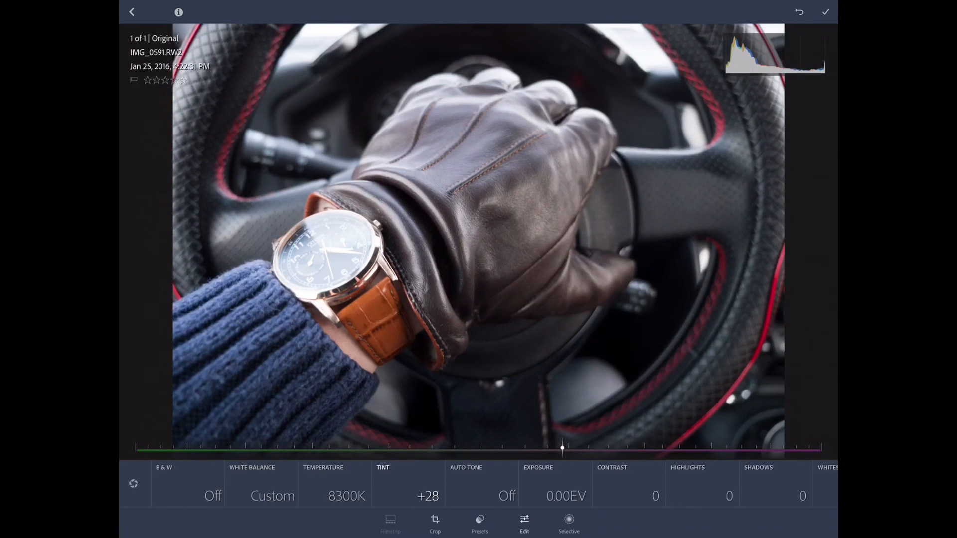
left_click_drag(561, 449, 512, 449)
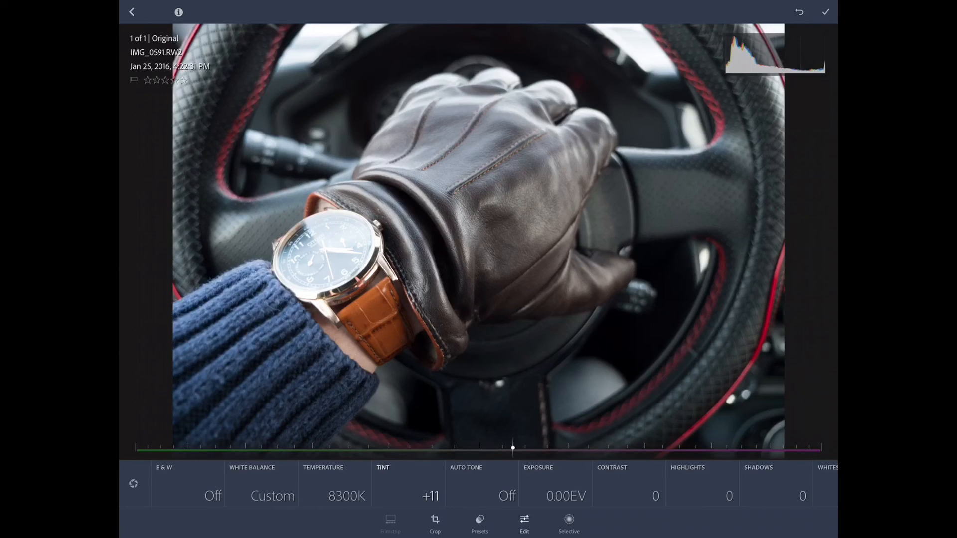
left_click_drag(513, 450, 473, 450)
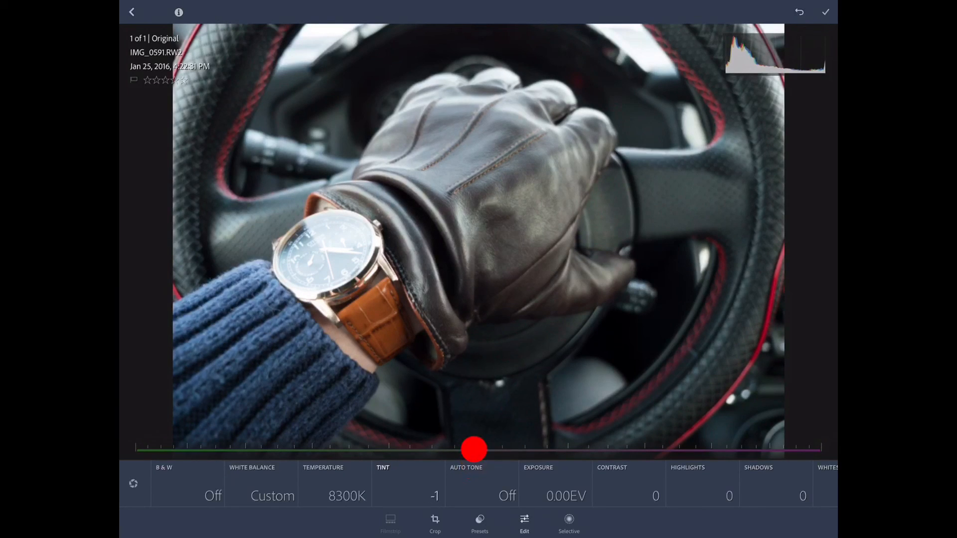
left_click_drag(473, 450, 513, 450)
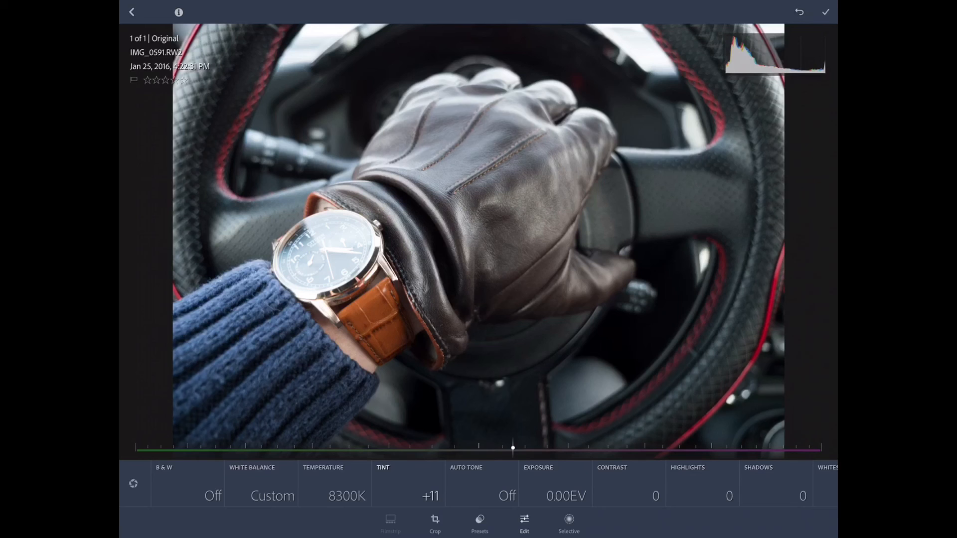
Try Auto Tone on the photo and switch it back off.
left_click(481, 495)
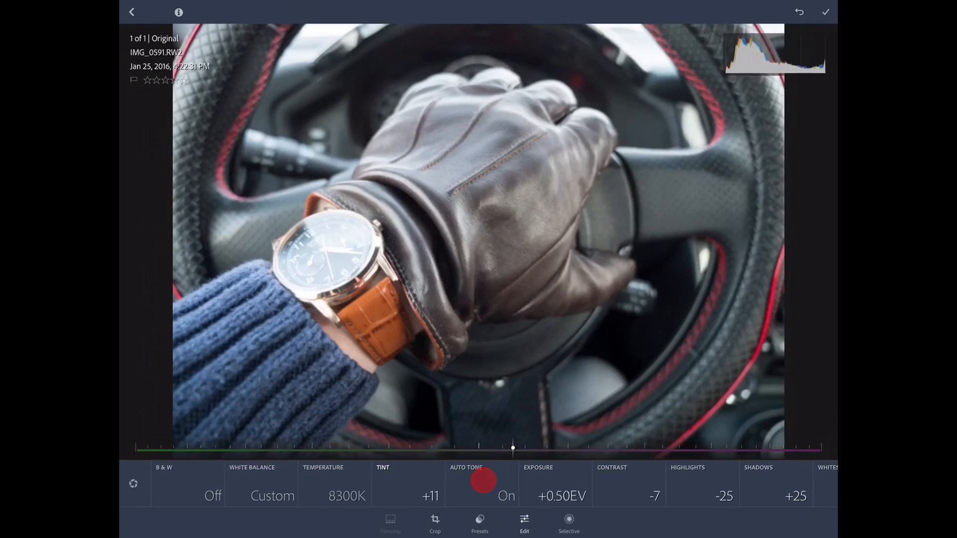
left_click(484, 493)
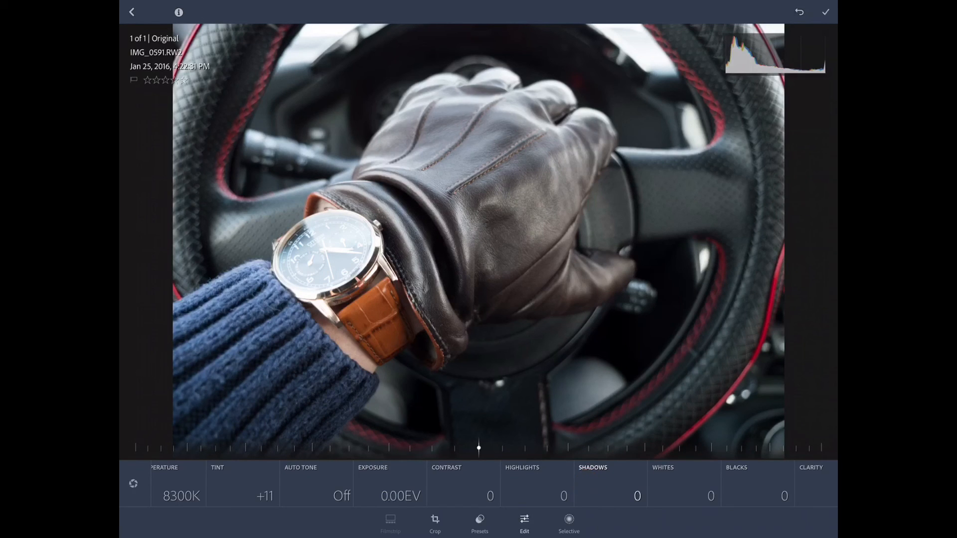
Lift the shadows, compare darker values, and leave them fully opened at +100.
left_click_drag(478, 449, 695, 449)
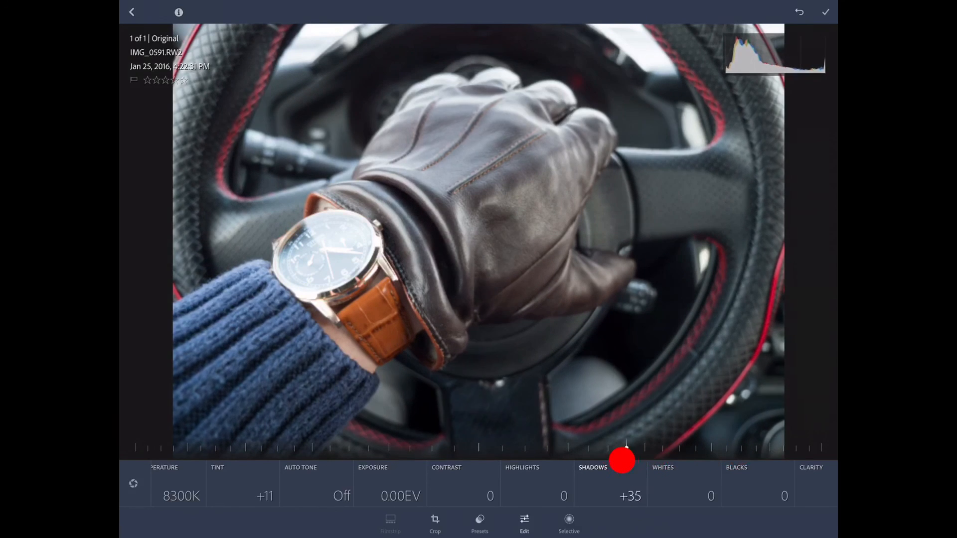
left_click_drag(621, 459, 692, 460)
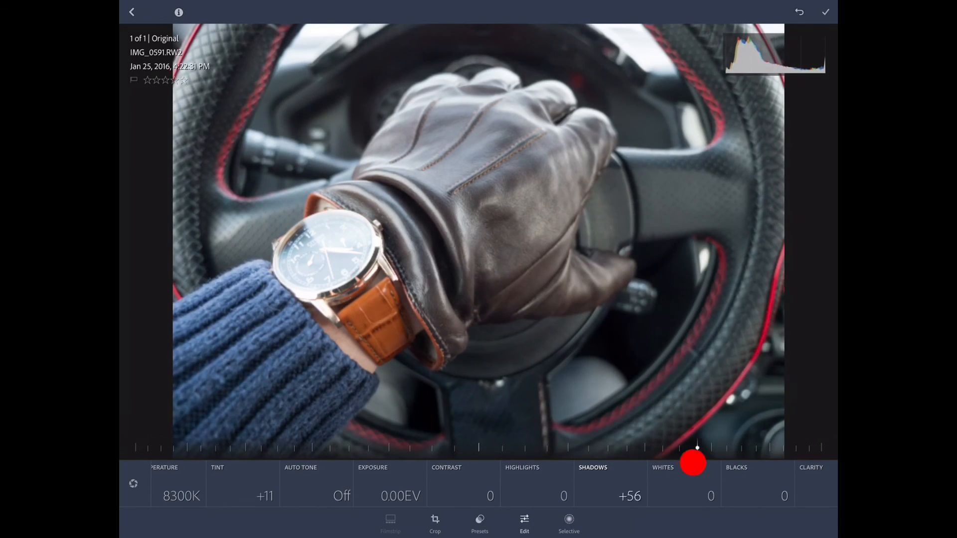
left_click_drag(690, 464, 821, 446)
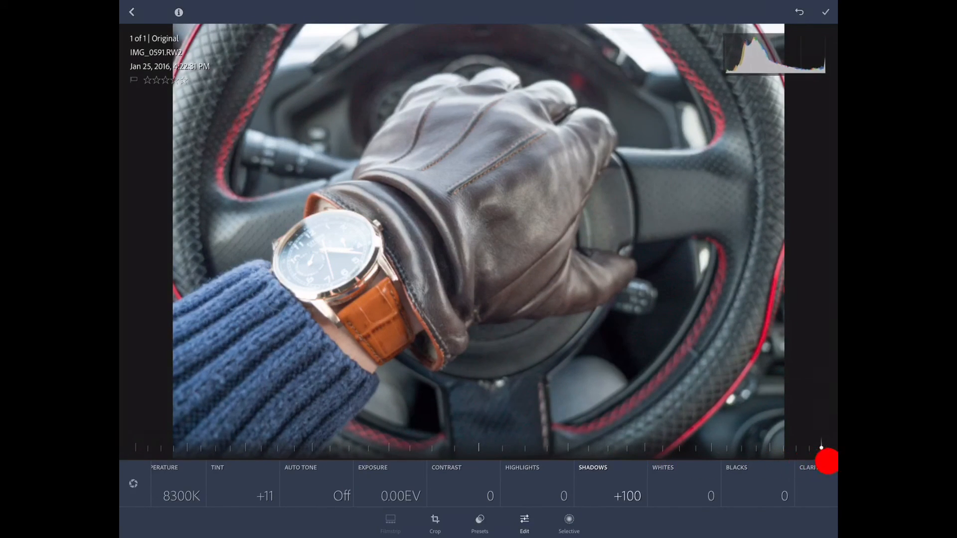
left_click_drag(820, 449, 216, 458)
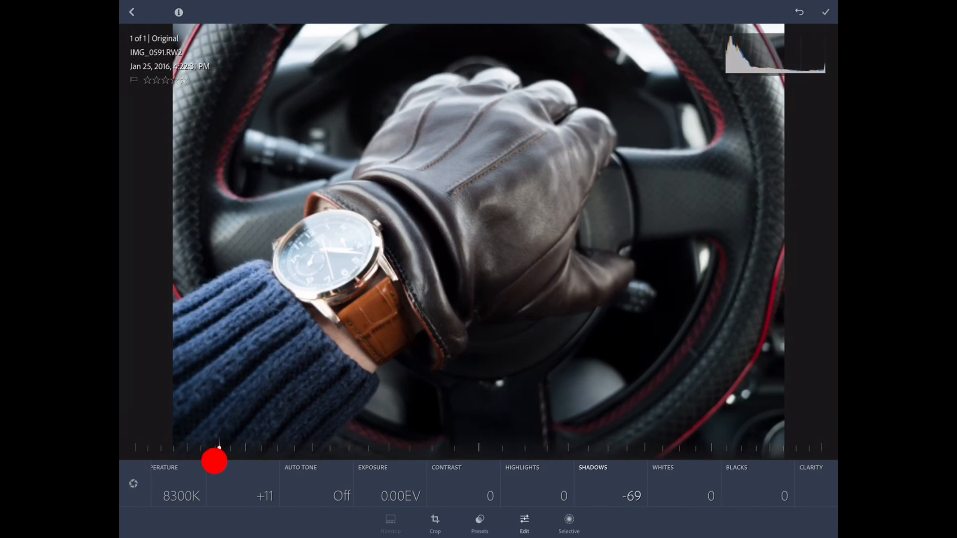
left_click_drag(216, 462, 630, 456)
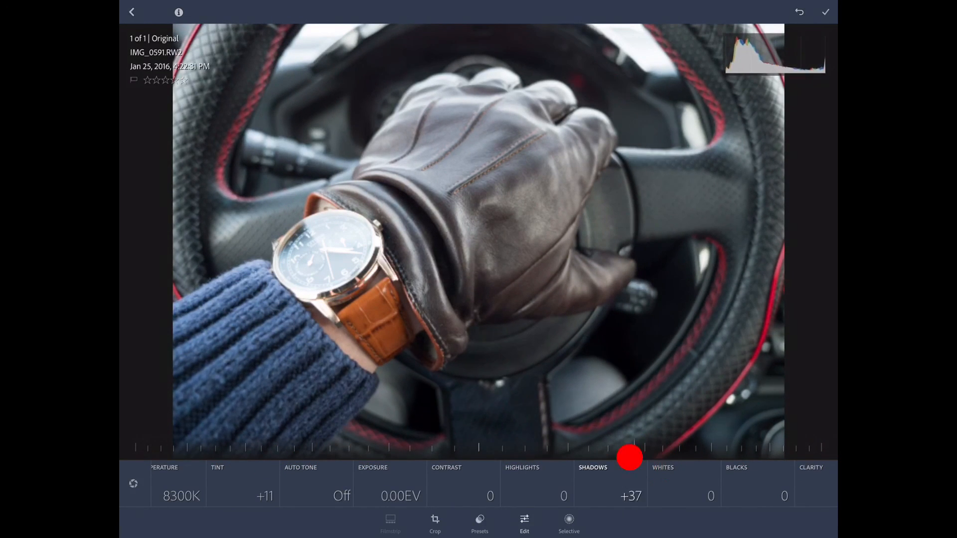
left_click_drag(629, 457, 685, 447)
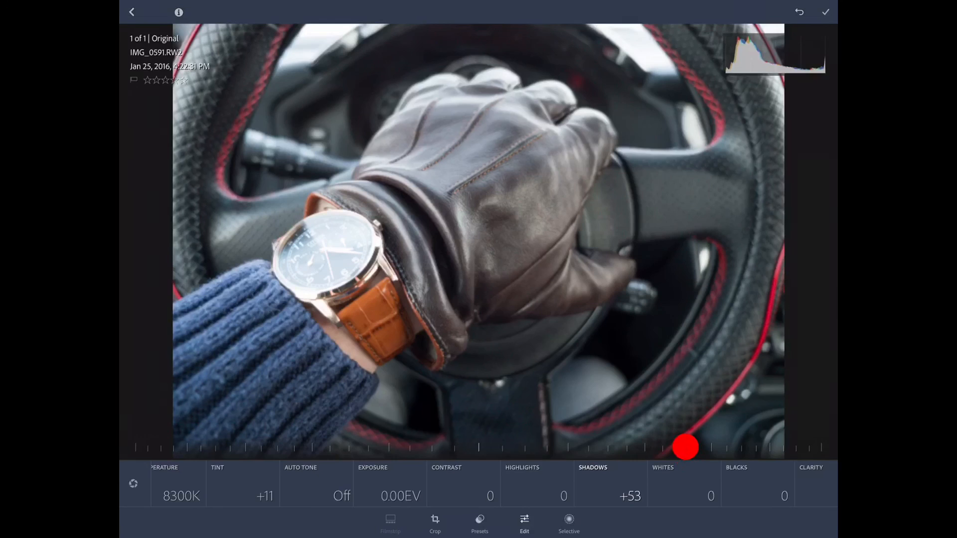
left_click_drag(686, 447, 254, 463)
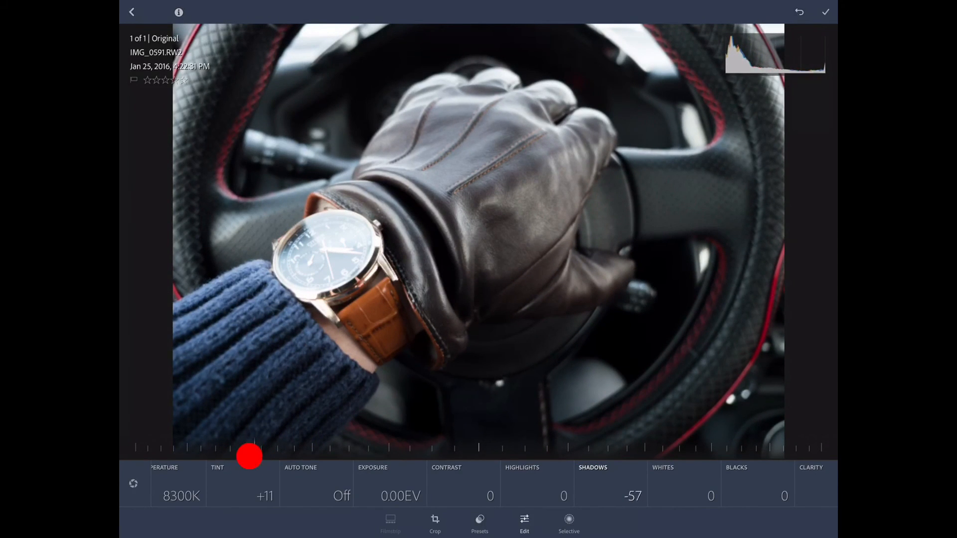
left_click_drag(250, 456, 700, 456)
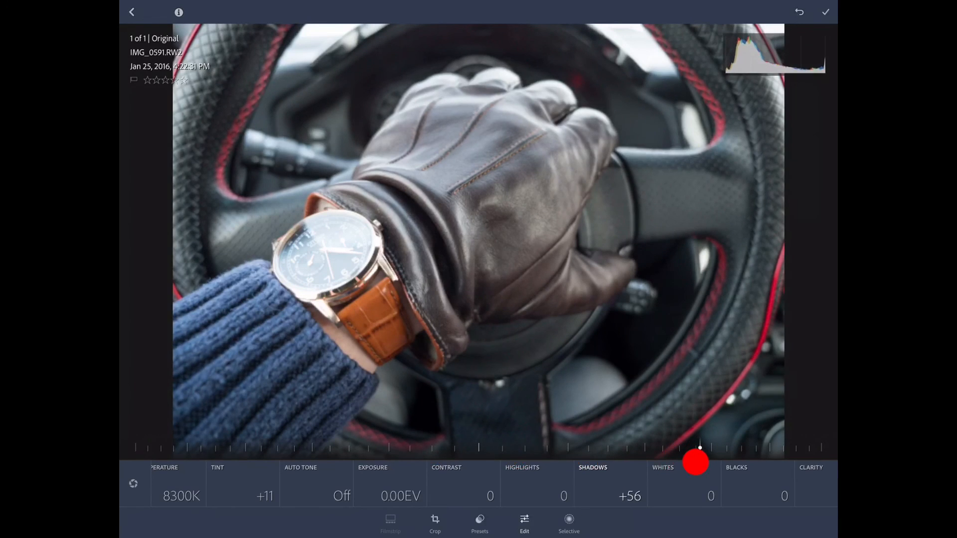
left_click_drag(699, 462, 821, 448)
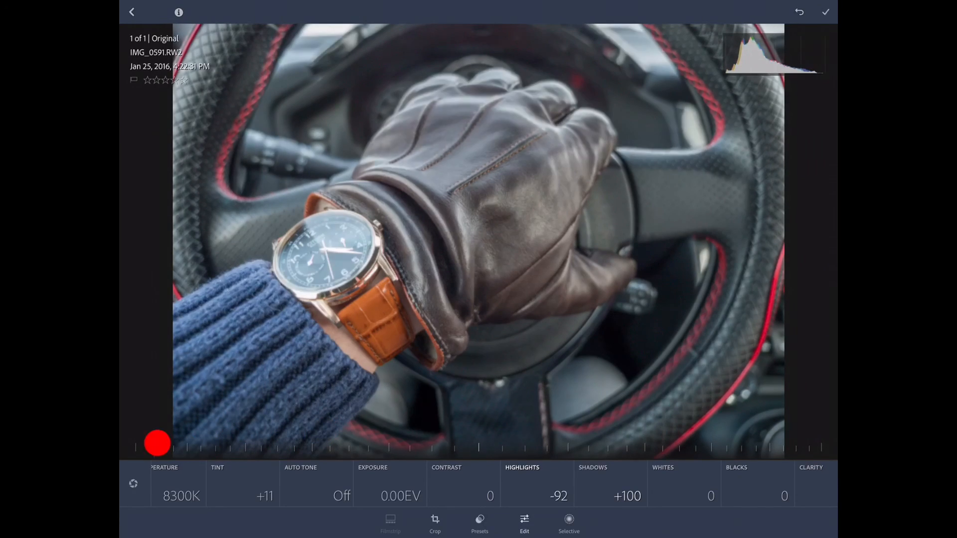
Experiment with highlights from near minimum up to strongly positive values.
left_click_drag(157, 444, 450, 446)
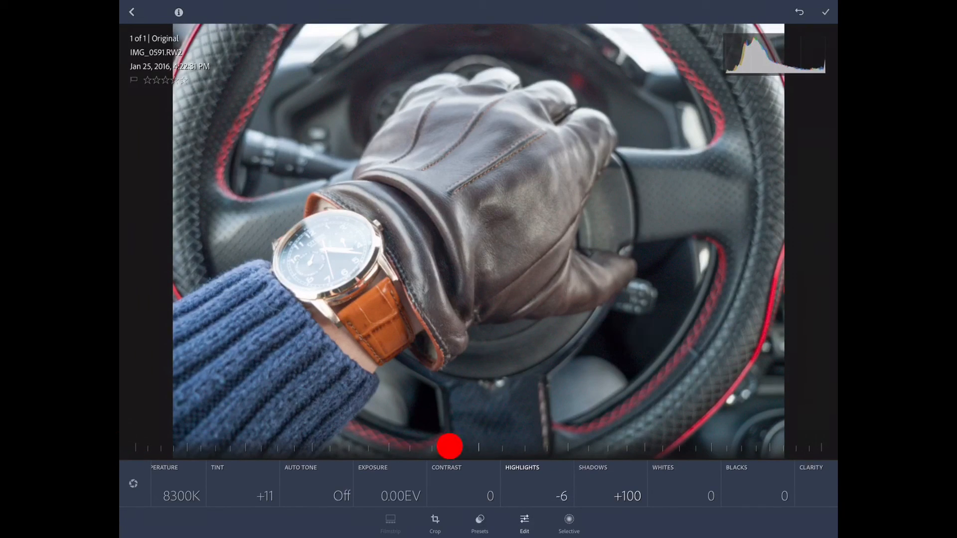
left_click_drag(451, 448, 134, 448)
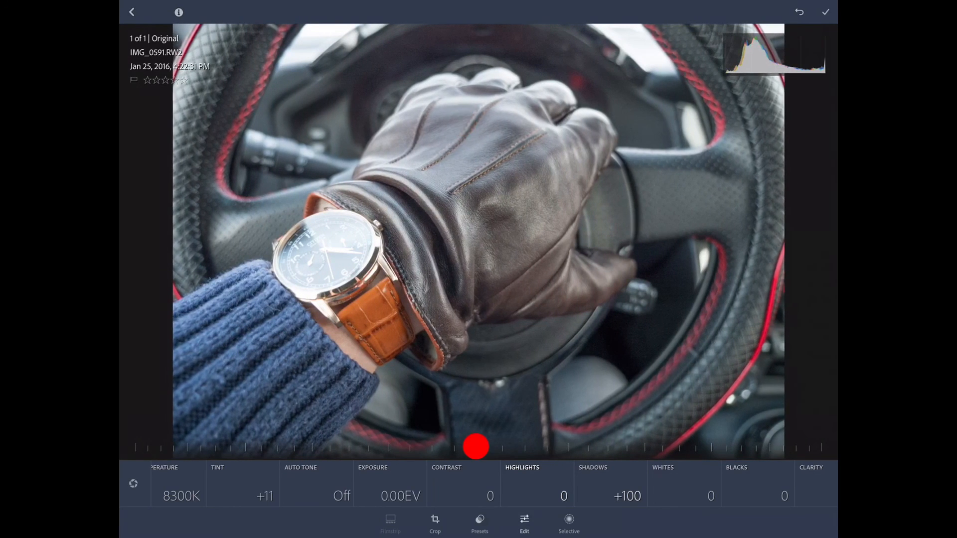
left_click_drag(477, 448, 385, 451)
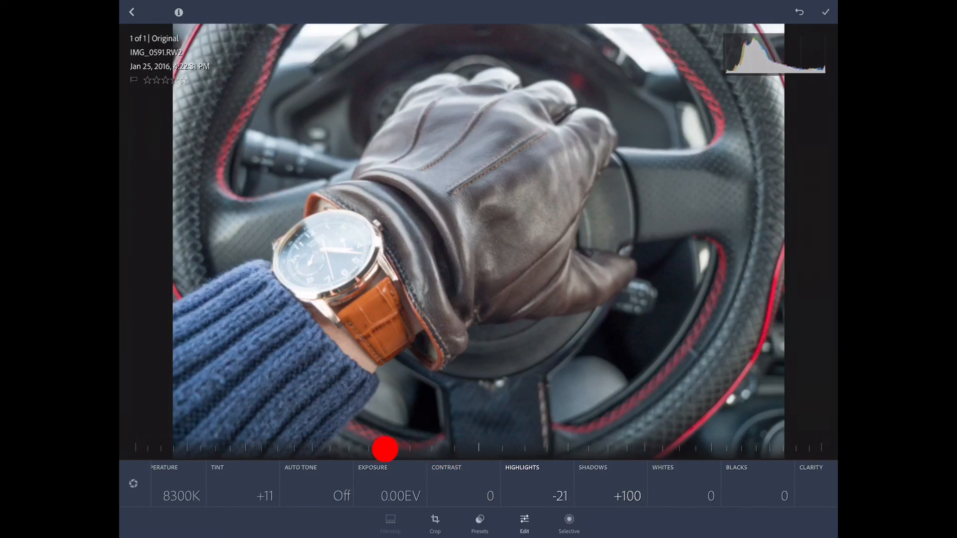
left_click_drag(384, 451, 263, 456)
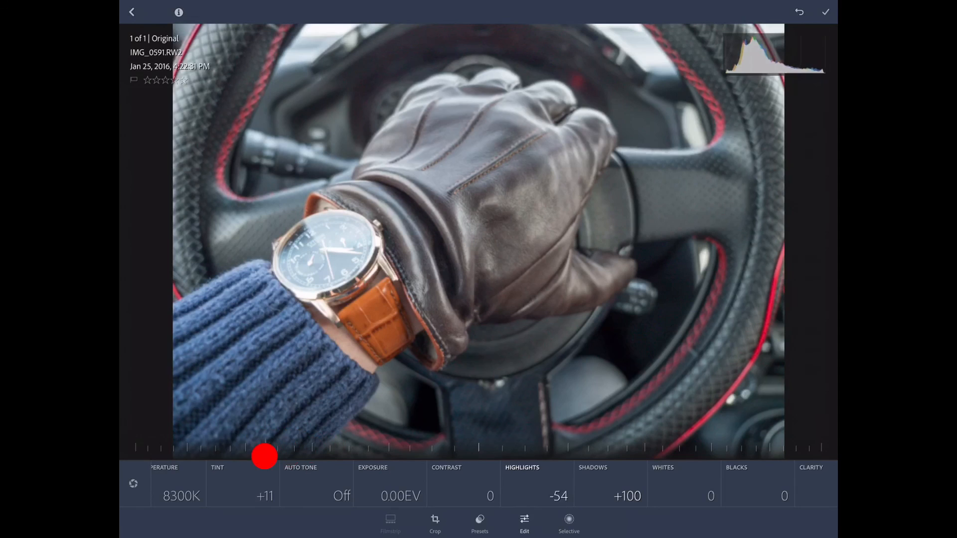
left_click_drag(264, 456, 271, 448)
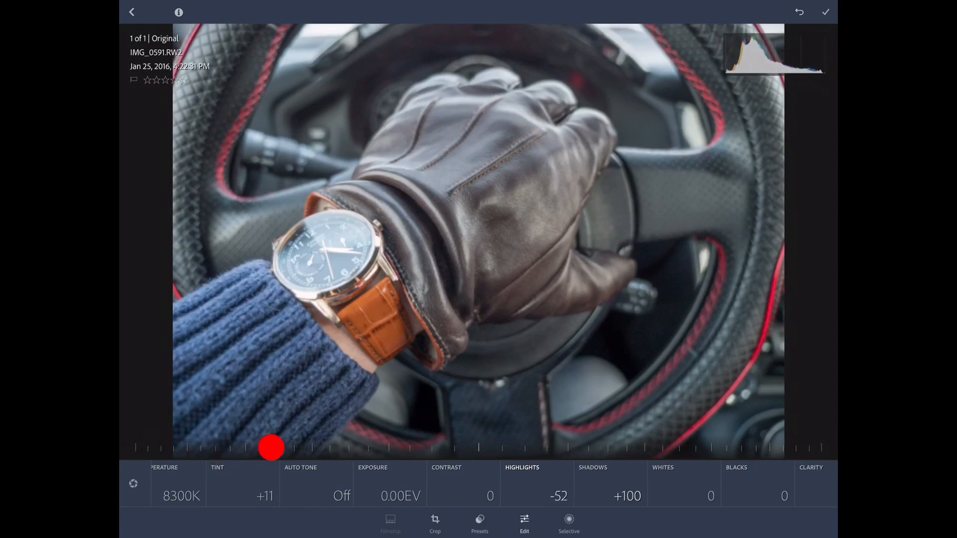
left_click_drag(271, 449, 303, 451)
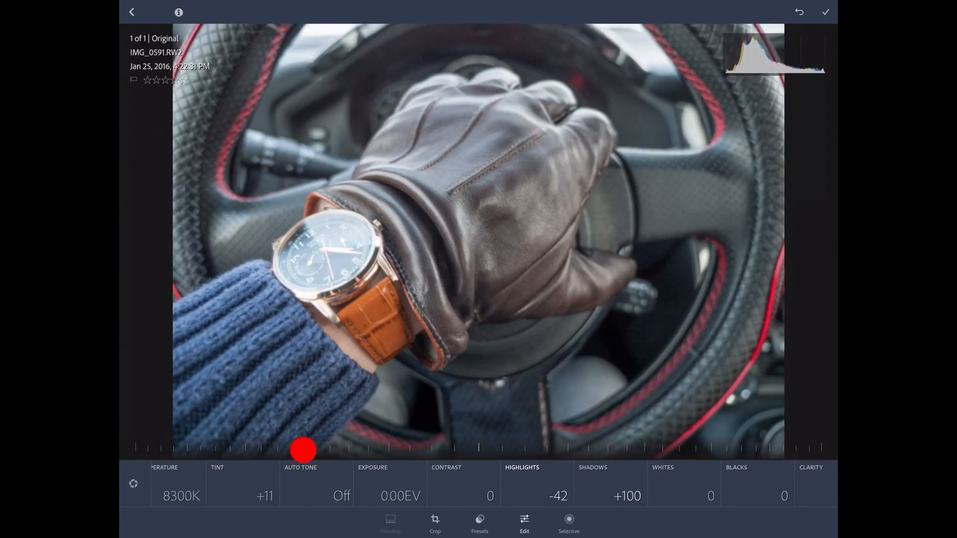
left_click_drag(303, 450, 179, 446)
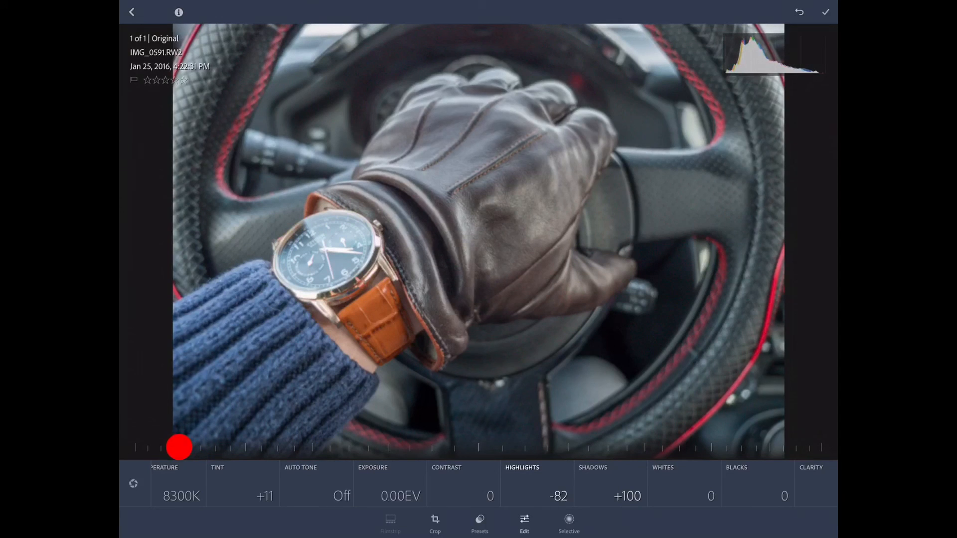
left_click_drag(178, 448, 153, 453)
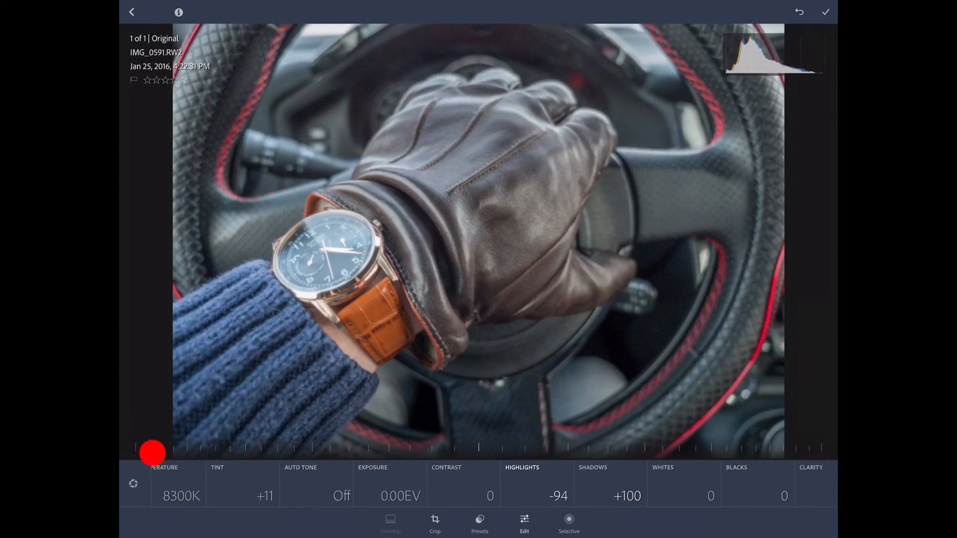
left_click_drag(152, 453, 609, 438)
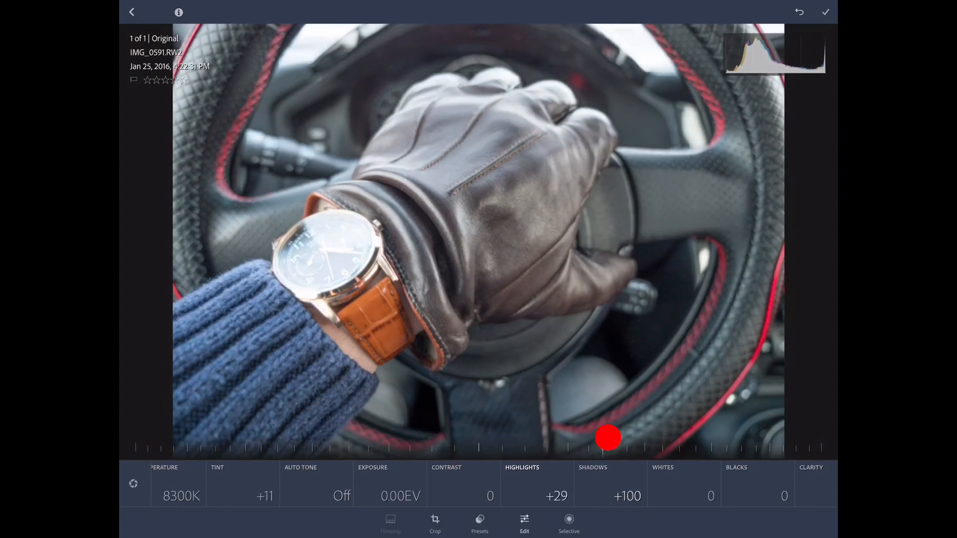
left_click_drag(608, 439, 743, 451)
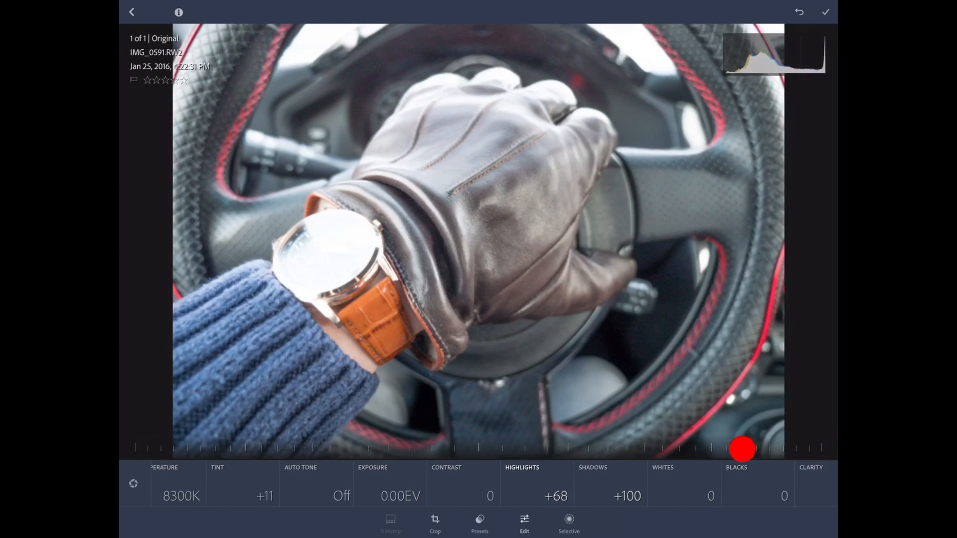
left_click_drag(743, 450, 755, 450)
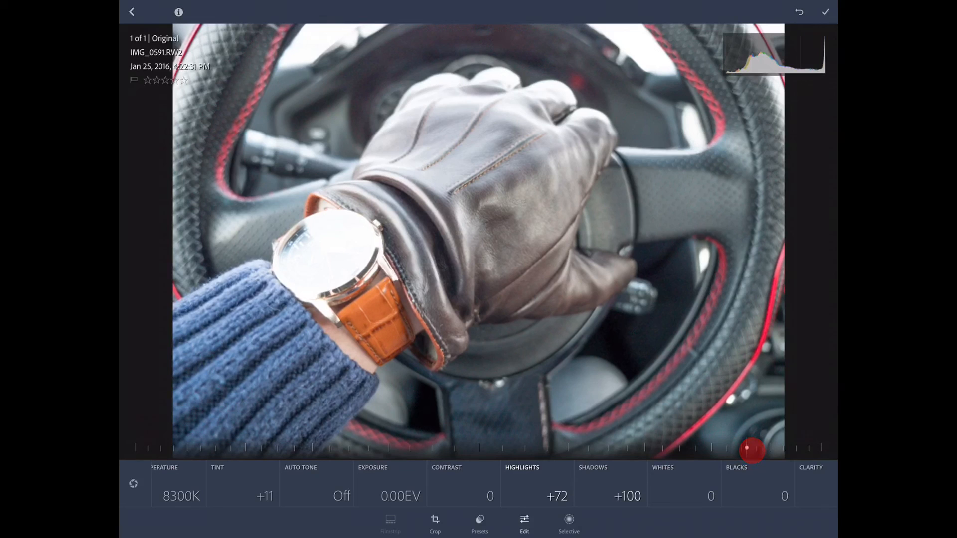
left_click_drag(751, 451, 744, 450)
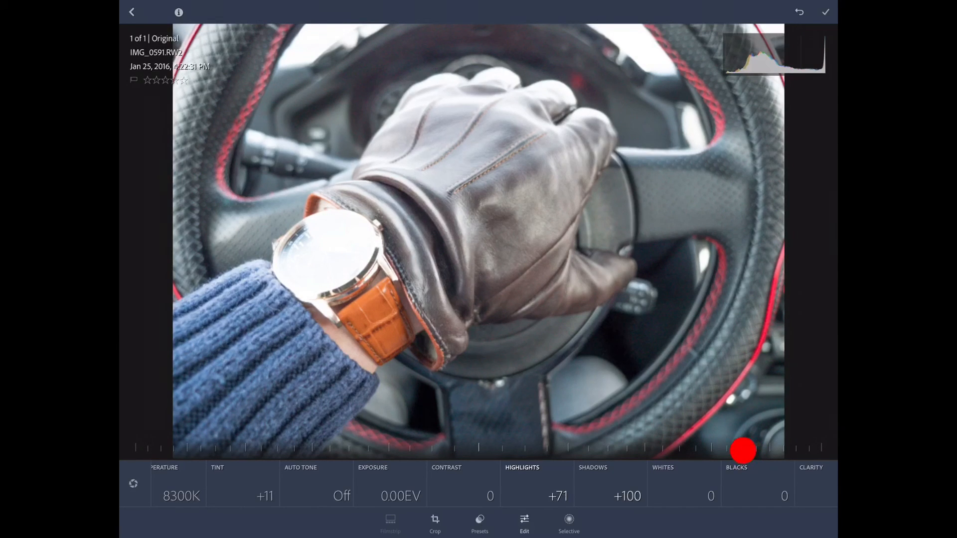
left_click_drag(744, 451, 736, 453)
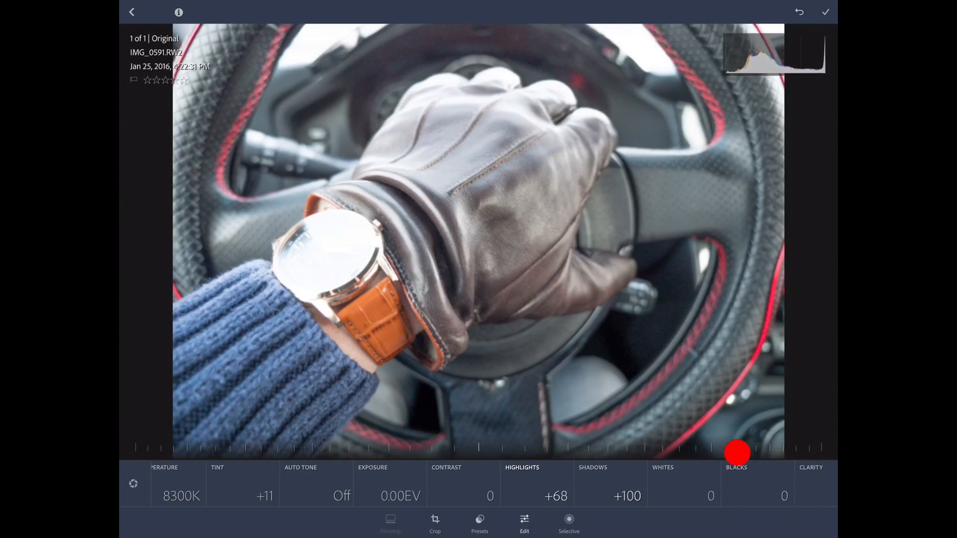
Pull the highlights into negative values and settle them around -60 to -67.
left_click_drag(737, 452, 428, 446)
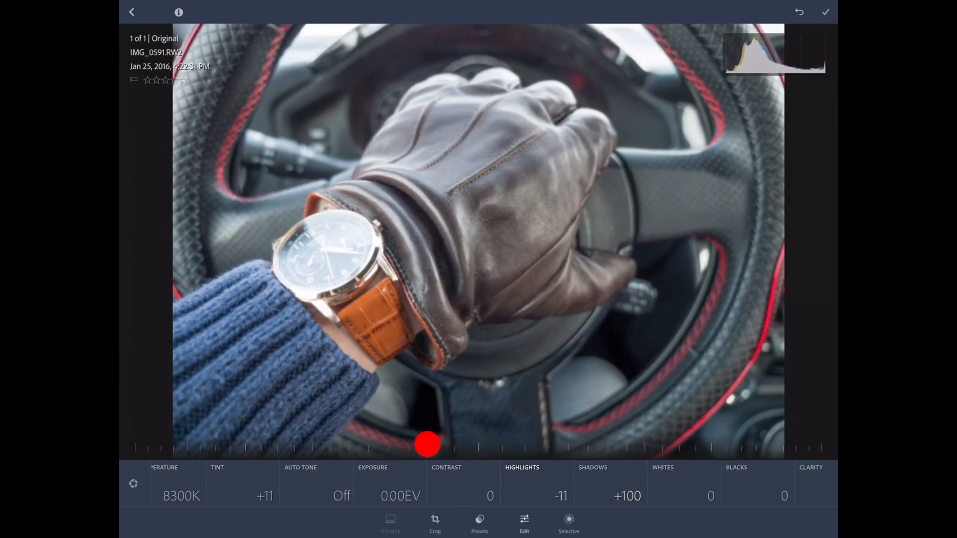
left_click_drag(427, 444, 332, 462)
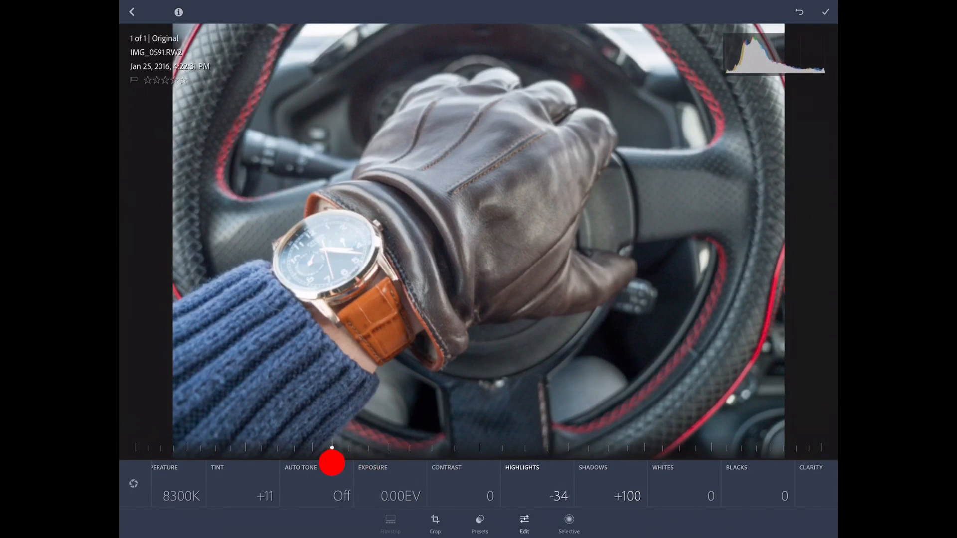
left_click_drag(333, 449, 330, 449)
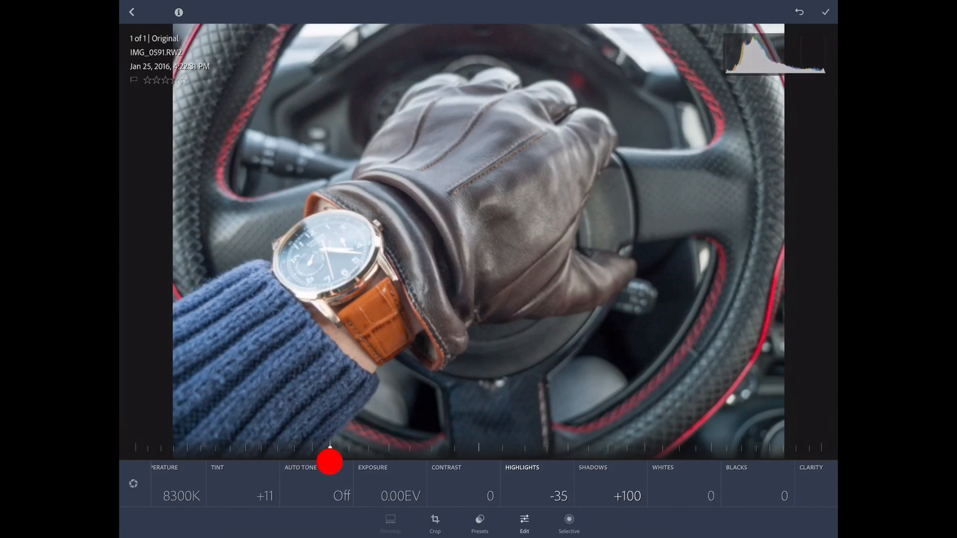
left_click_drag(330, 451, 241, 451)
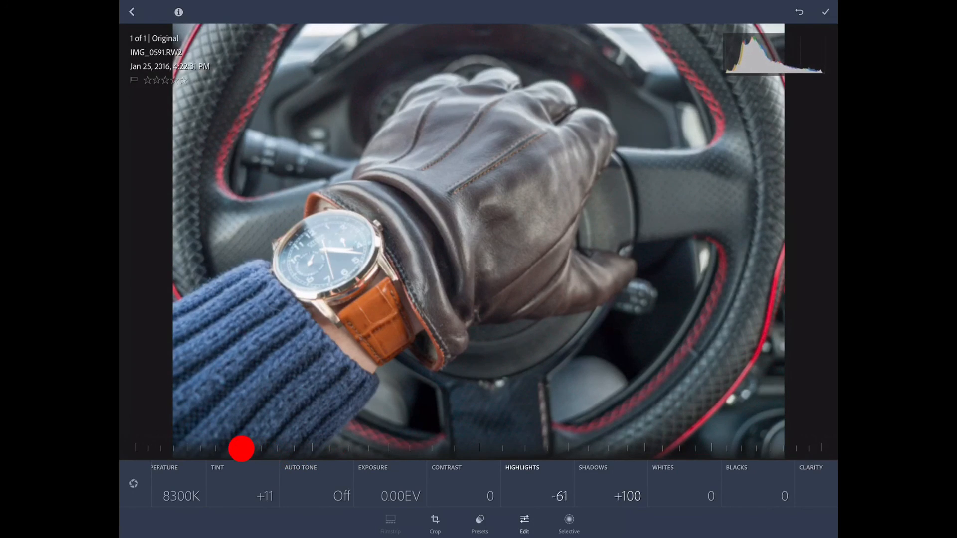
left_click_drag(240, 449, 260, 446)
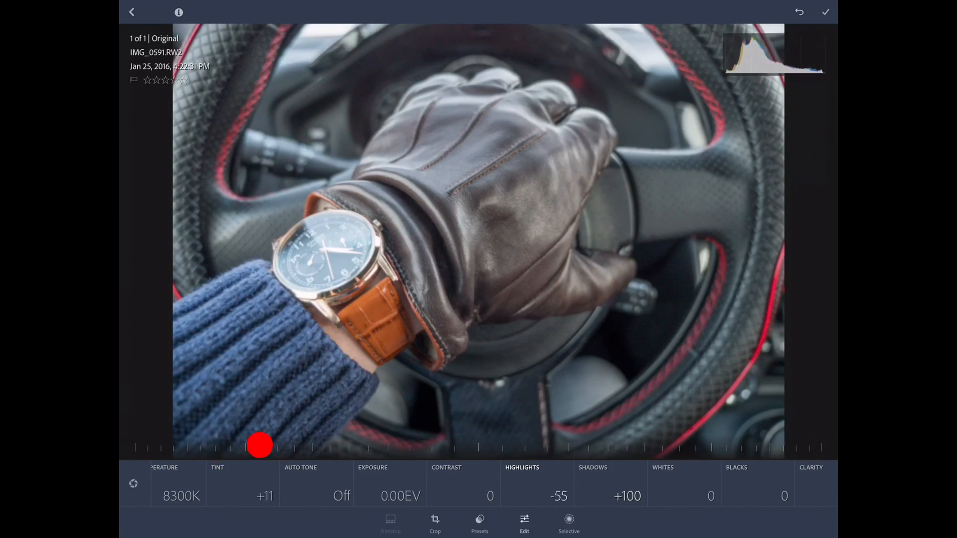
left_click_drag(259, 447, 223, 447)
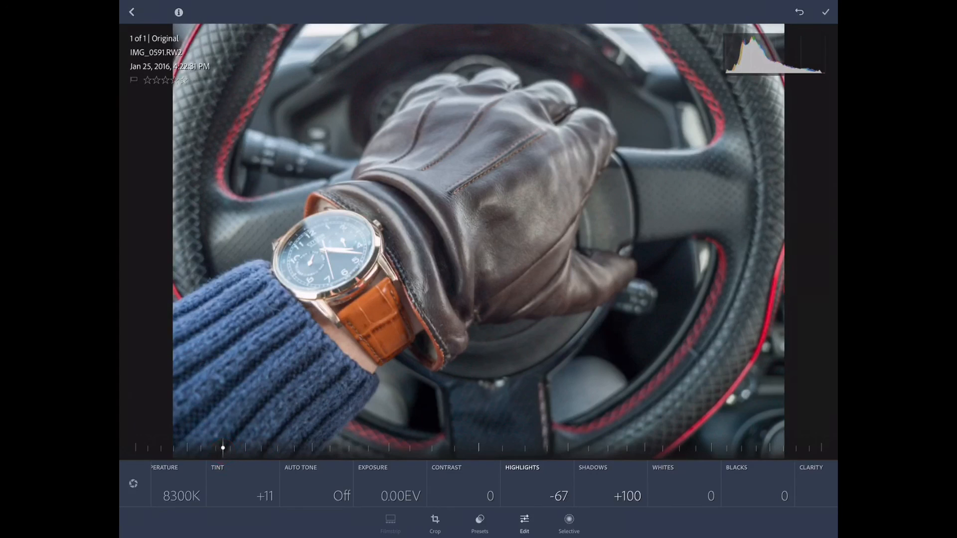
left_click_drag(222, 447, 131, 447)
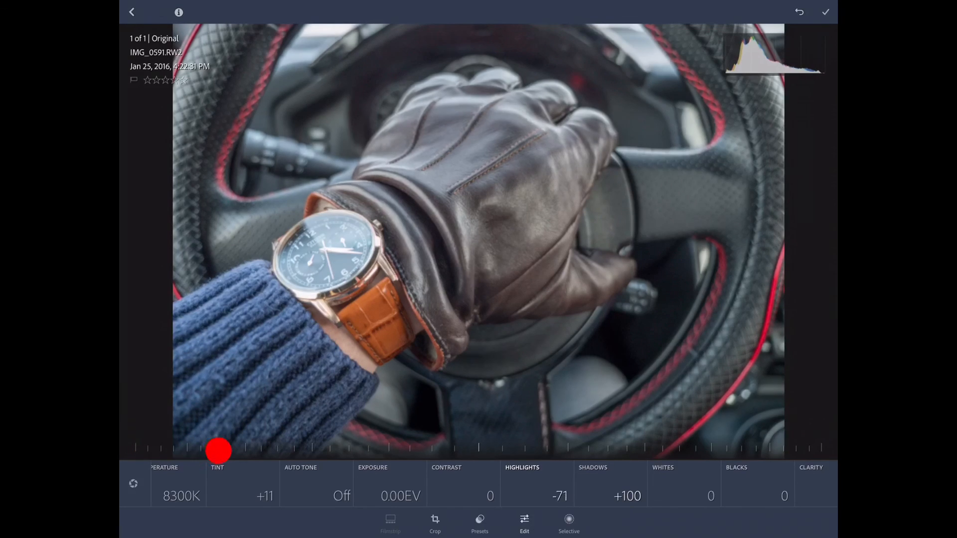
left_click_drag(220, 451, 169, 450)
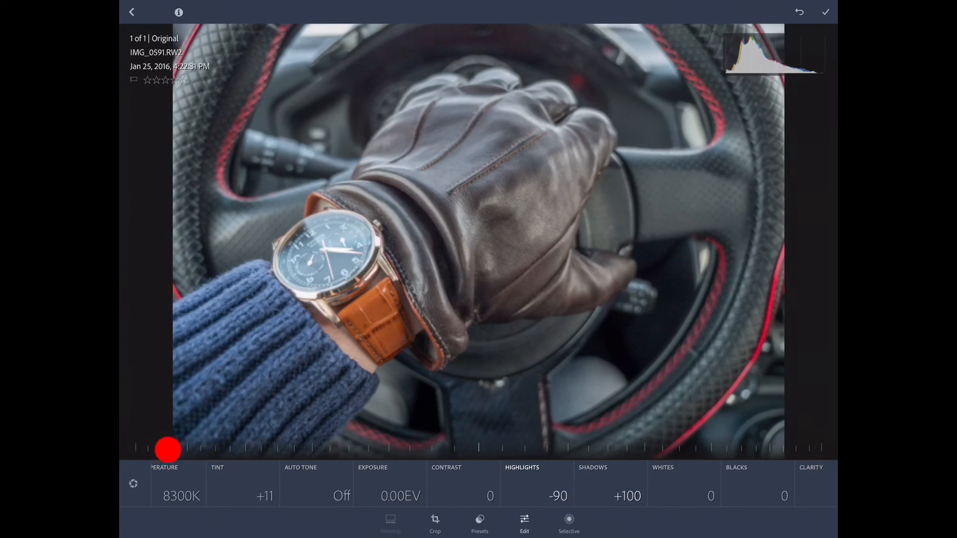
left_click_drag(169, 448, 273, 448)
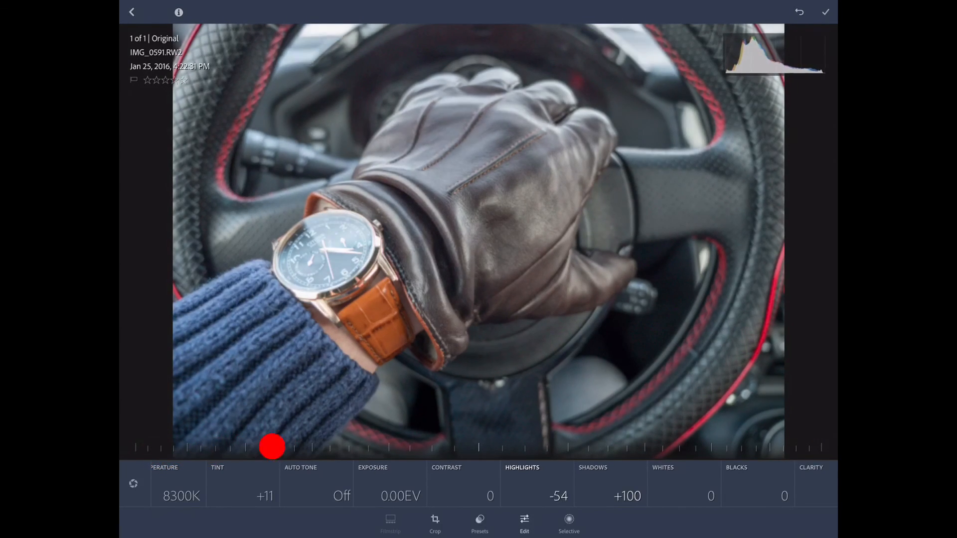
left_click_drag(273, 448, 246, 451)
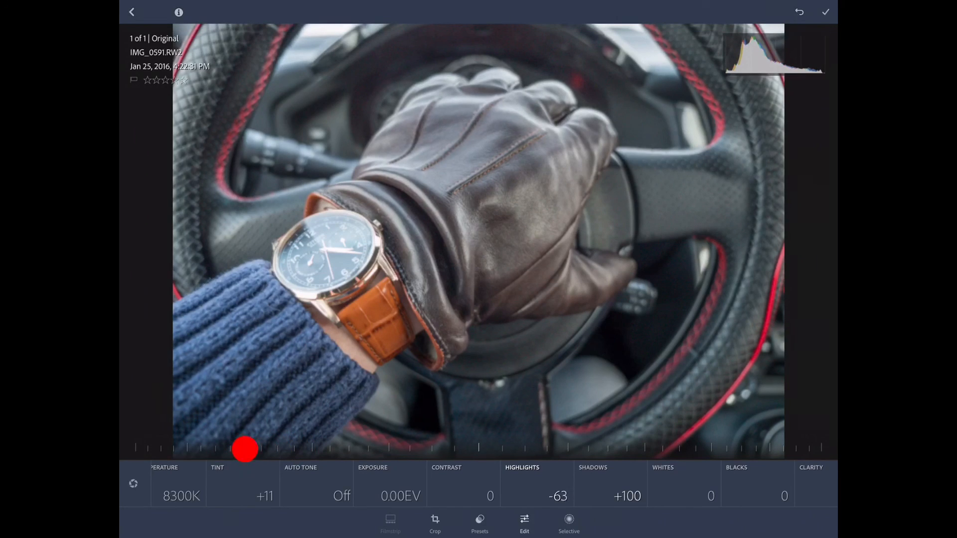
left_click_drag(247, 450, 237, 435)
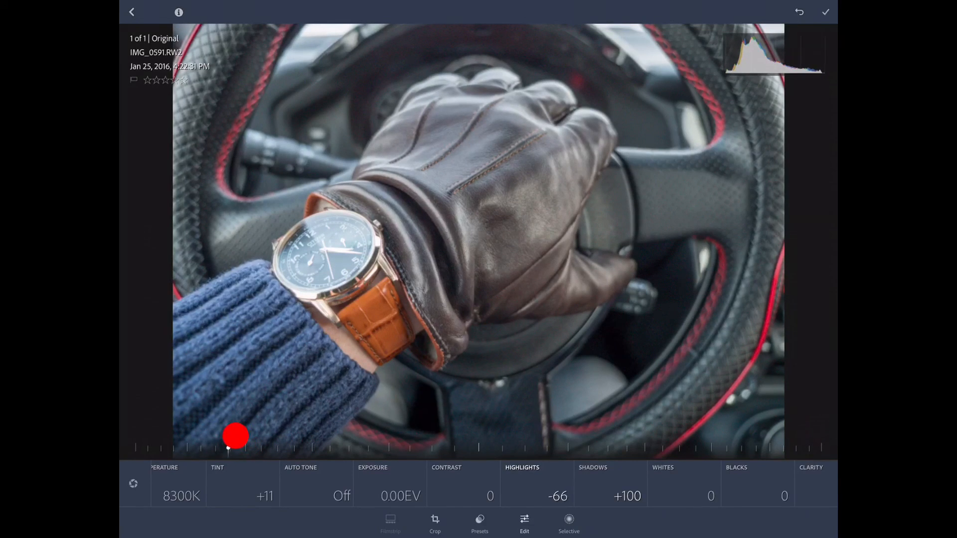
left_click_drag(236, 435, 256, 453)
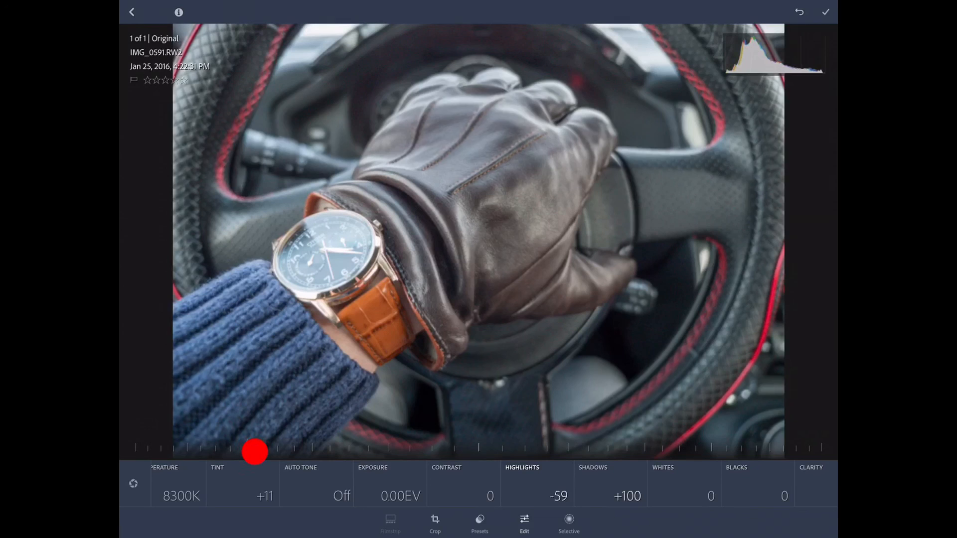
left_click_drag(256, 453, 249, 452)
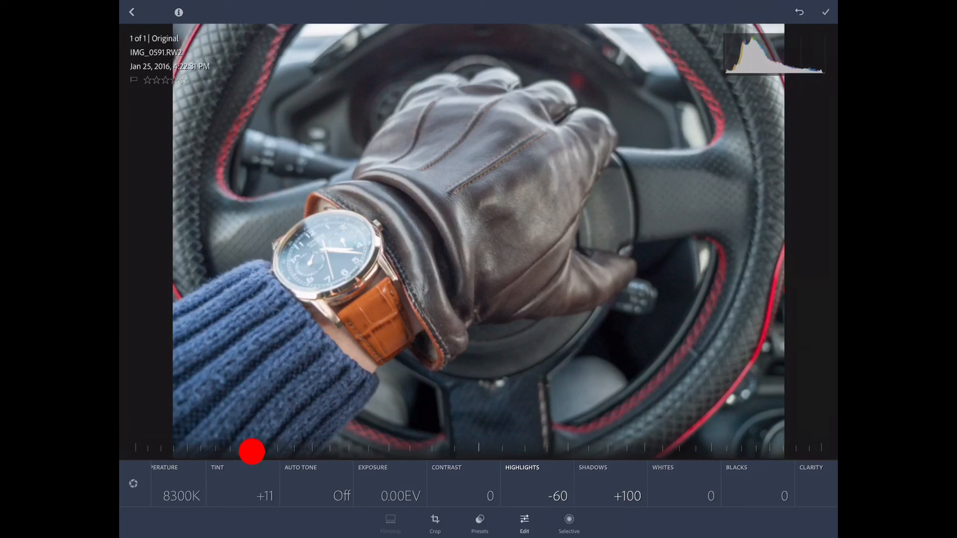
left_click_drag(253, 452, 249, 452)
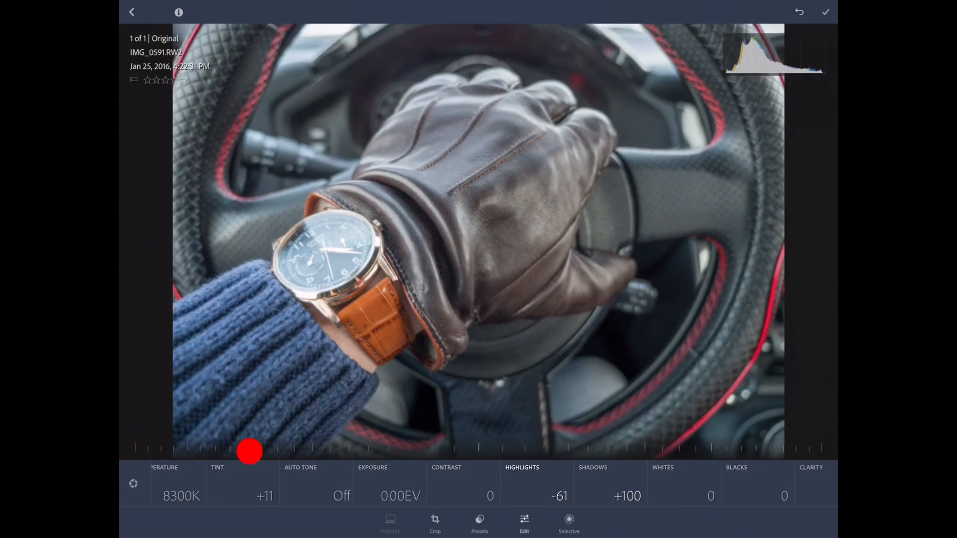
left_click_drag(249, 453, 253, 449)
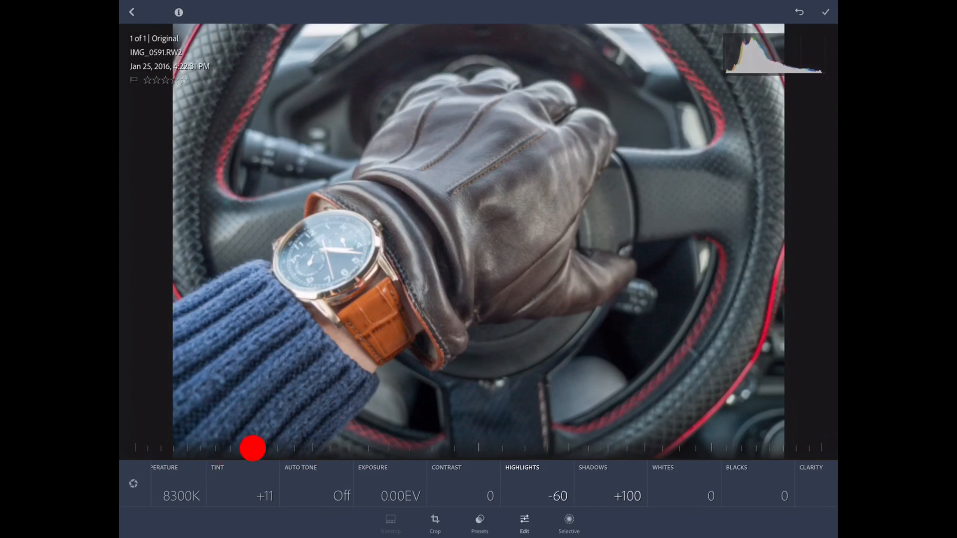
left_click_drag(254, 449, 232, 453)
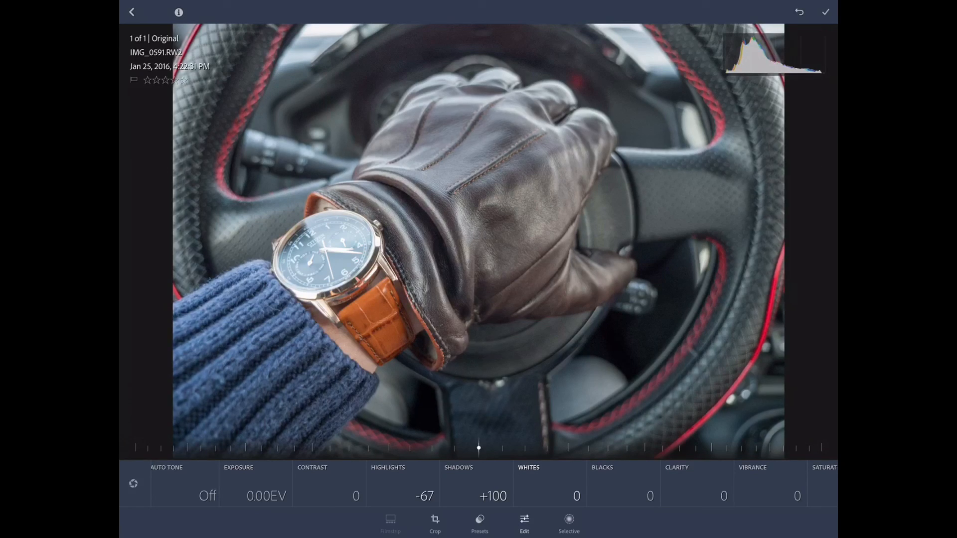
Raise the whites to +70 for a brighter, punchier image.
left_click_drag(479, 449, 524, 449)
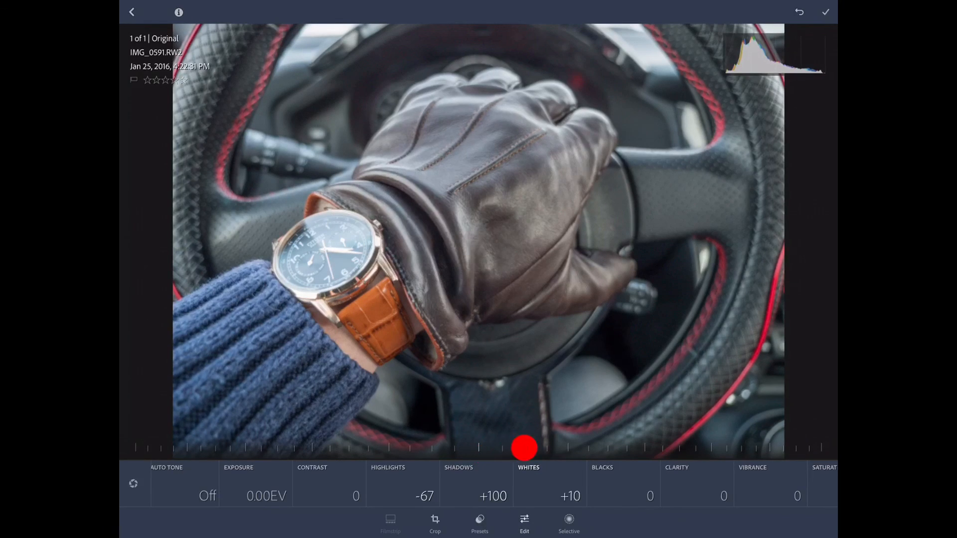
left_click_drag(524, 449, 741, 449)
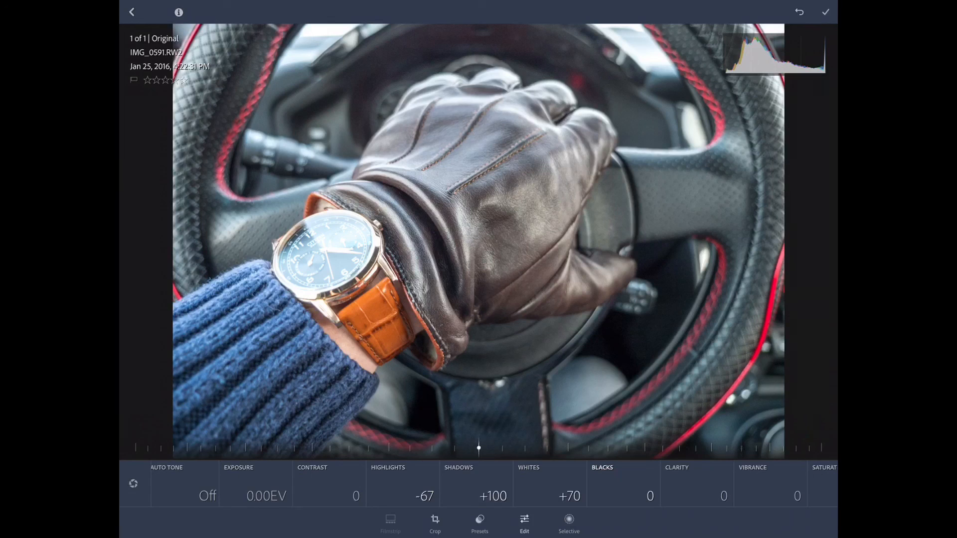
Darken the blacks, trying values around -67 to -43, leaving them near -48.
left_click_drag(479, 448, 425, 444)
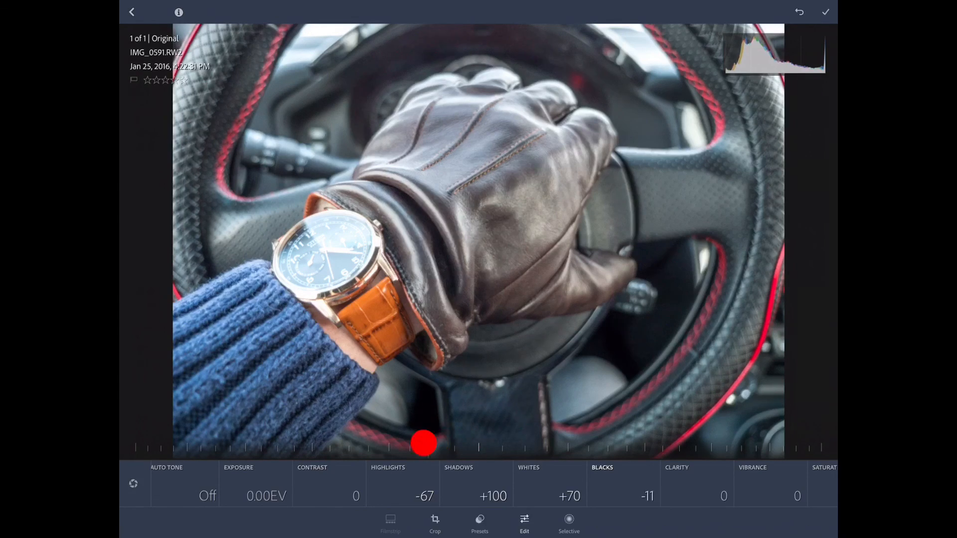
left_click_drag(423, 443, 272, 462)
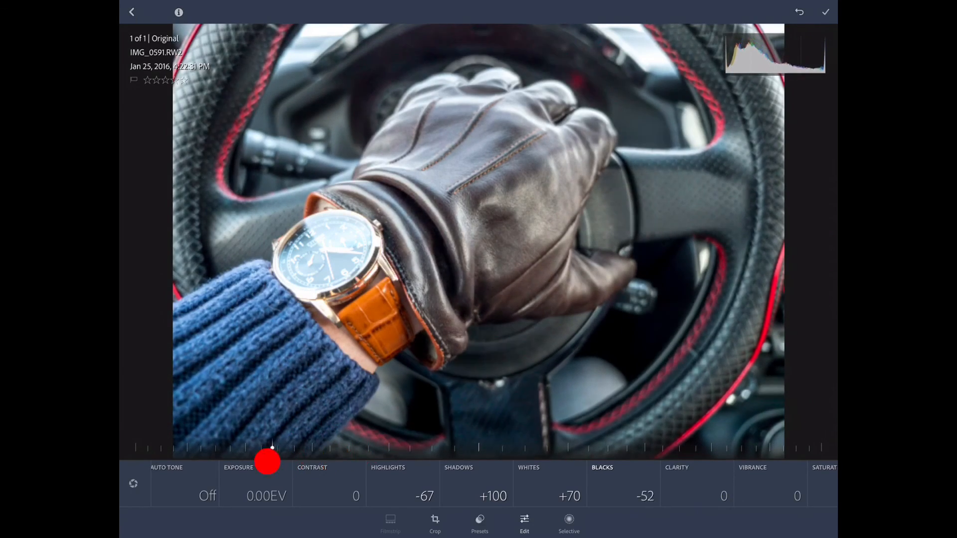
left_click_drag(271, 461, 273, 451)
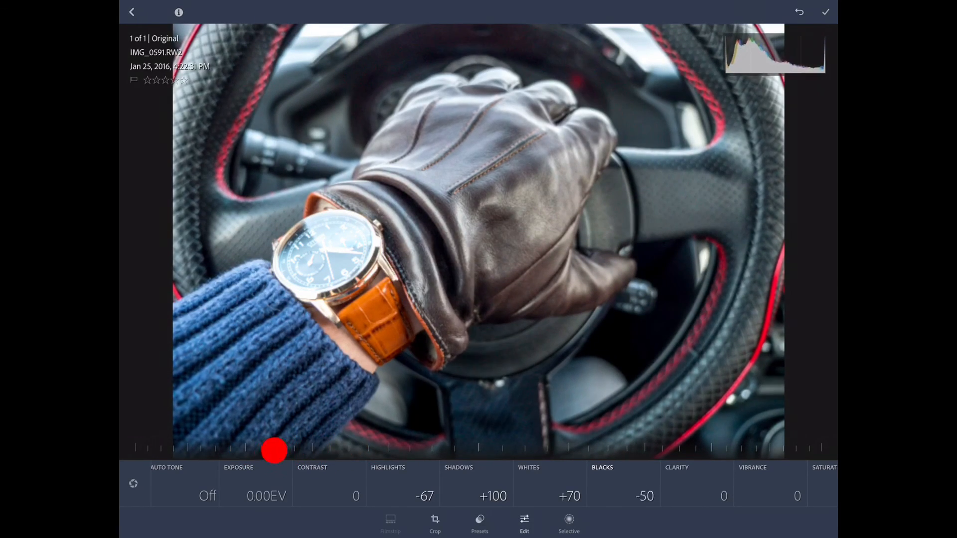
left_click_drag(274, 451, 232, 451)
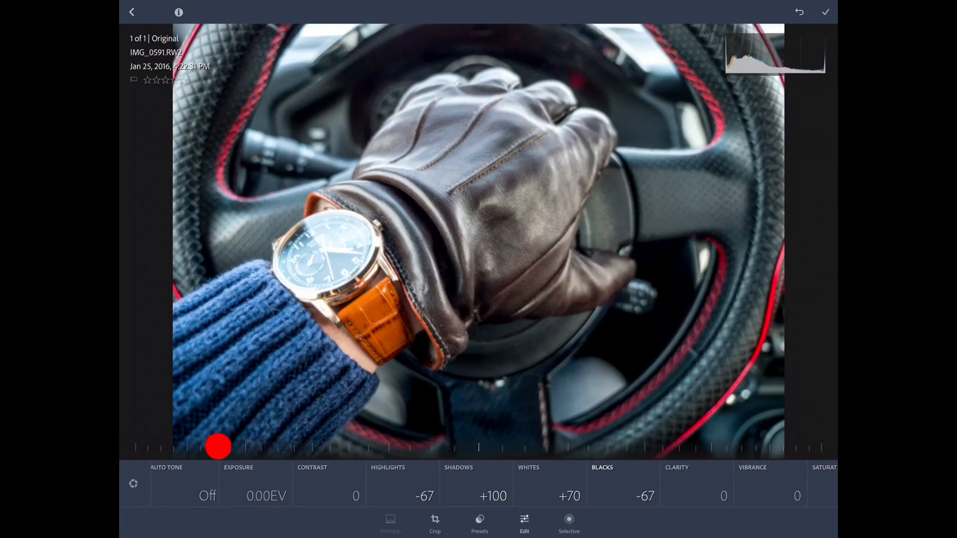
left_click_drag(216, 446, 226, 446)
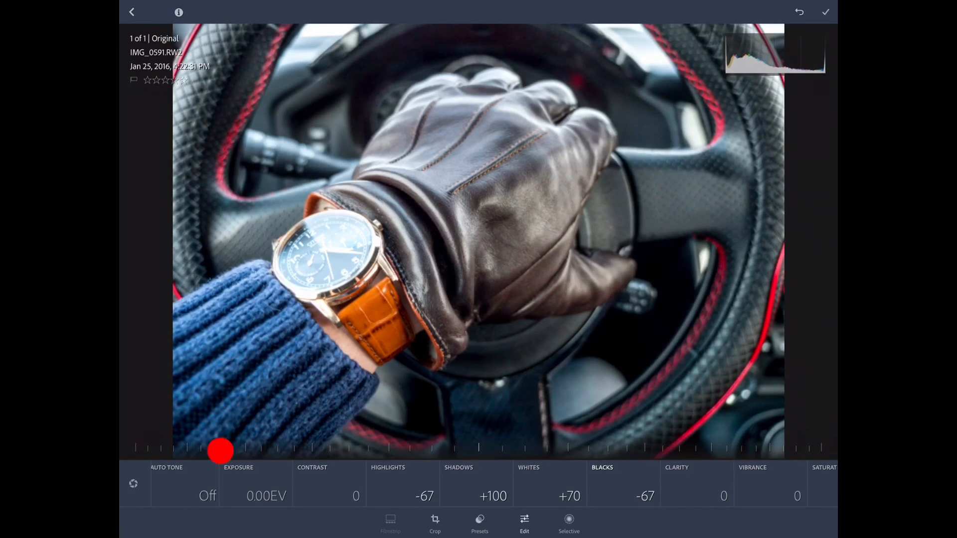
left_click_drag(219, 451, 151, 451)
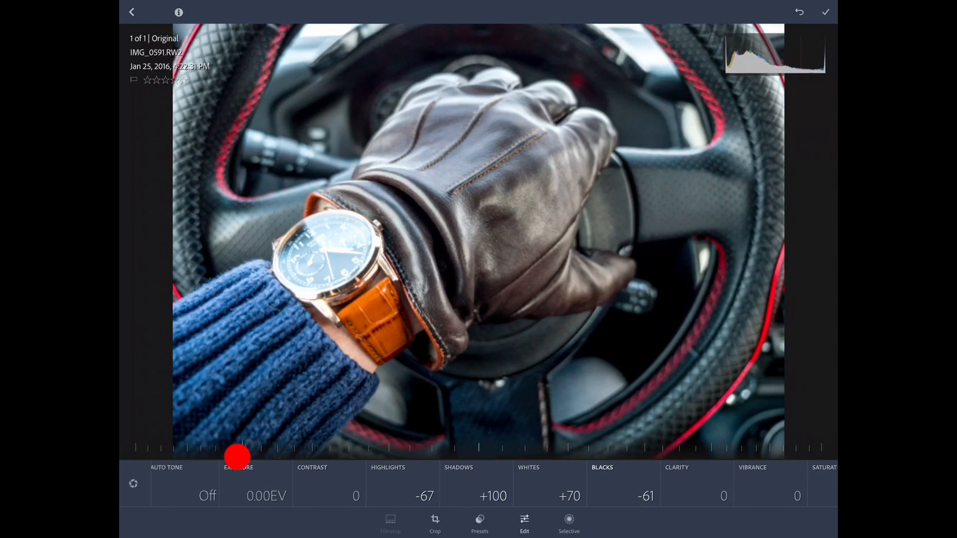
left_click_drag(239, 456, 260, 456)
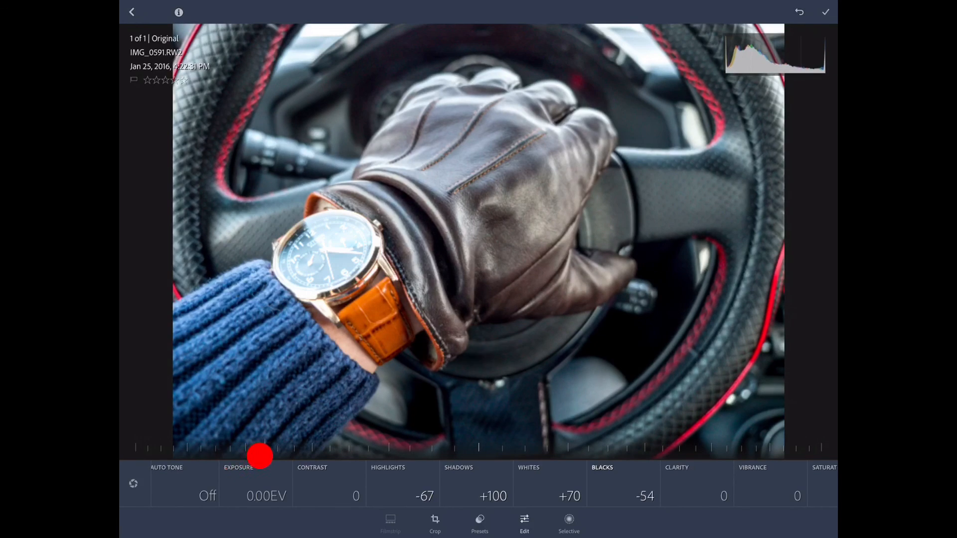
left_click_drag(259, 456, 299, 461)
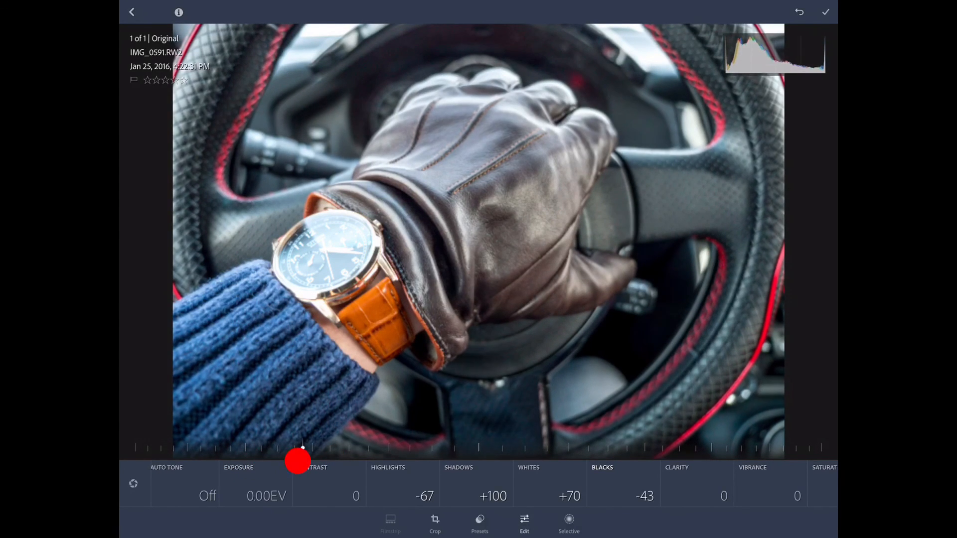
left_click_drag(299, 449, 284, 449)
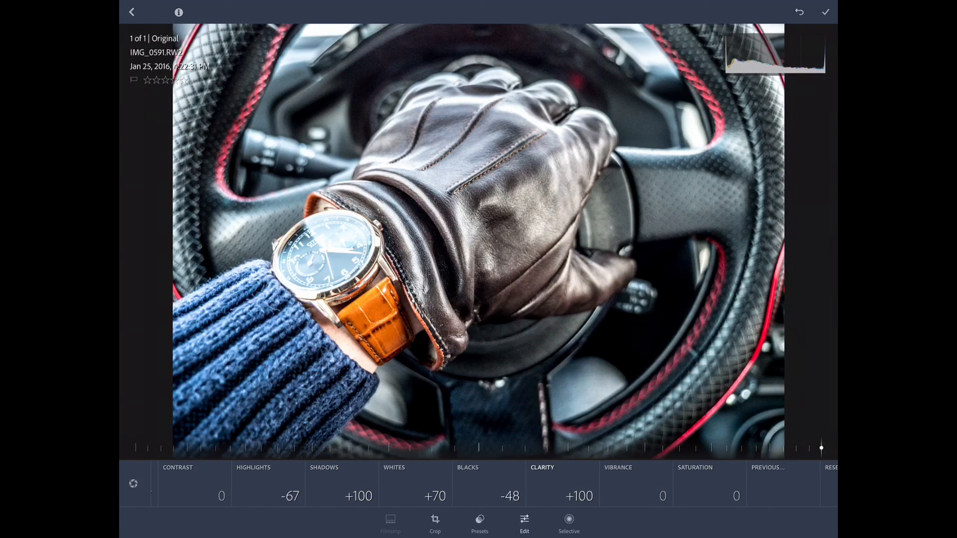
Reset Clarity, then try stronger amounts from +44 up to maximum and back to +42.
left_click_drag(821, 448, 820, 445)
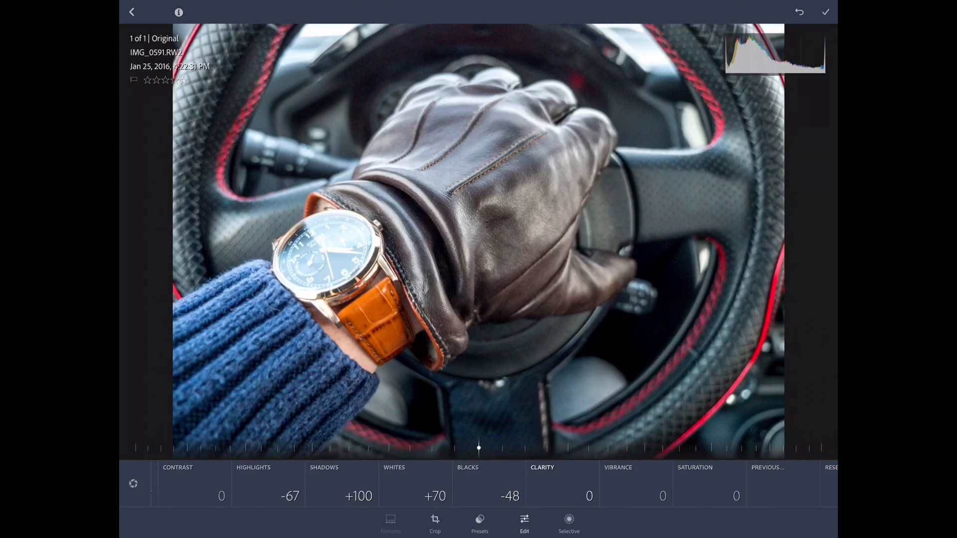
left_click(477, 458)
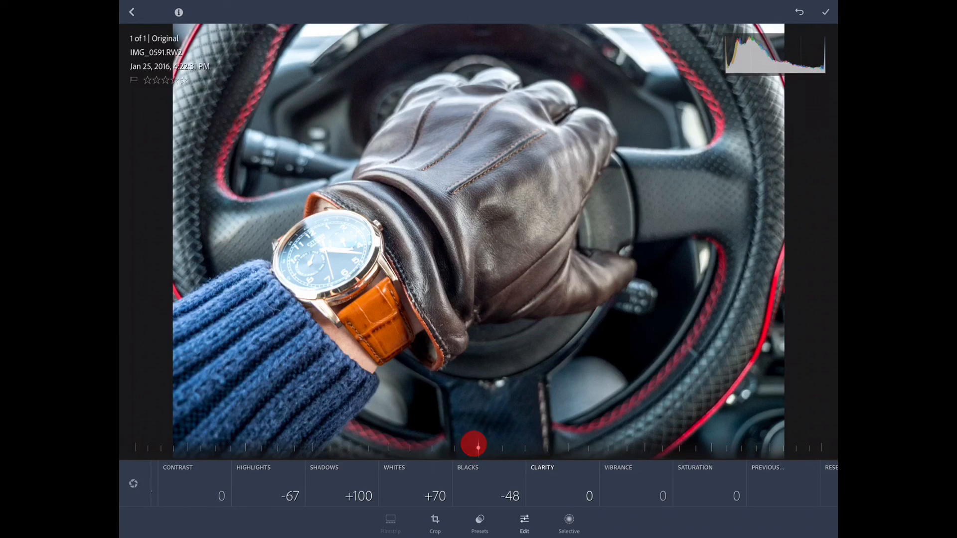
left_click_drag(476, 443, 662, 449)
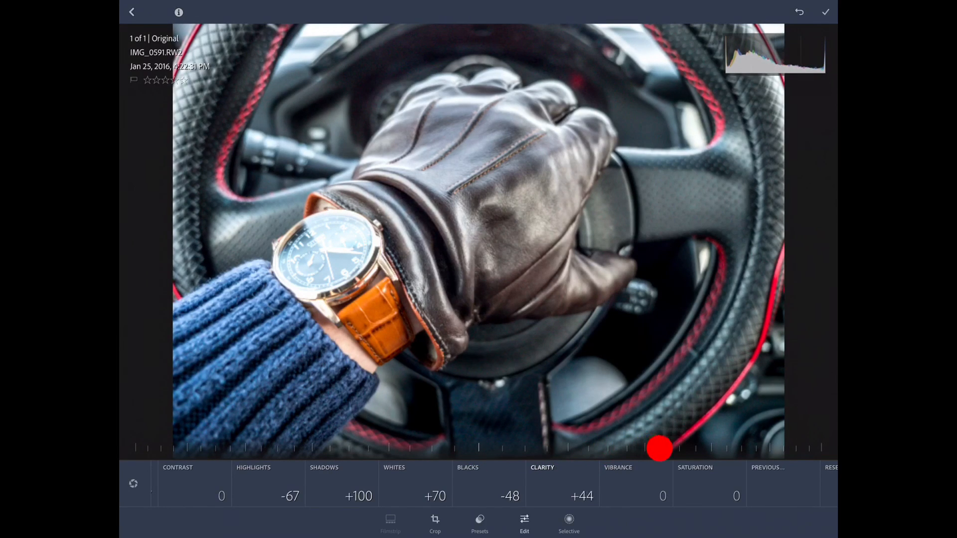
left_click_drag(659, 450, 703, 447)
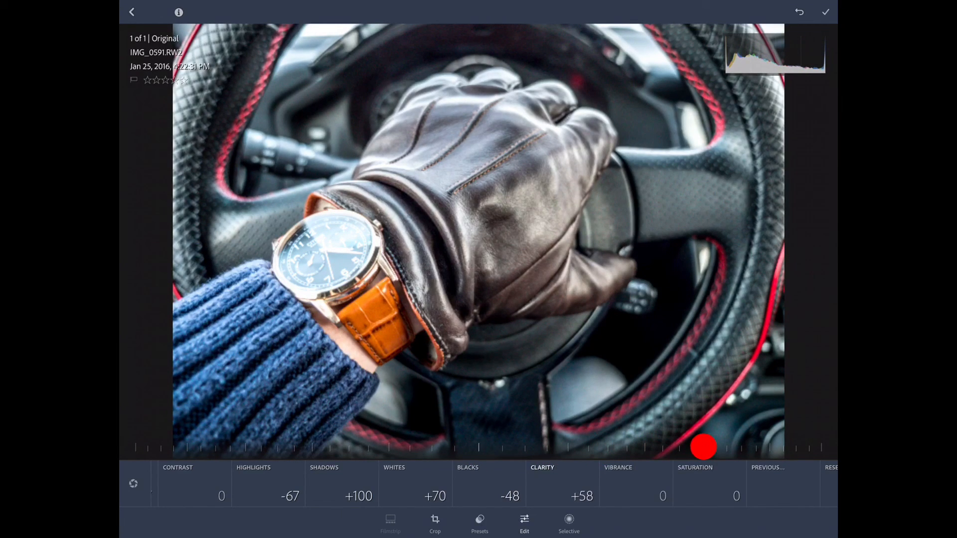
left_click_drag(703, 447, 704, 448)
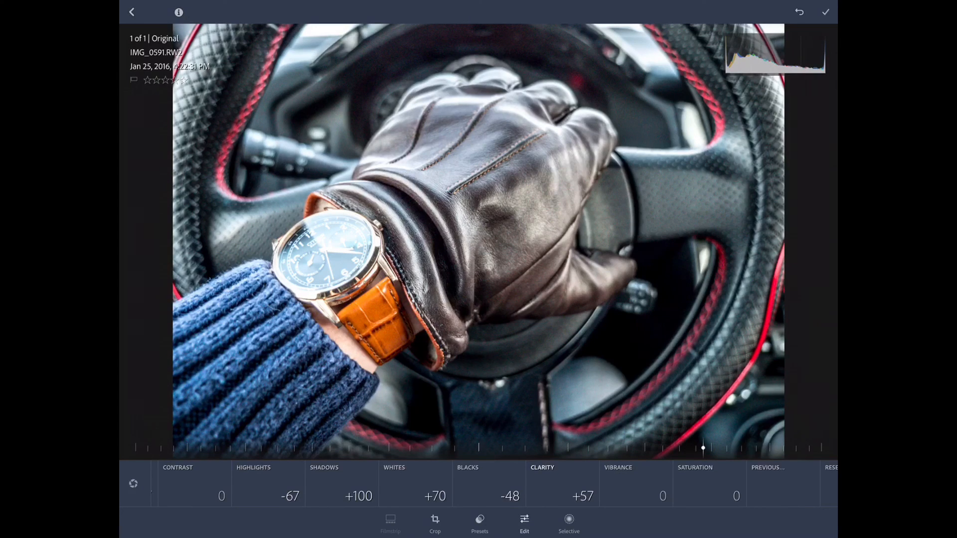
left_click_drag(703, 449, 693, 448)
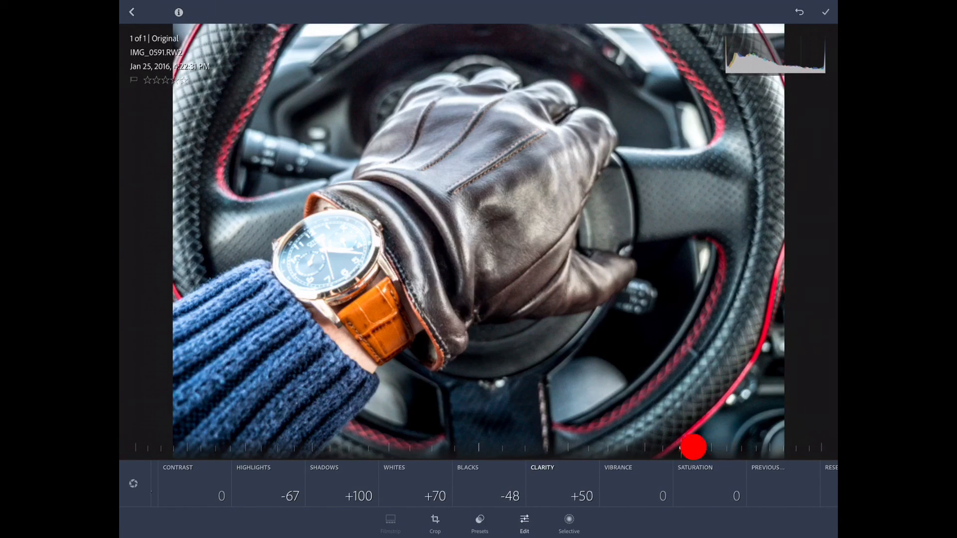
left_click_drag(692, 448, 817, 450)
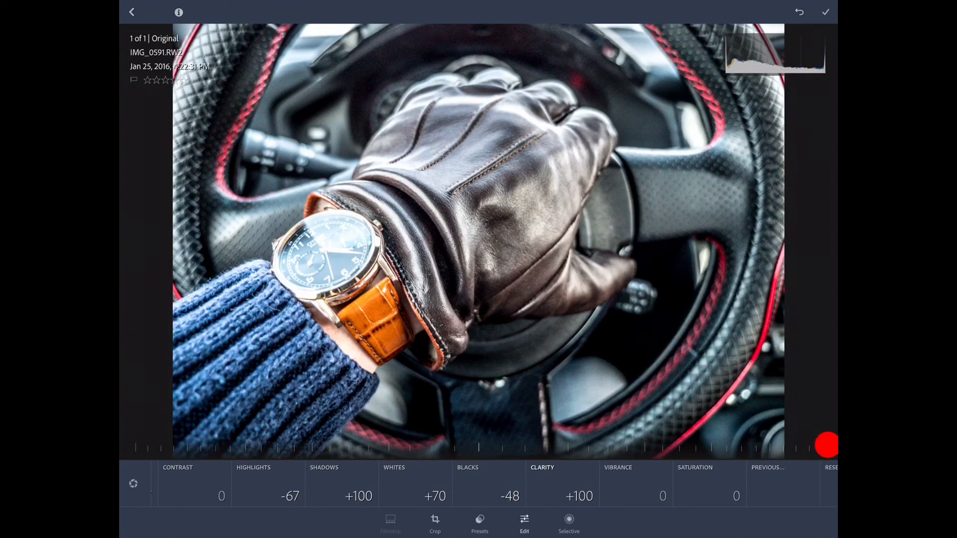
left_click_drag(828, 445, 741, 451)
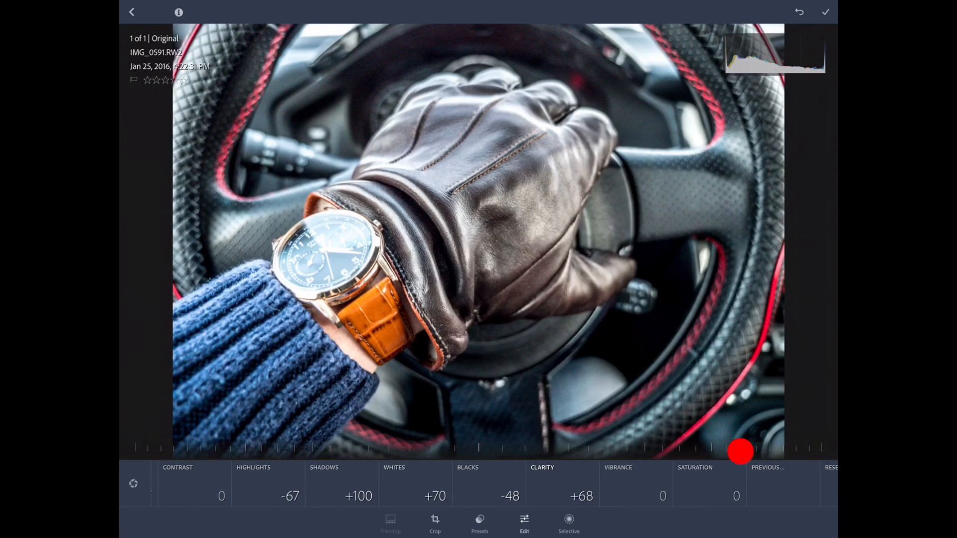
left_click_drag(741, 451, 722, 451)
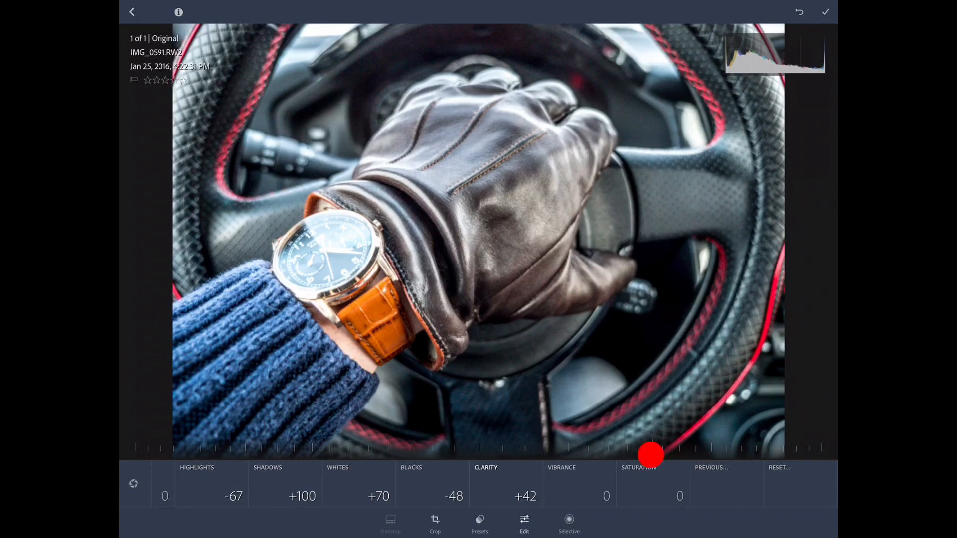
Compare Clarity against zero and settle on a subtler +23 boost.
left_click_drag(648, 453, 479, 453)
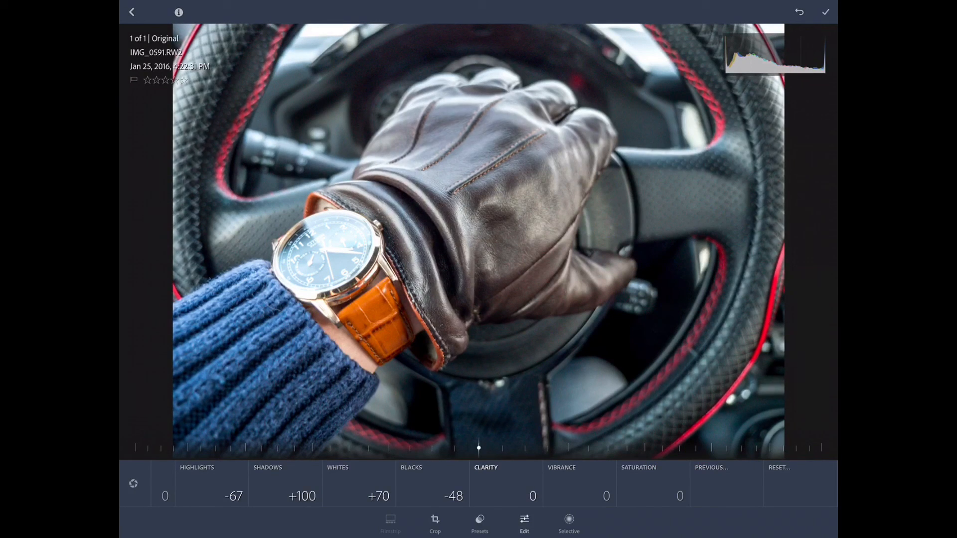
left_click_drag(478, 449, 695, 449)
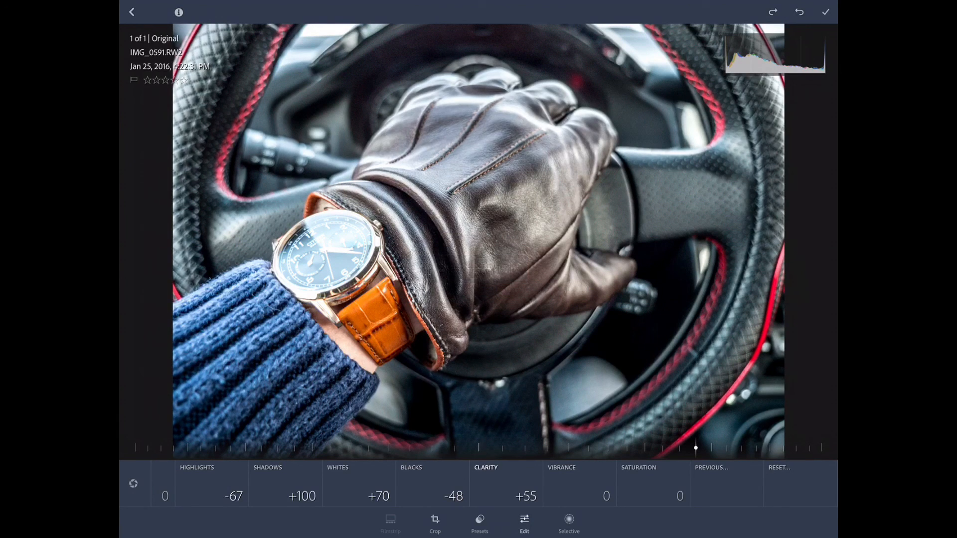
left_click_drag(695, 449, 638, 449)
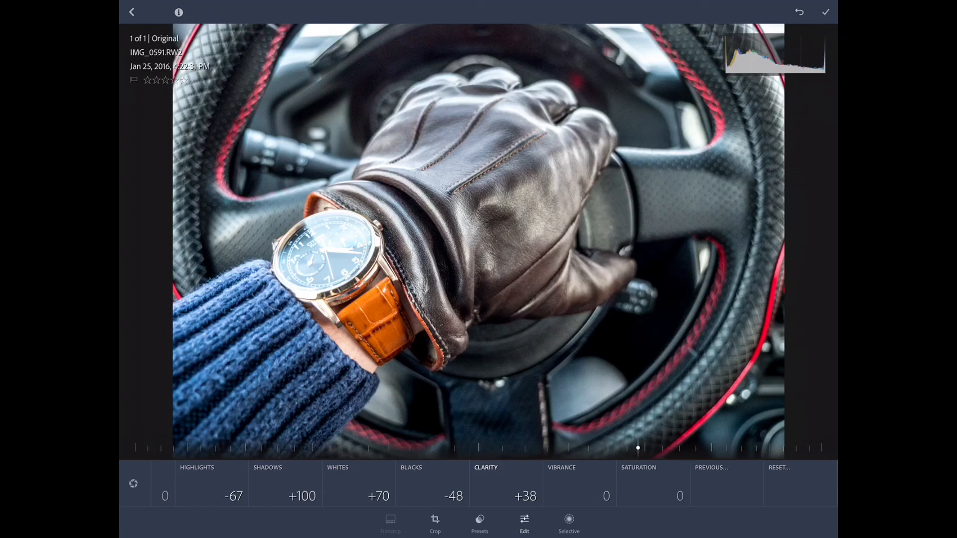
left_click_drag(638, 448, 581, 449)
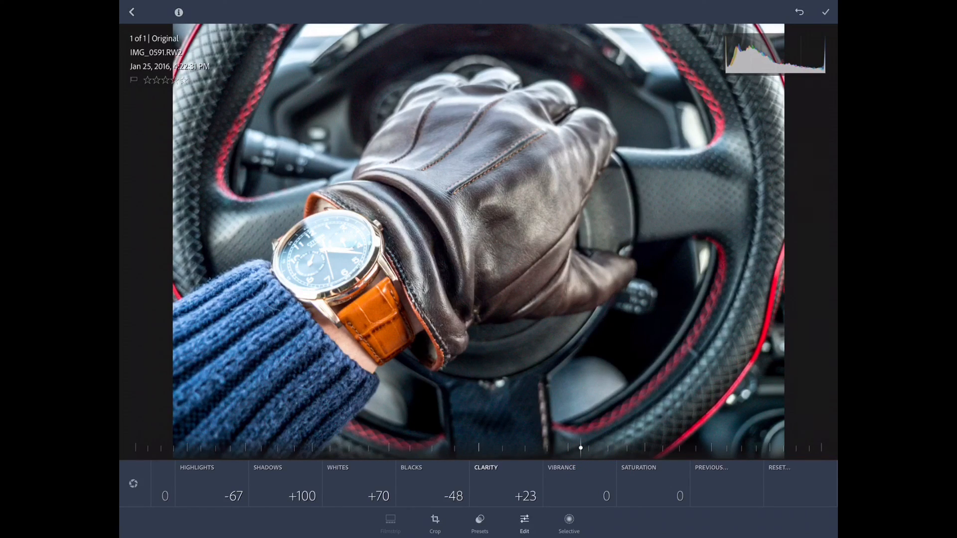
left_click_drag(580, 449, 479, 449)
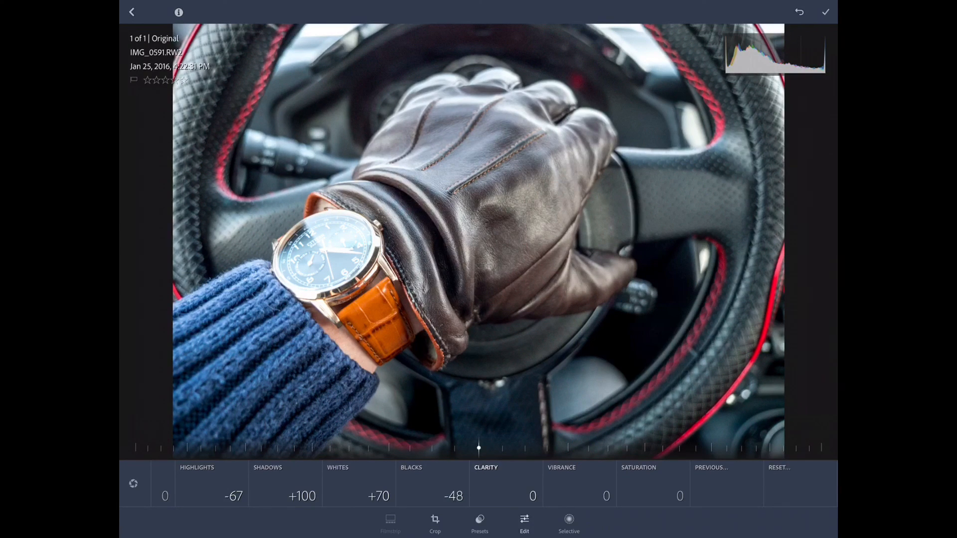
left_click_drag(479, 449, 581, 448)
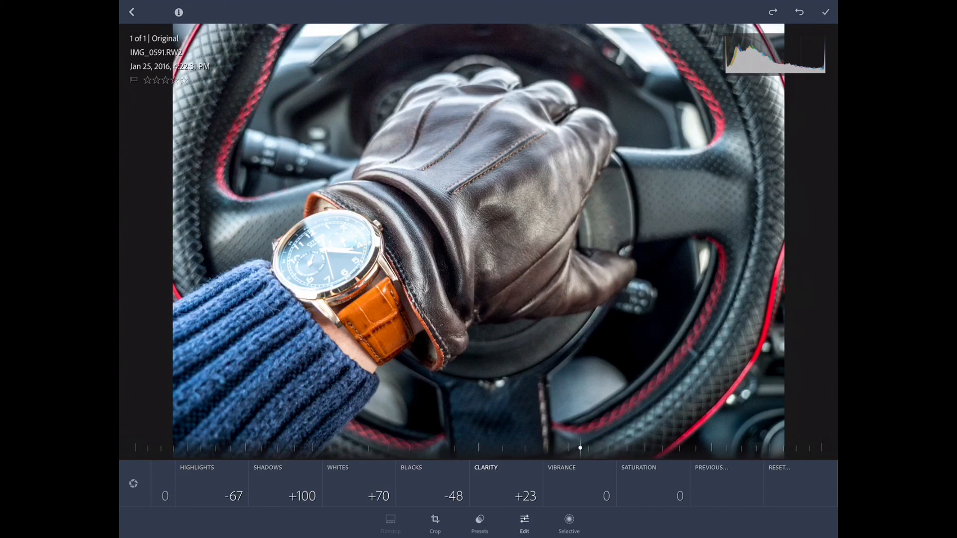
left_click(563, 467)
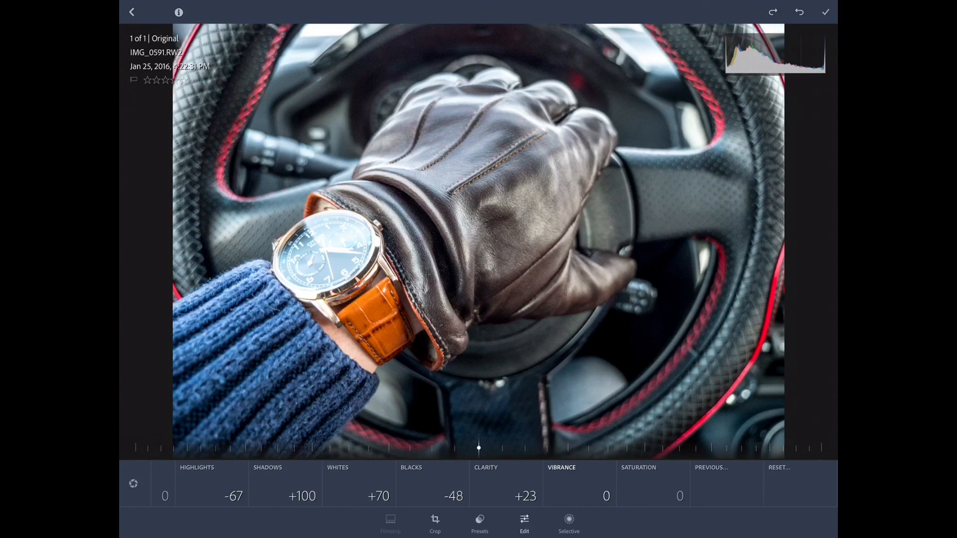
Push Vibrance up to +84 to preview the effect, then return it toward zero.
left_click_drag(479, 447, 615, 445)
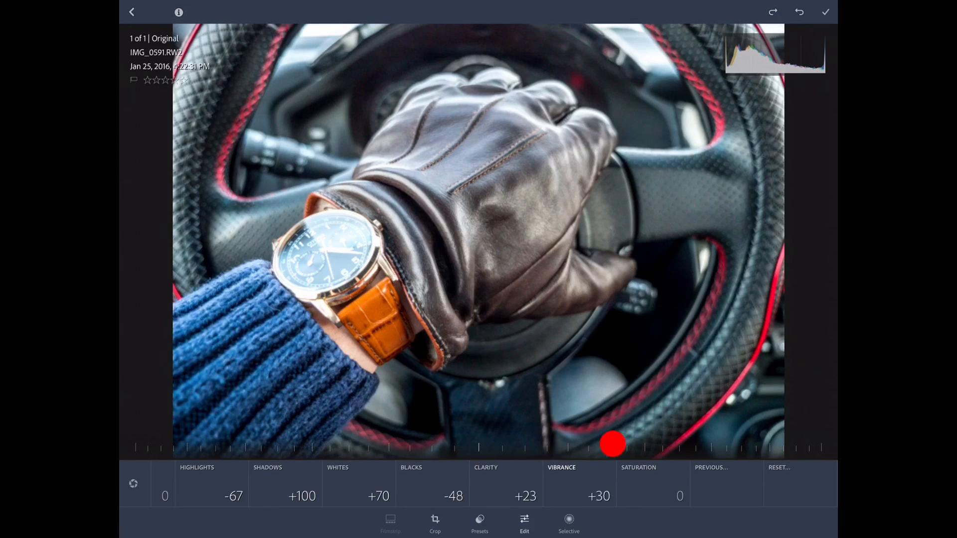
left_click_drag(613, 444, 650, 444)
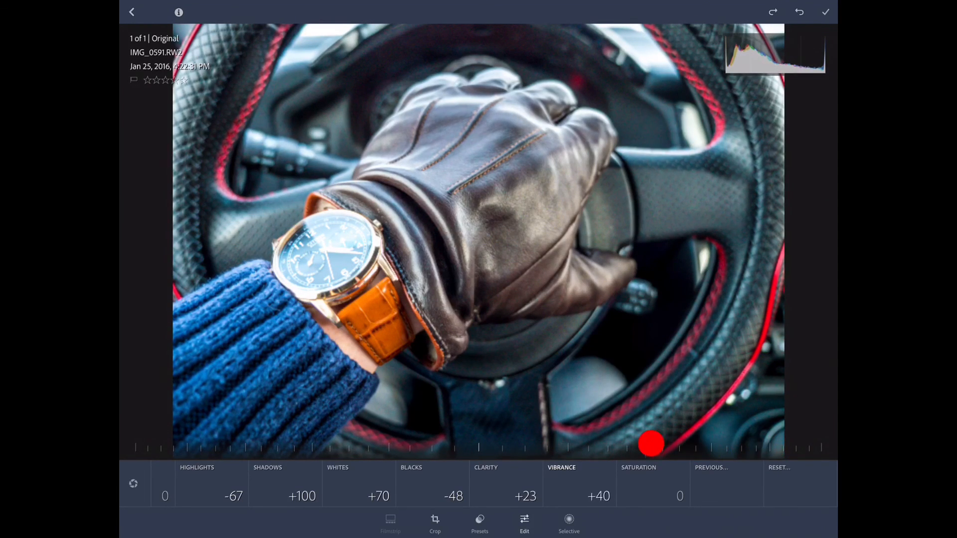
left_click_drag(650, 444, 785, 455)
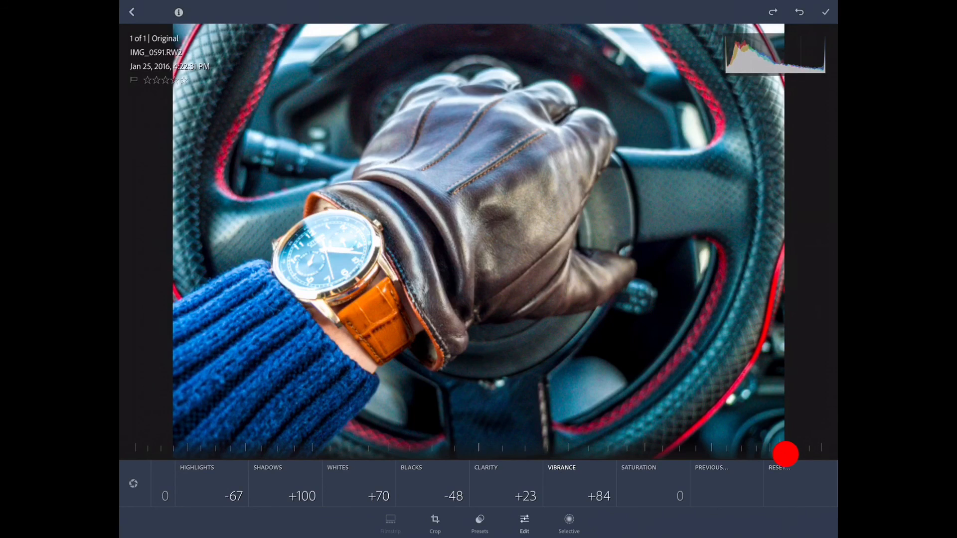
left_click_drag(786, 455, 696, 449)
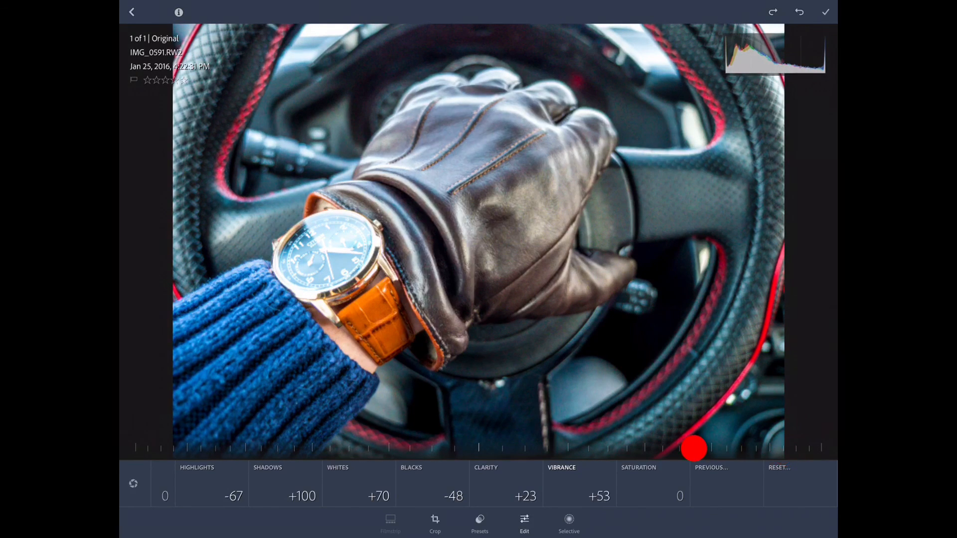
left_click_drag(696, 450, 476, 450)
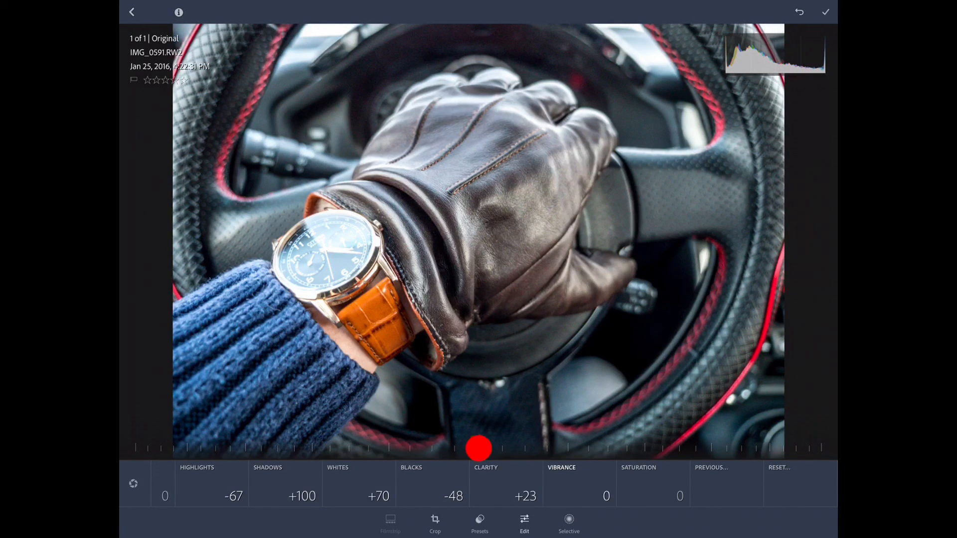
left_click_drag(477, 450, 544, 455)
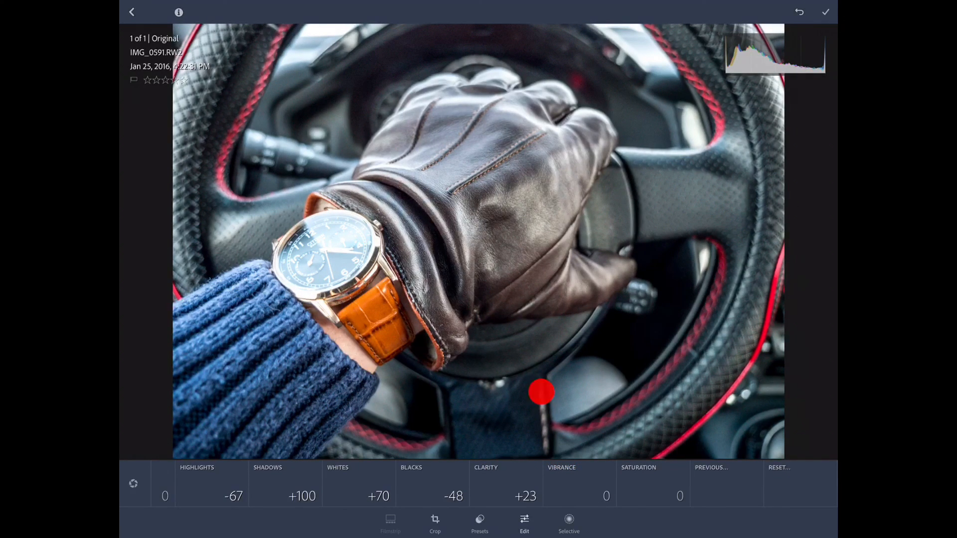
Raise Vibrance again gradually and settle it around +21.
left_click_drag(541, 392, 506, 459)
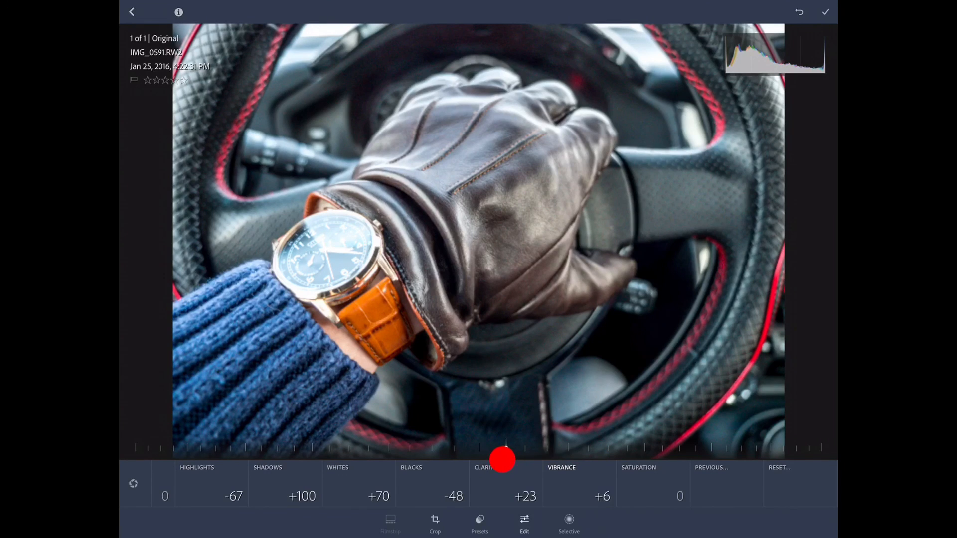
left_click_drag(505, 454, 604, 454)
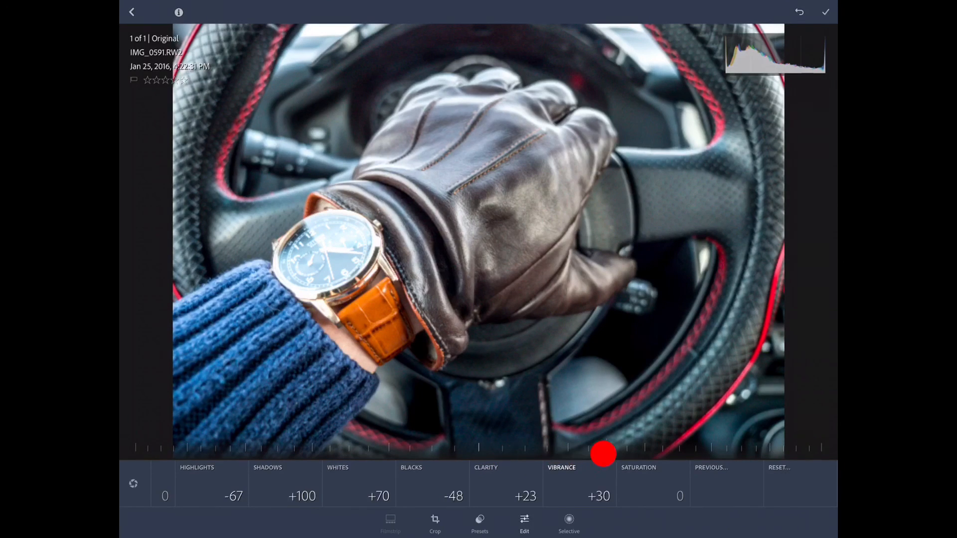
left_click_drag(605, 454, 513, 455)
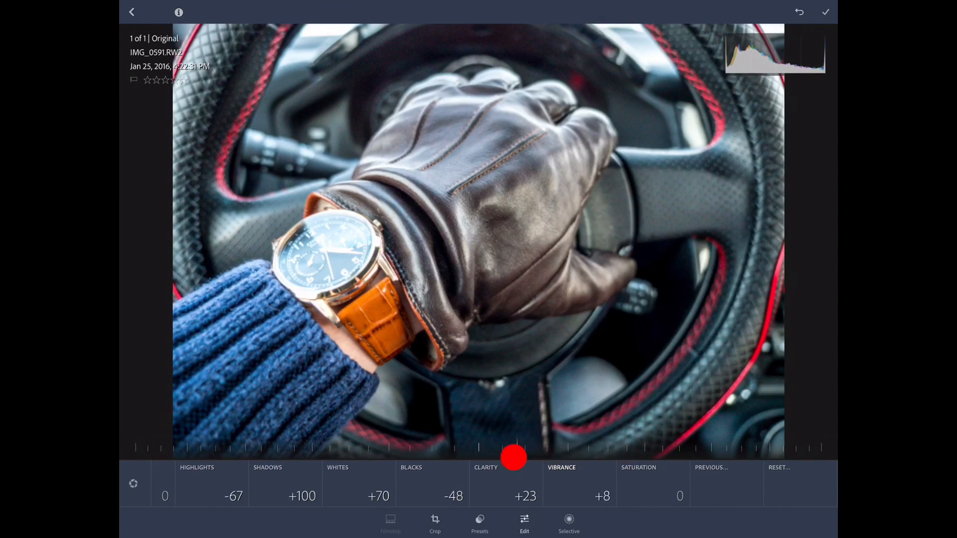
left_click_drag(516, 456, 568, 449)
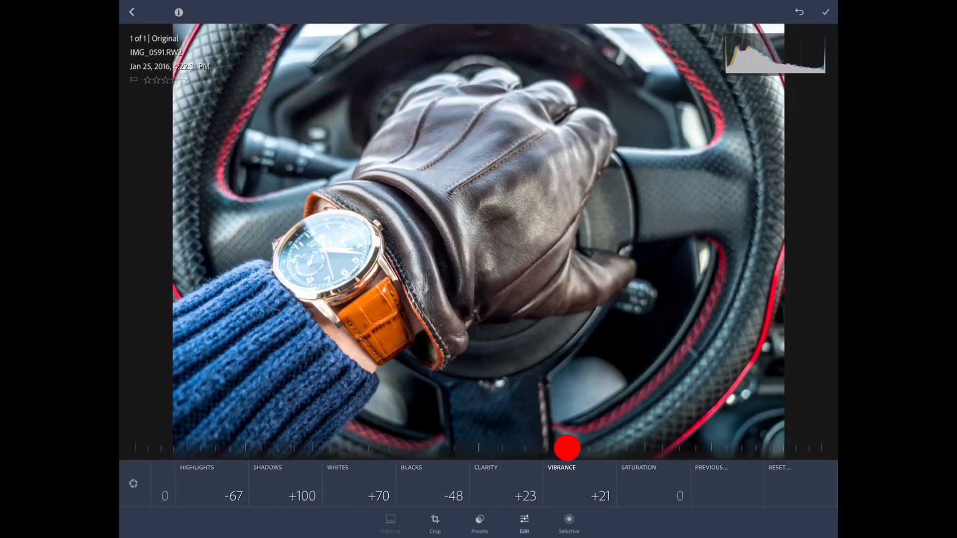
left_click_drag(564, 449, 587, 449)
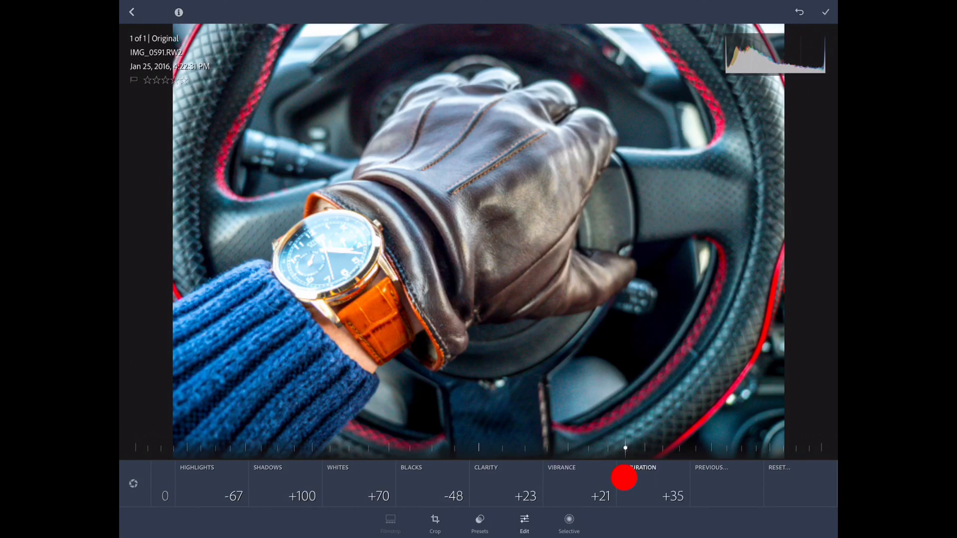
Lower saturation from its boosted value down to about +2.
left_click_drag(625, 480, 526, 483)
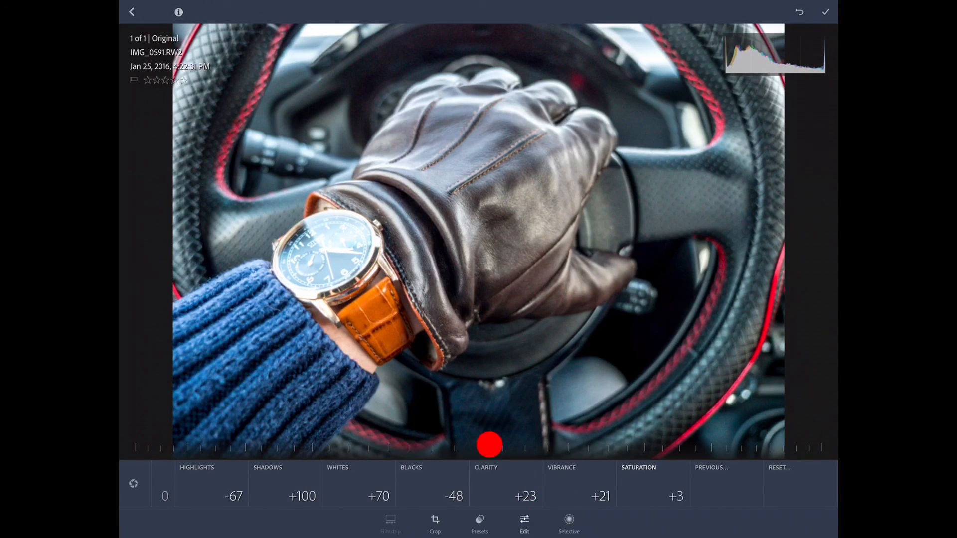
left_click_drag(489, 446, 490, 447)
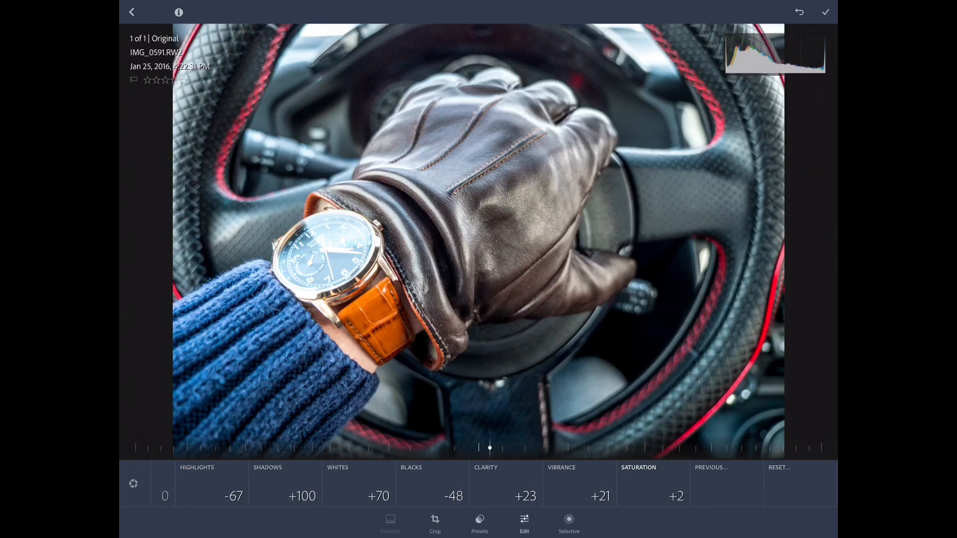
left_click(645, 358)
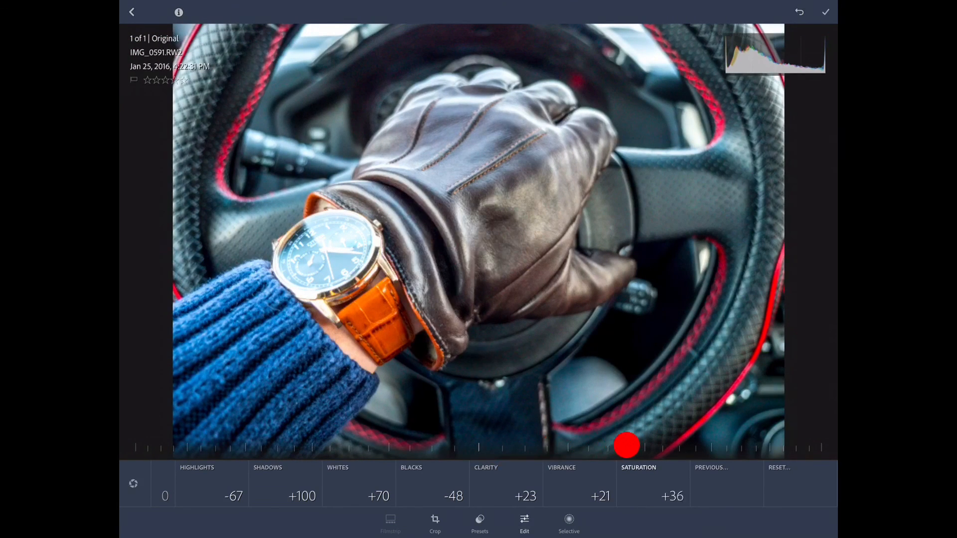
left_click_drag(627, 446, 539, 451)
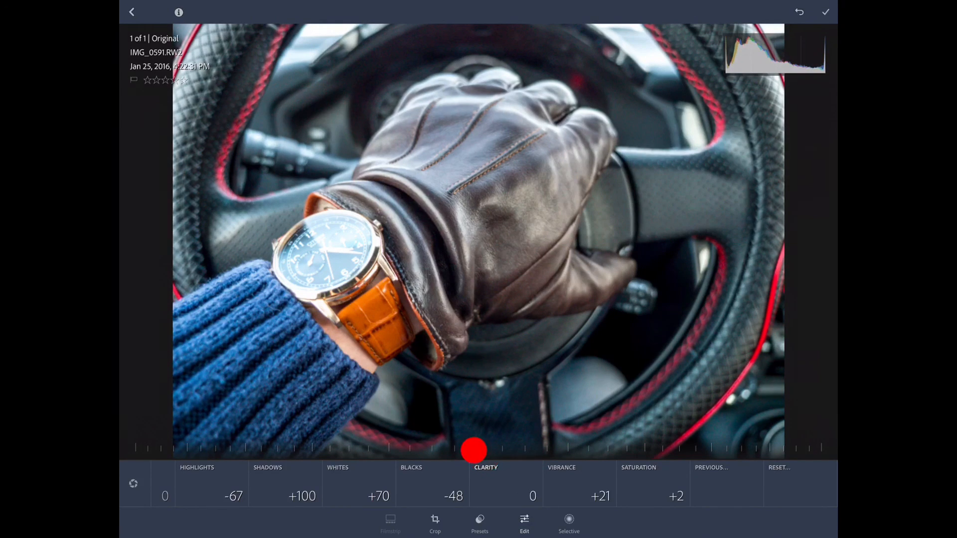
Try clarity at +24 and +39, then undo back to clarity +2 and saturation 0.
left_click_drag(475, 450, 581, 435)
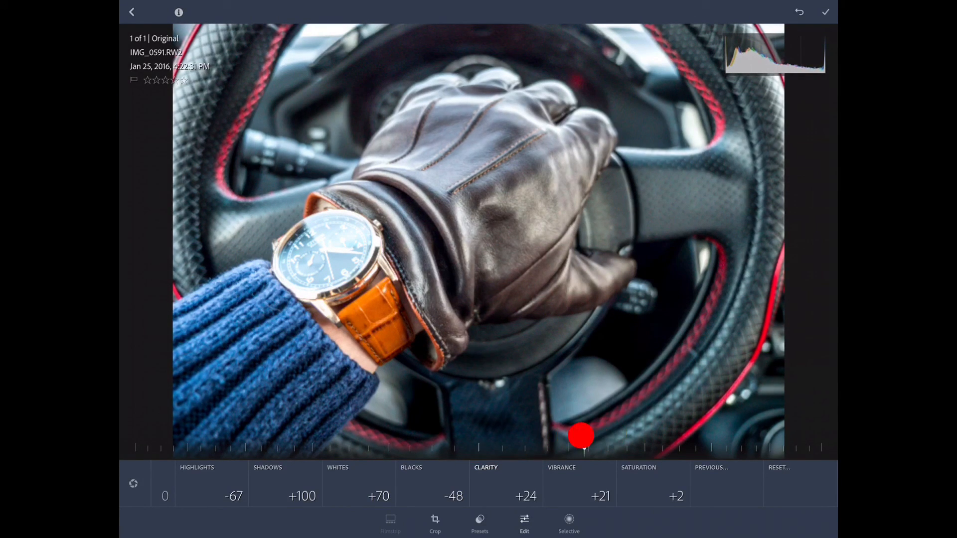
left_click_drag(581, 436, 639, 439)
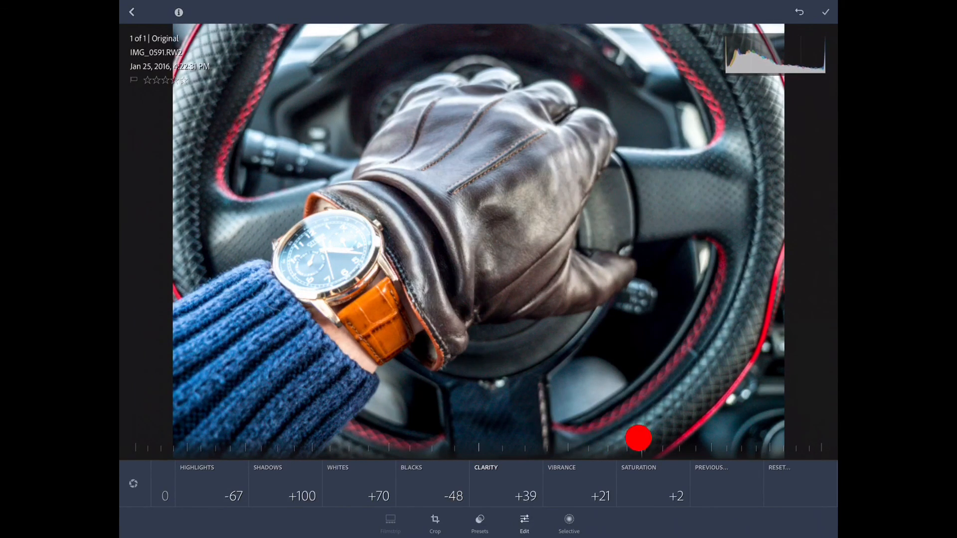
left_click_drag(639, 439, 600, 447)
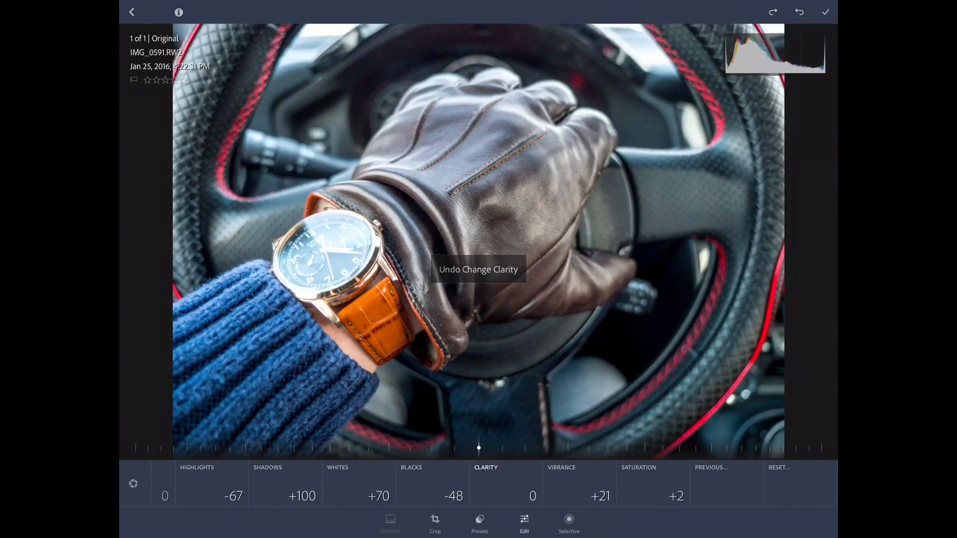
left_click_drag(479, 449, 488, 449)
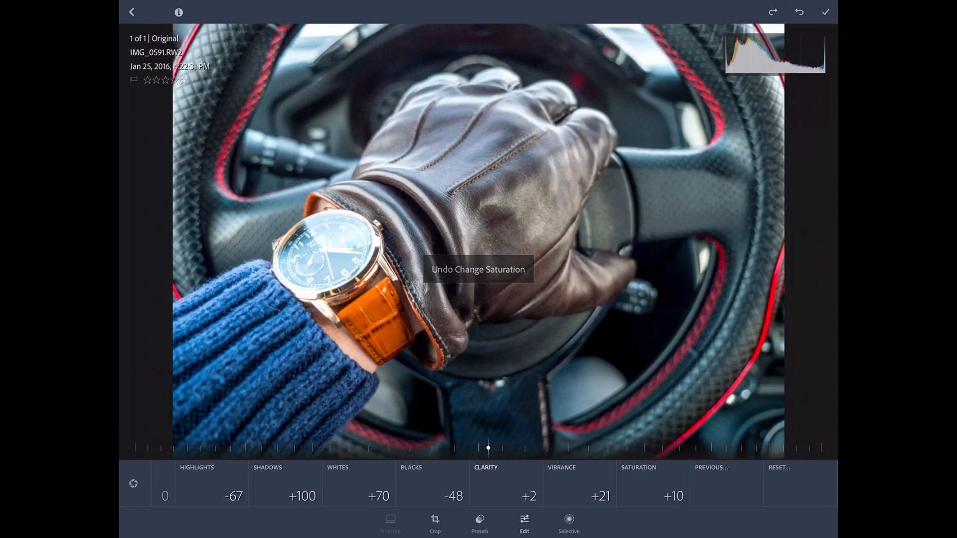
left_click(799, 12)
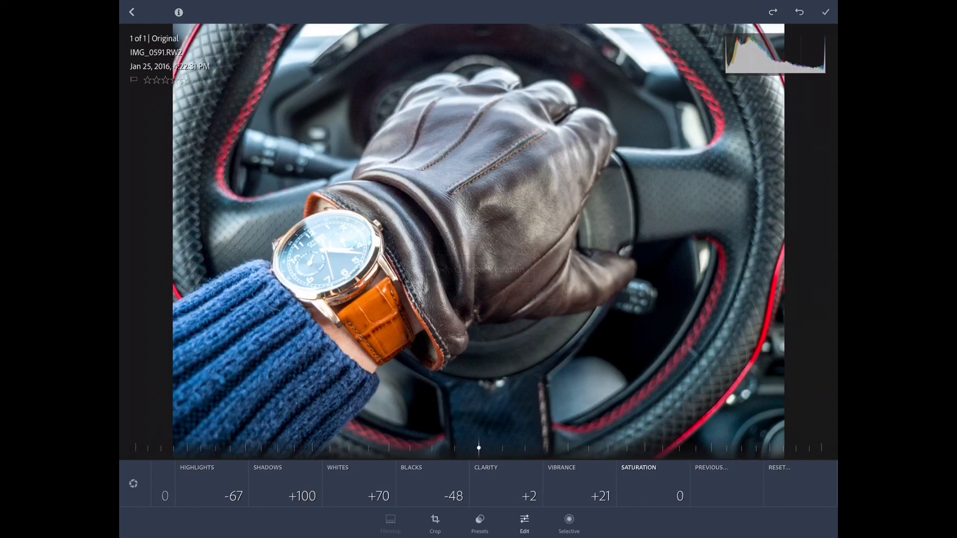
Settle saturation at +15 after trying +38, then hold to show the unedited Before view.
left_click_drag(478, 450, 575, 450)
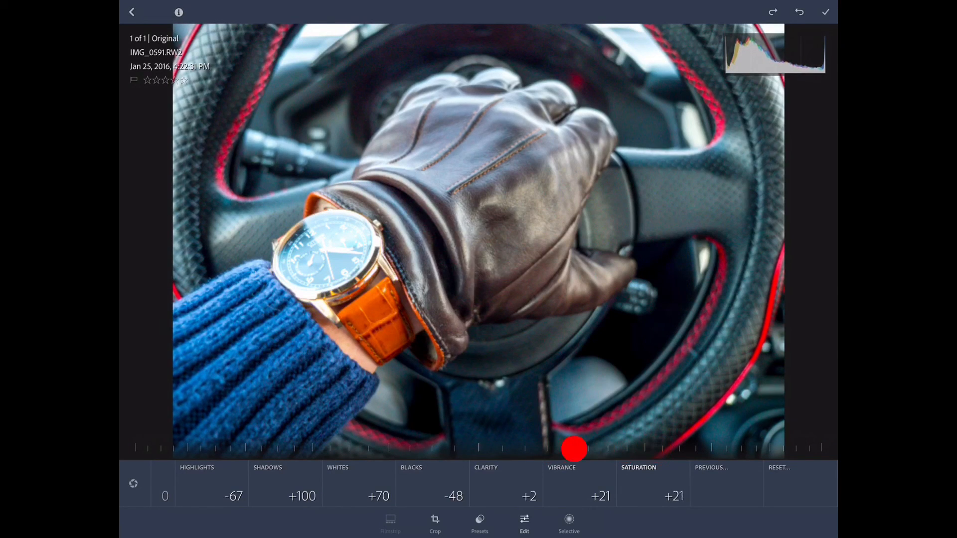
left_click_drag(573, 449, 638, 440)
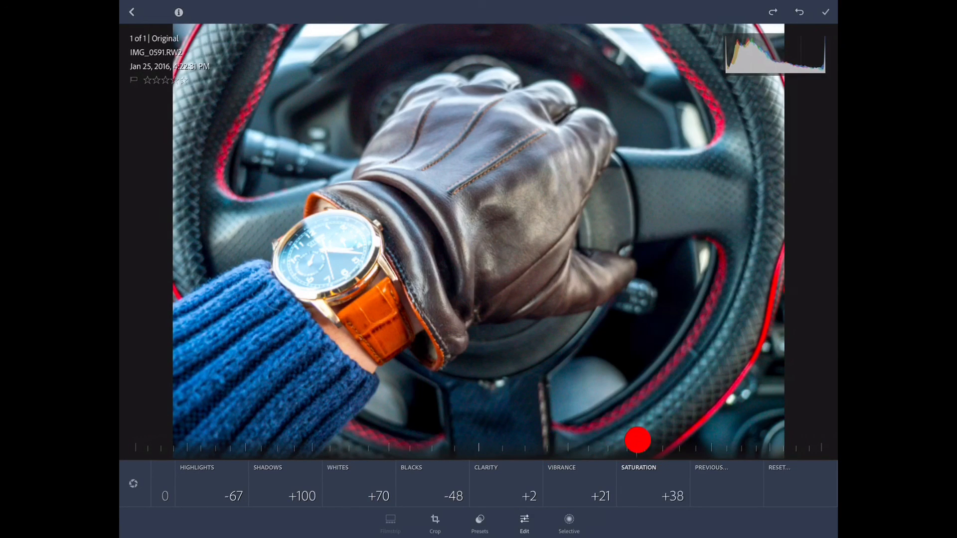
left_click_drag(638, 439, 566, 450)
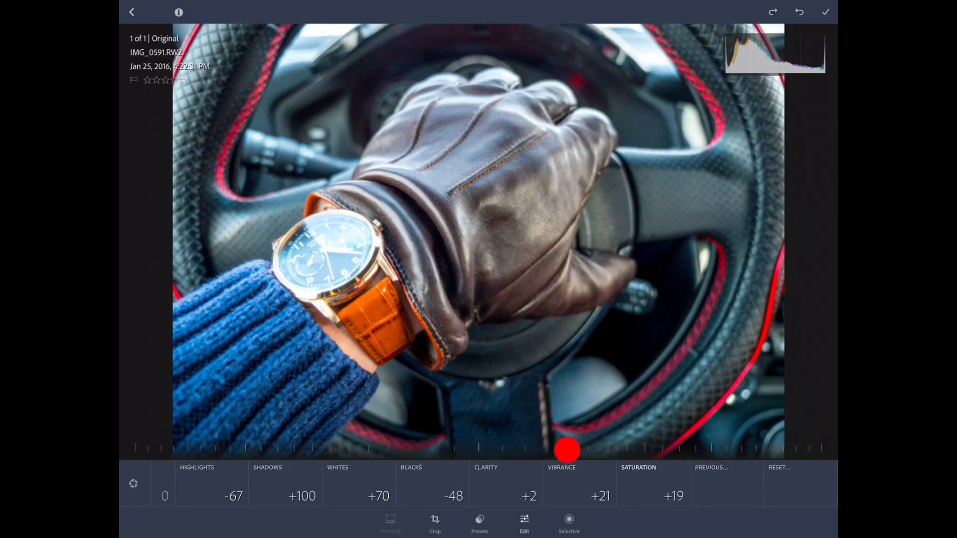
left_click_drag(567, 451, 548, 451)
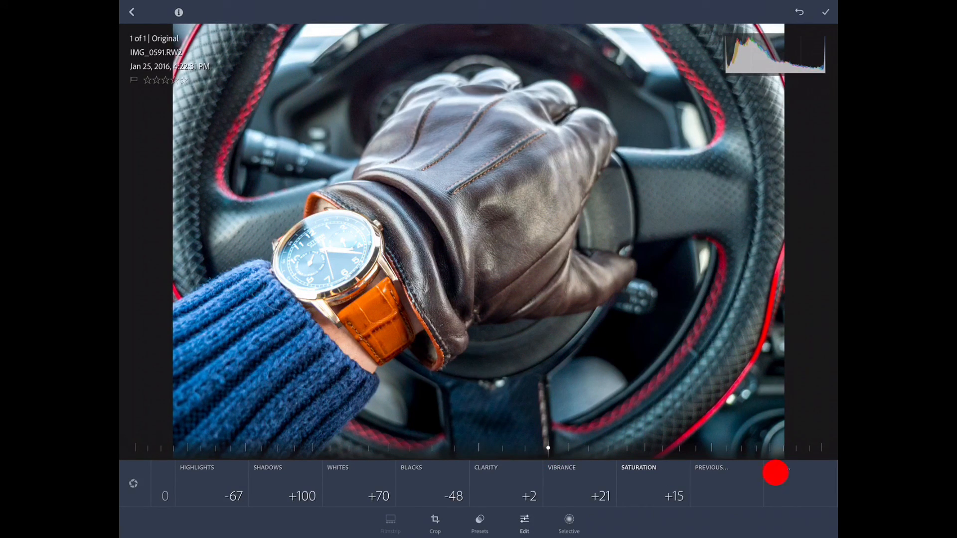
left_click(778, 477)
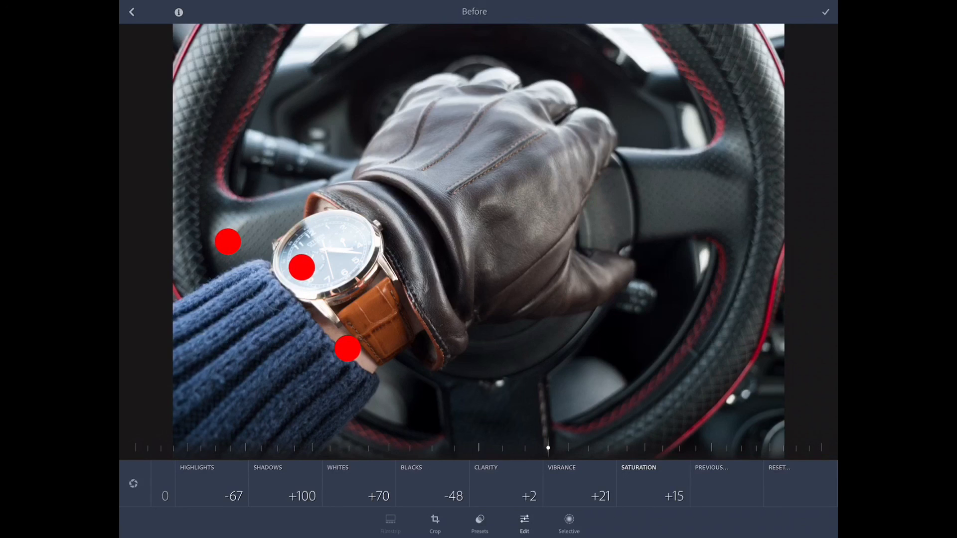
Return to the edited view and turn Auto Tone on in the Basic panel.
left_click(177, 13)
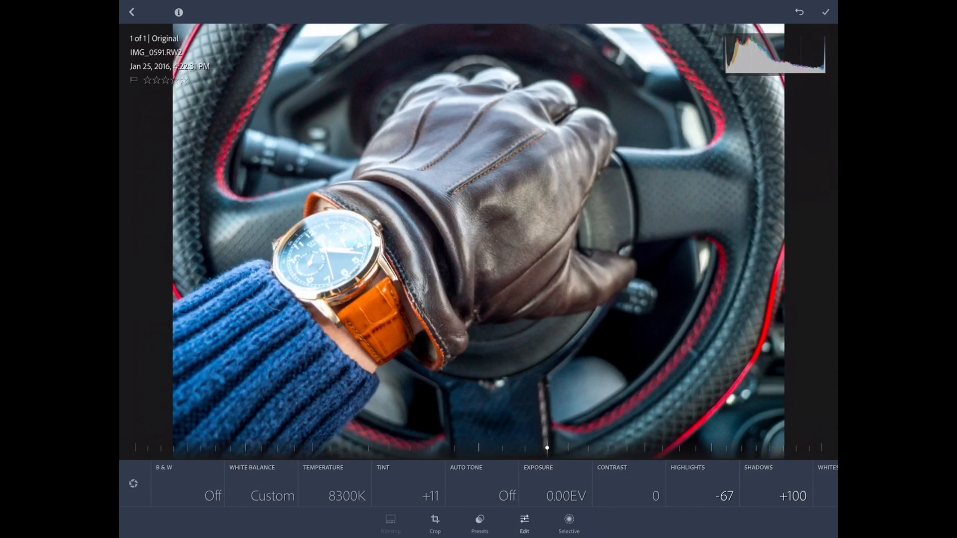
left_click(478, 487)
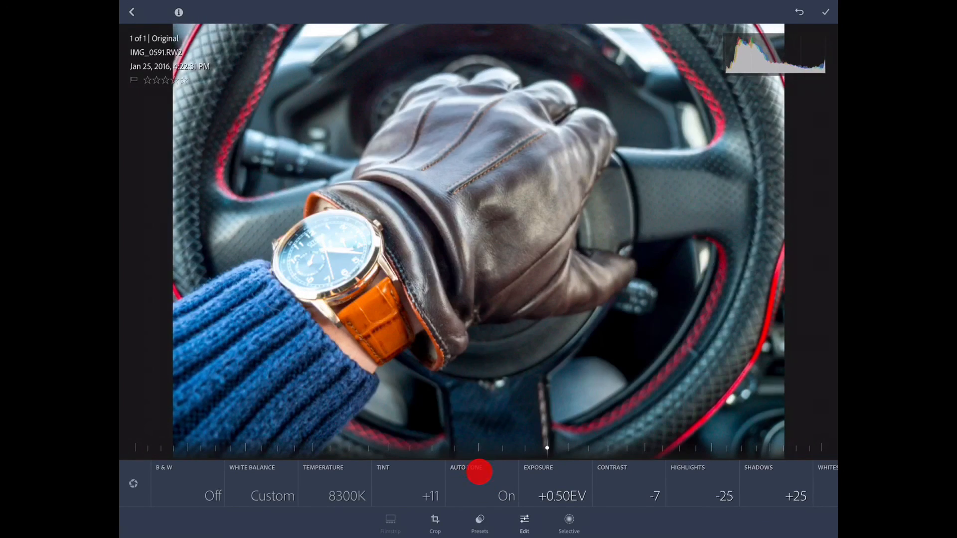
left_click(477, 482)
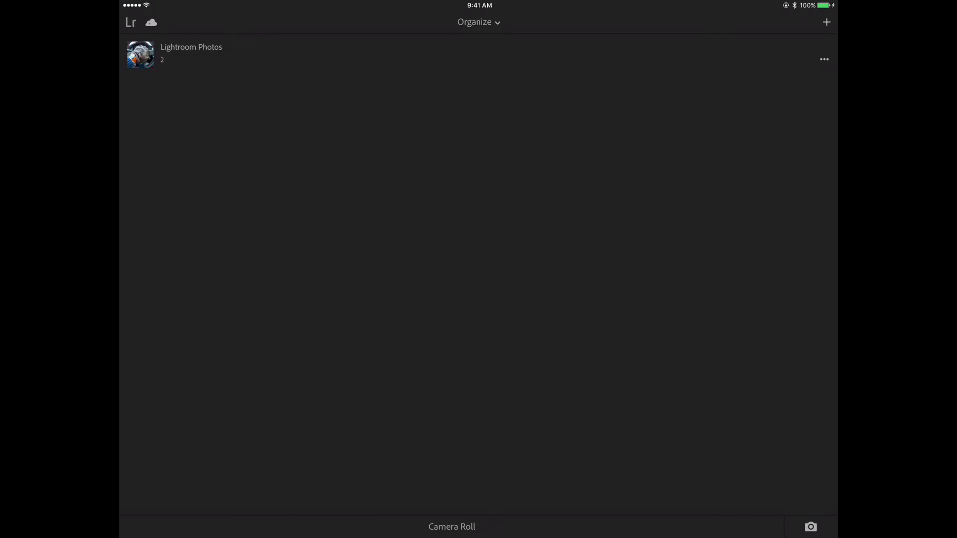
Export the edited steering-wheel photo to the Camera Roll at the chosen image size.
left_click(189, 50)
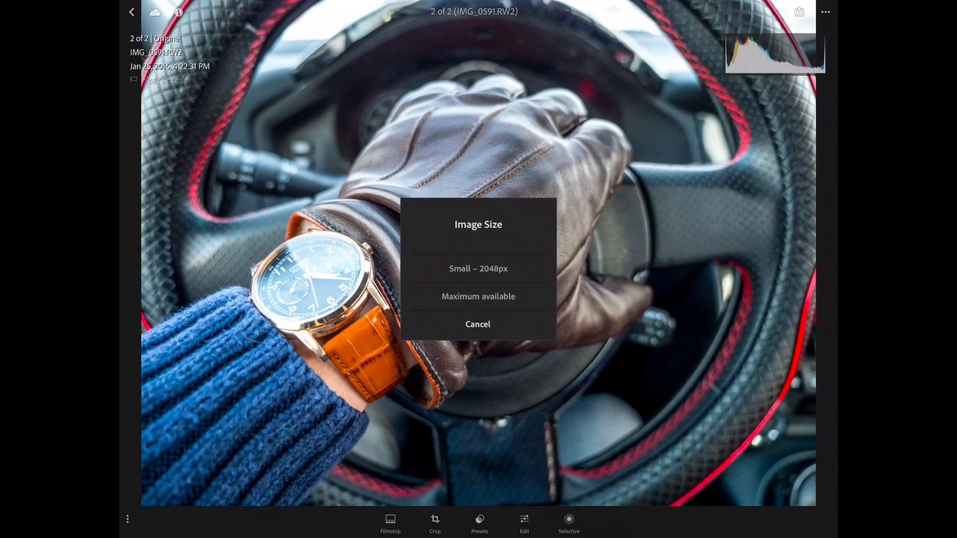
left_click(479, 297)
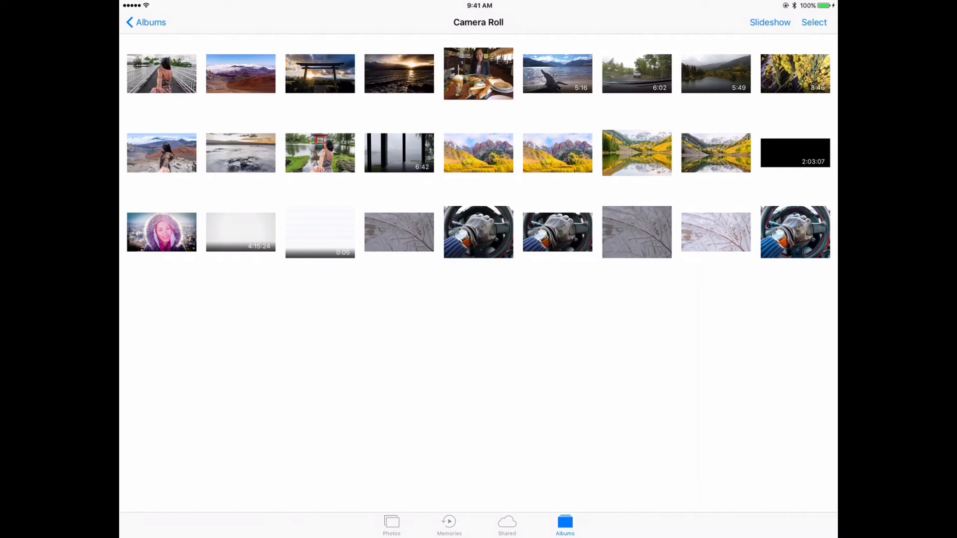
Select the edited and original steering-wheel photos in Camera Roll and start Add To album.
left_click(814, 22)
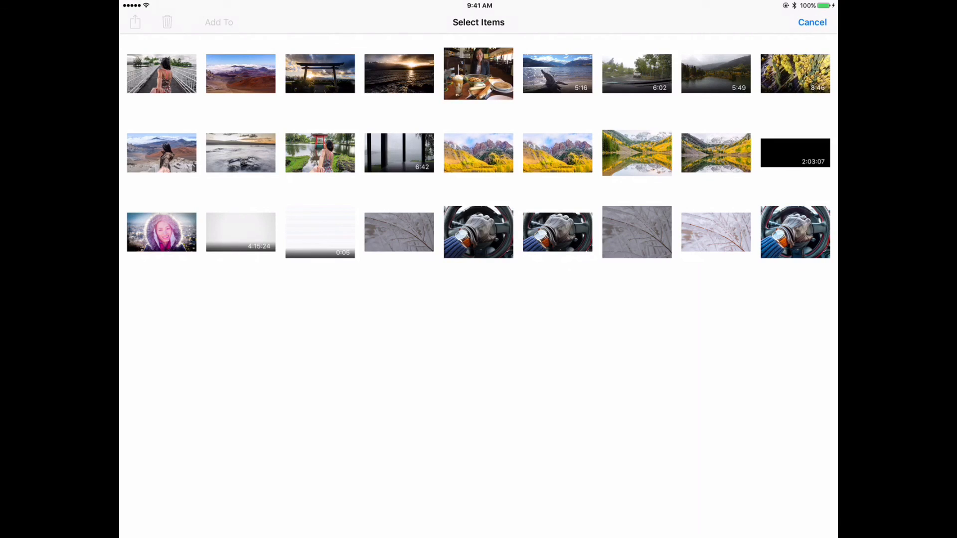
left_click(796, 231)
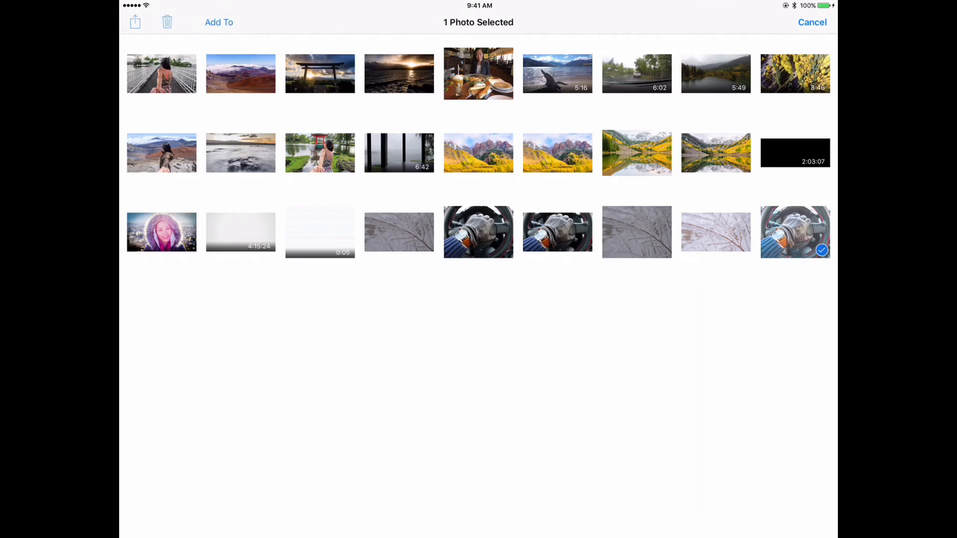
left_click(478, 232)
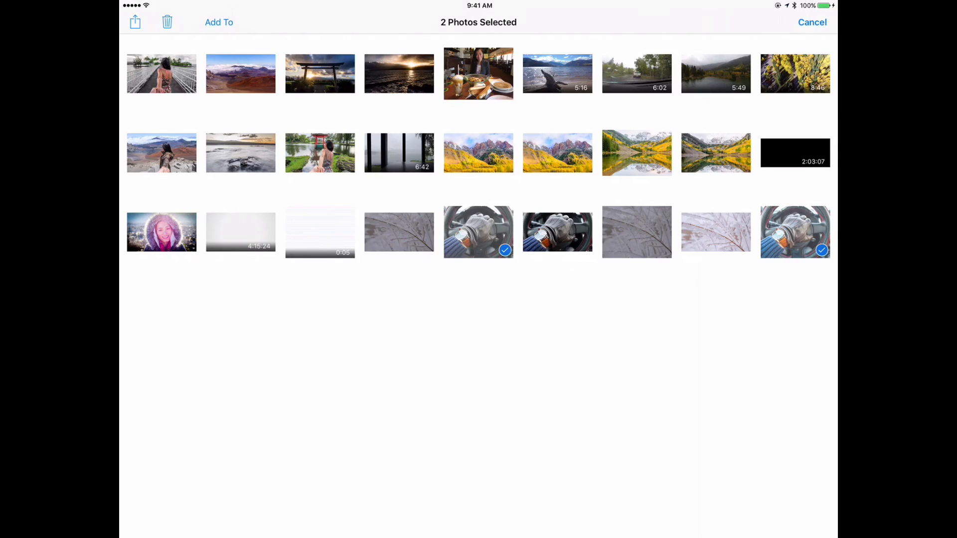
left_click(219, 22)
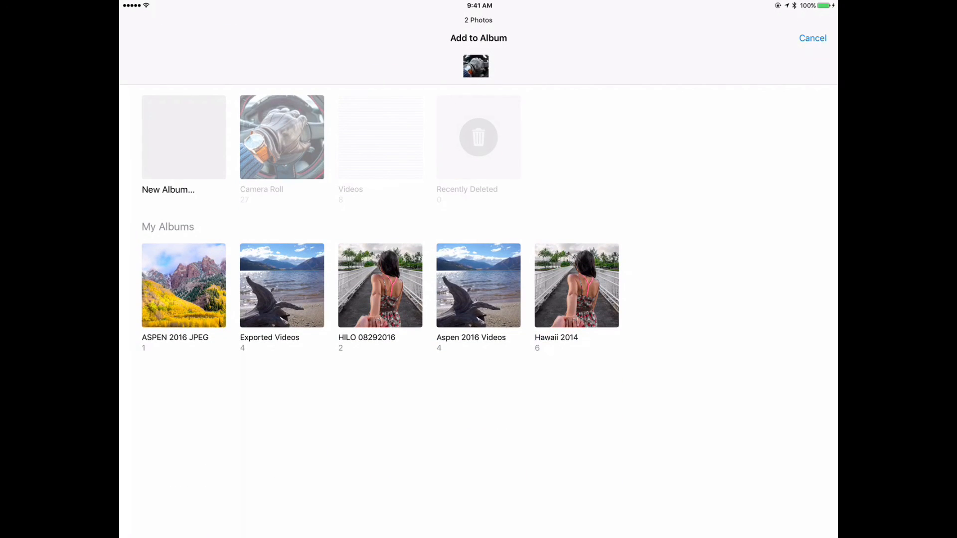
Create a new album named Comparison holding both photos and return to the Albums list.
left_click(183, 136)
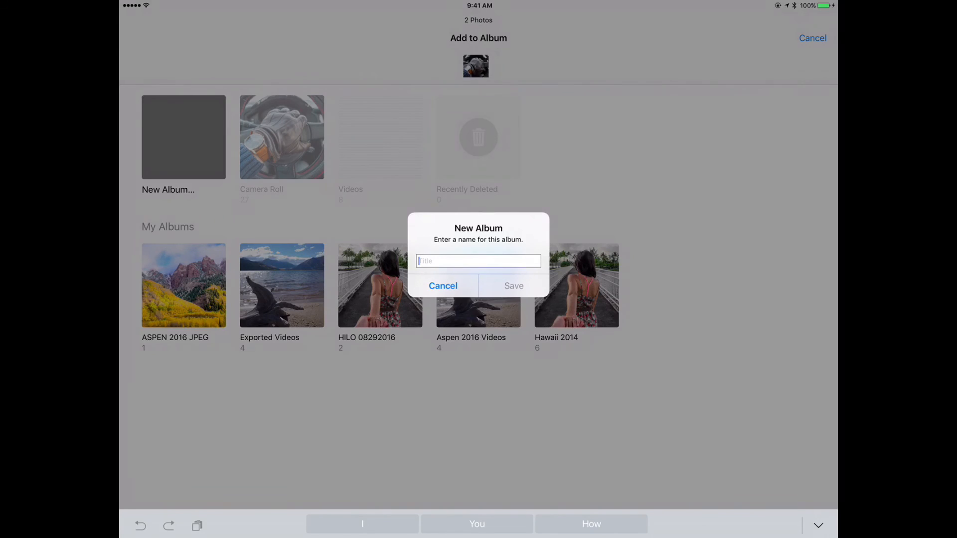
type("Con")
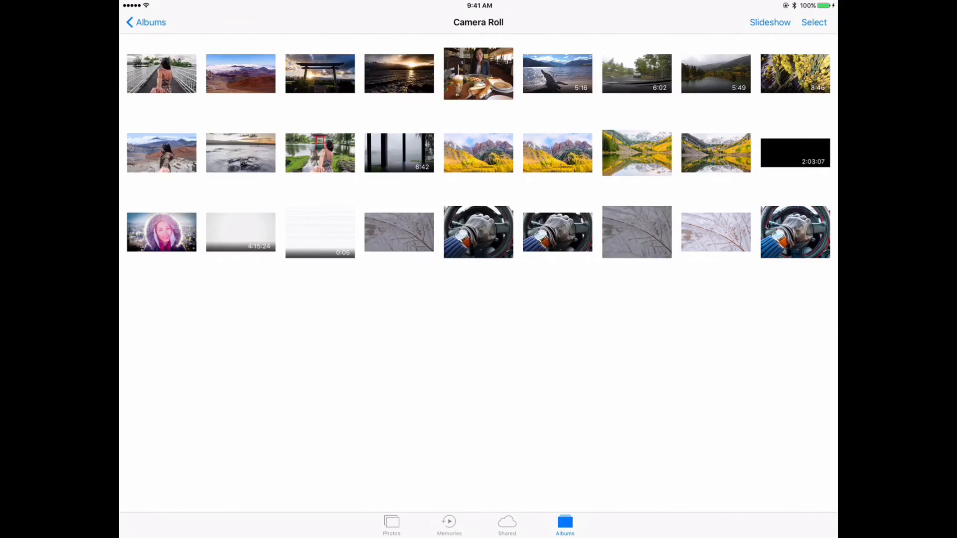
left_click(147, 22)
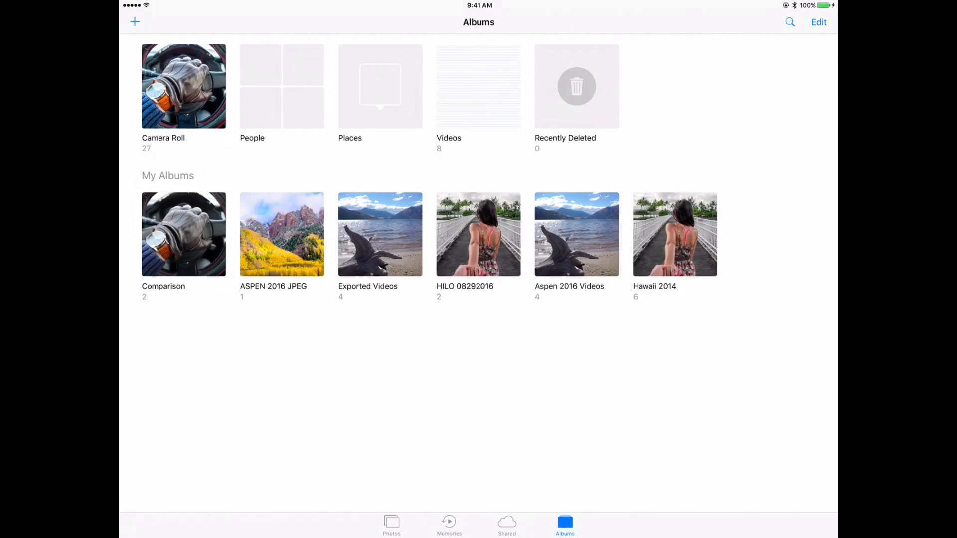